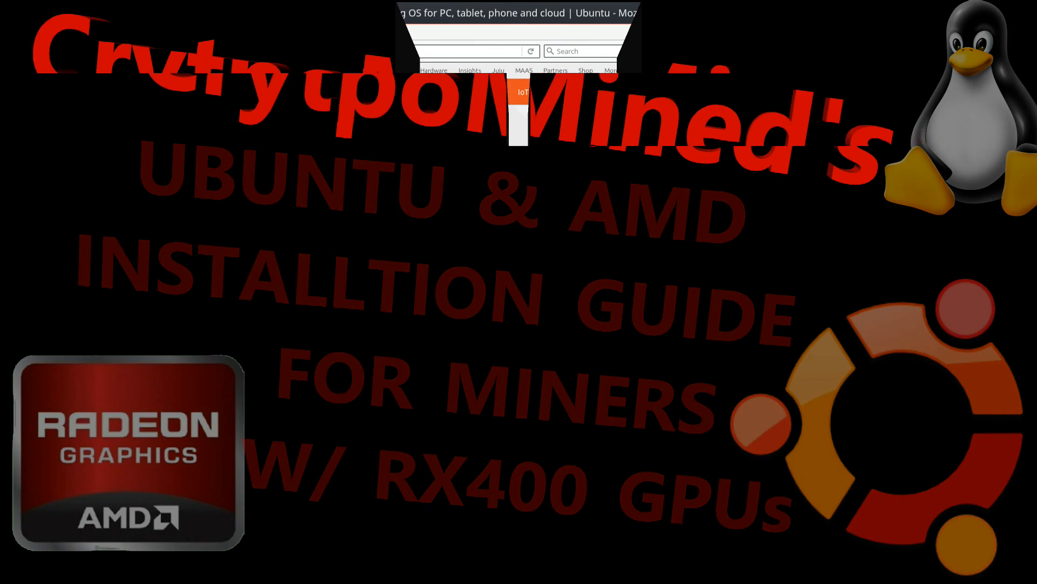
Navigate to the Ubuntu desktop download page.
{"action": "left_click", "coordinate": [410, 92]}
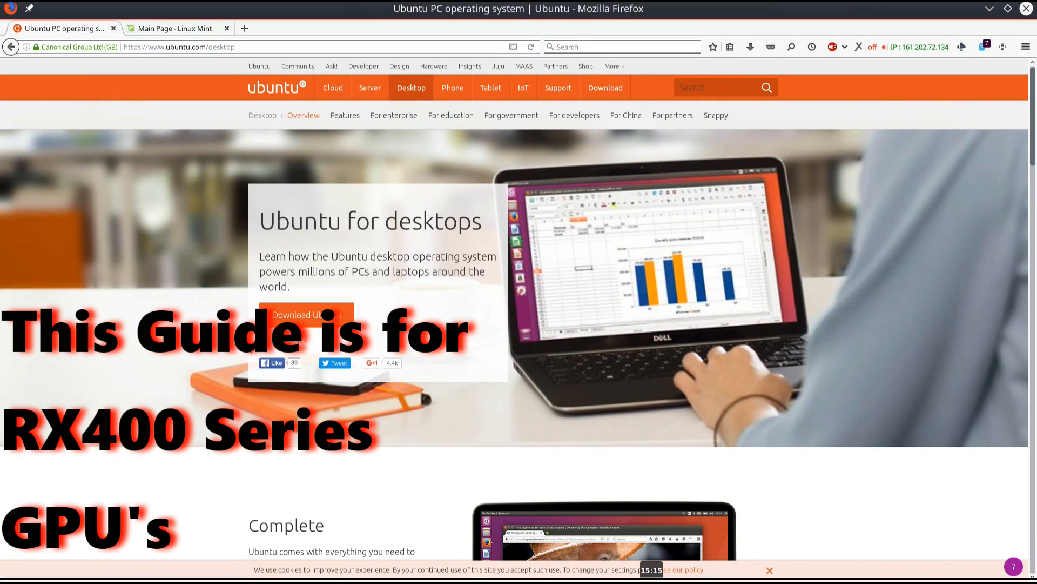
{"action": "scroll", "scroll_direction": "down", "scroll_amount": 3}
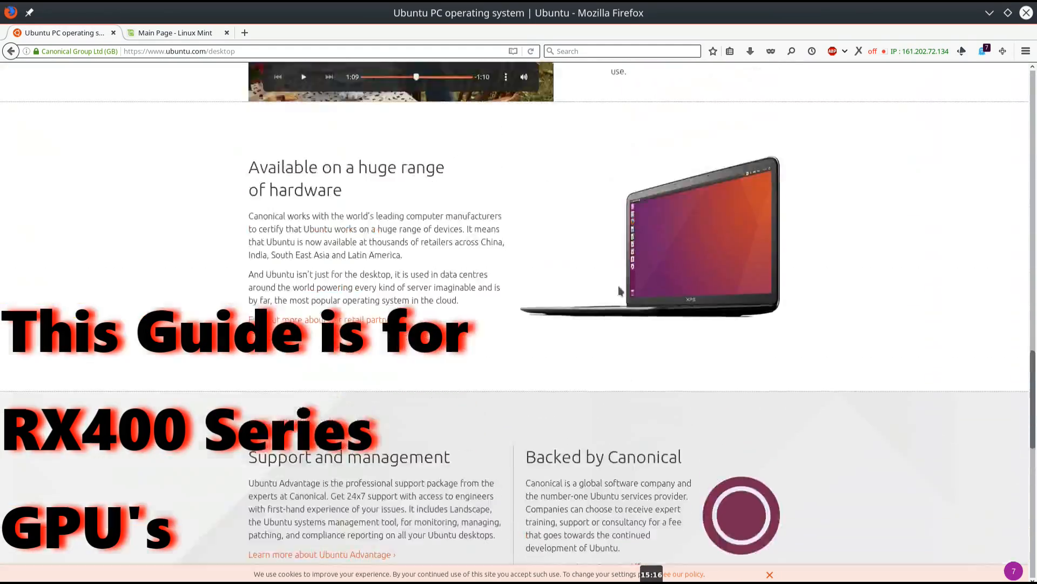
{"action": "scroll", "scroll_direction": "down", "scroll_amount": 3}
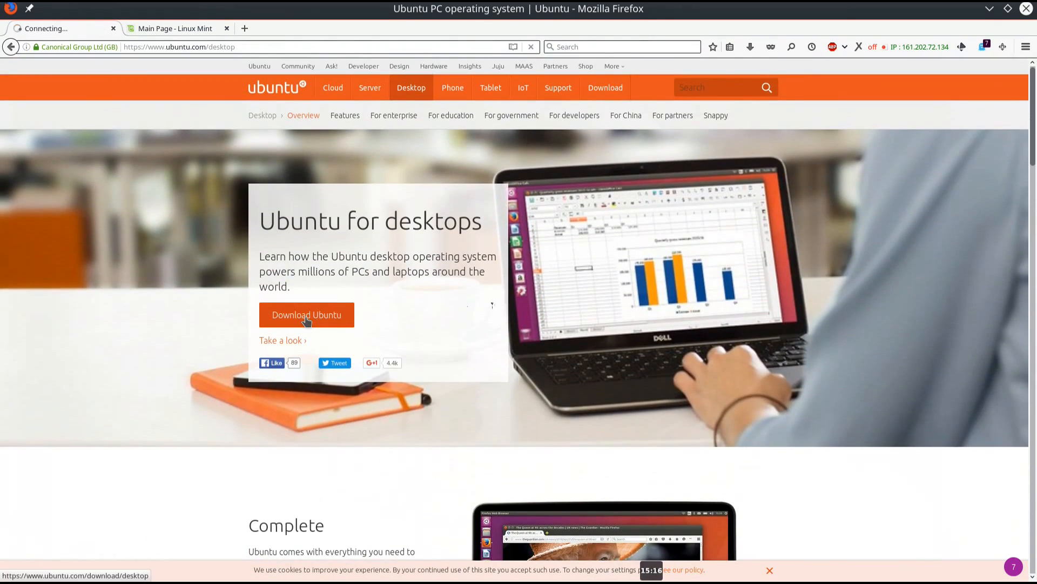
{"action": "left_click", "coordinate": [306, 315]}
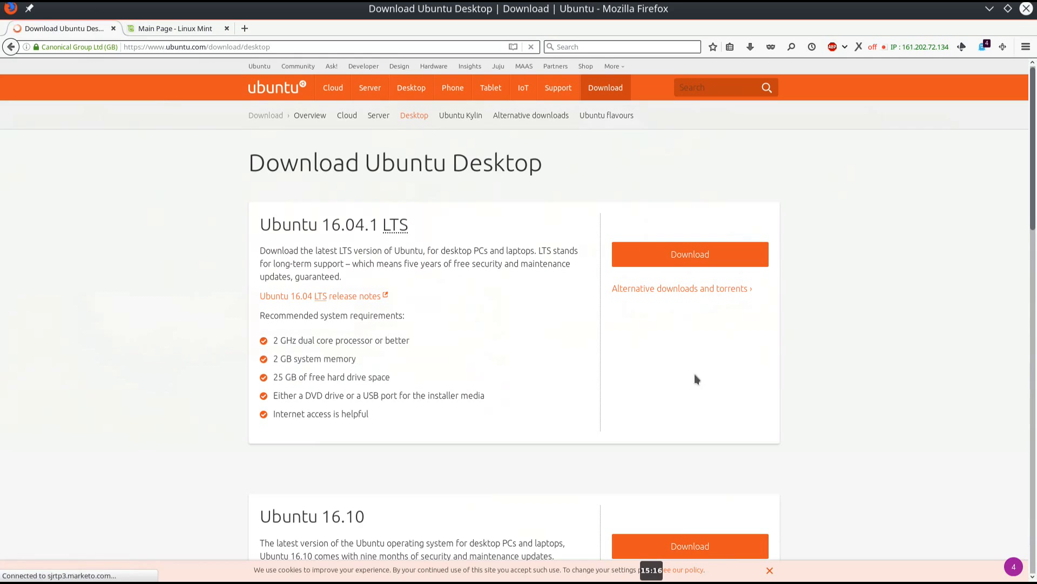
{"action": "scroll", "scroll_direction": "down", "scroll_amount": 3}
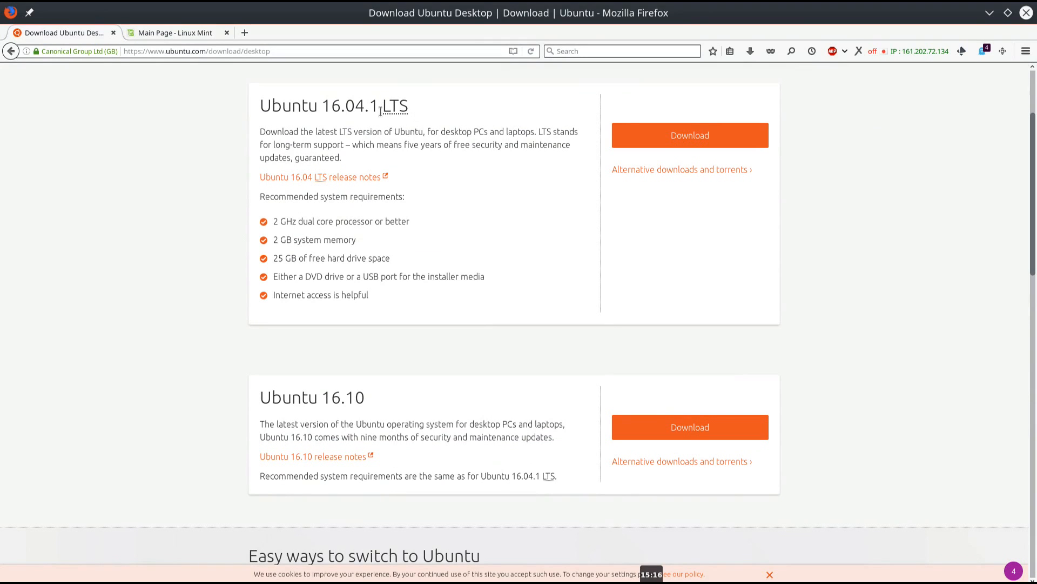
{"action": "left_click_drag", "start_coordinate": [354, 145], "coordinate": [342, 157]}
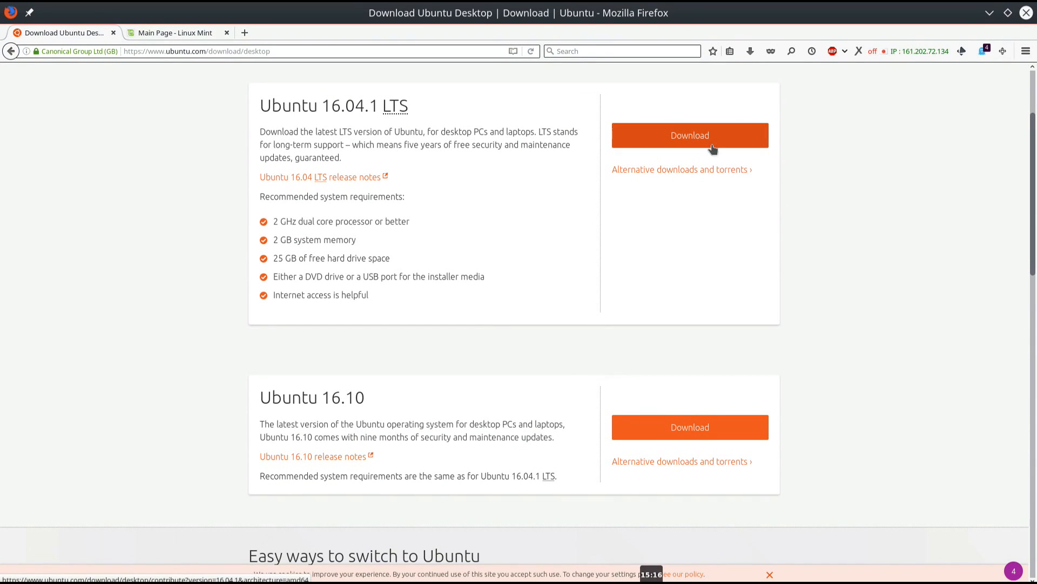
Download Ubuntu 16.04.1 LTS desktop with the Canonical tip set to $0.
{"action": "left_click", "coordinate": [689, 135]}
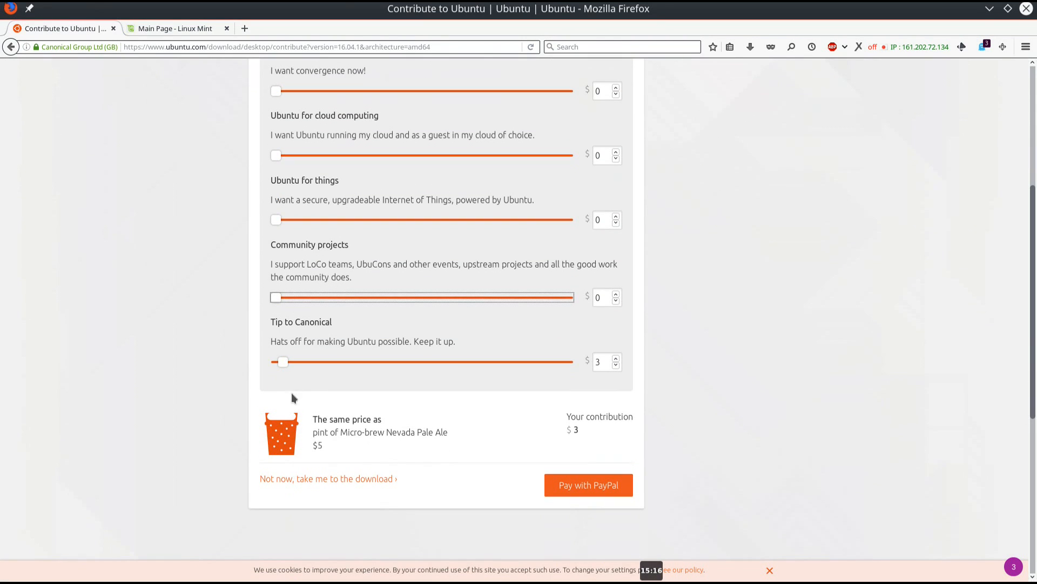
{"action": "left_click_drag", "start_coordinate": [283, 362], "coordinate": [271, 362]}
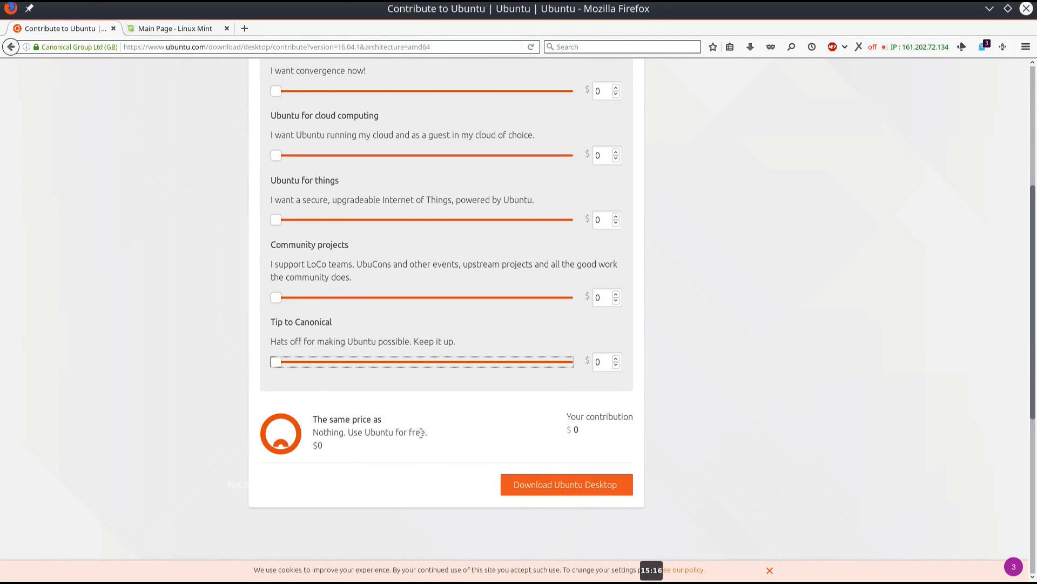
{"action": "left_click", "coordinate": [565, 484]}
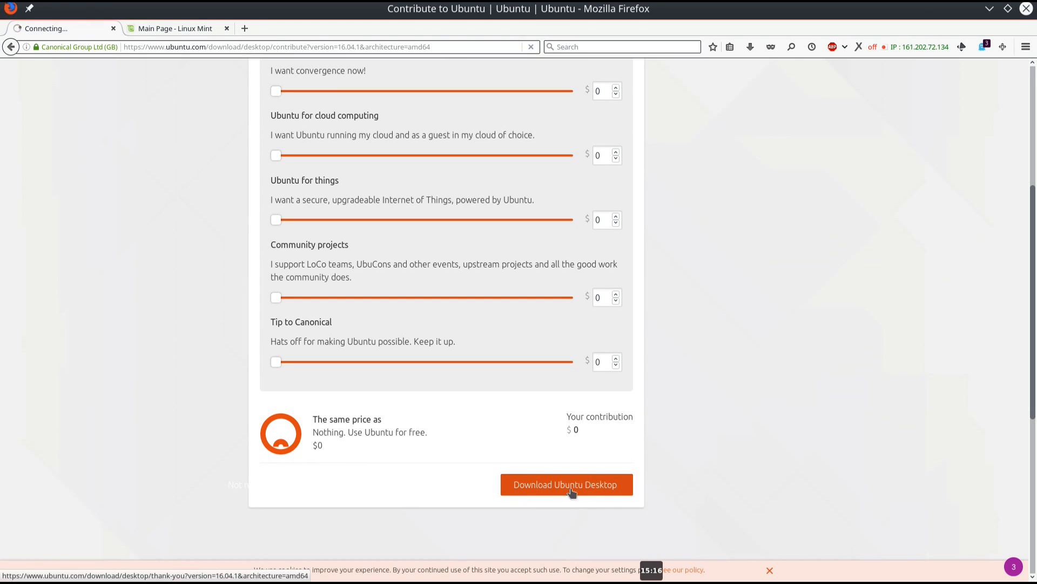
{"action": "left_click", "coordinate": [566, 484]}
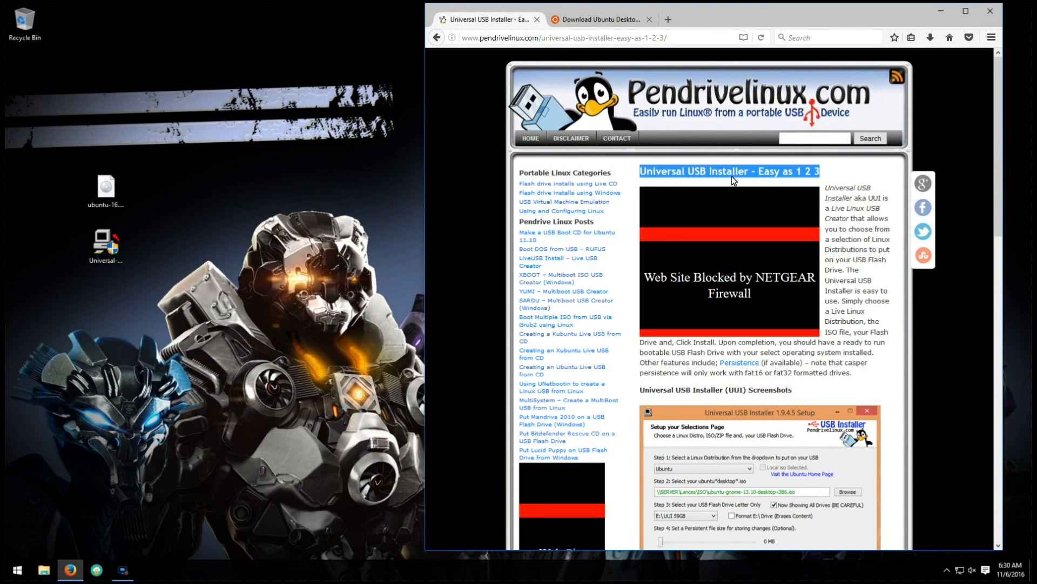
Scroll through the Pendrivelinux Universal USB Installer page.
{"action": "scroll", "scroll_direction": "down", "scroll_amount": 3}
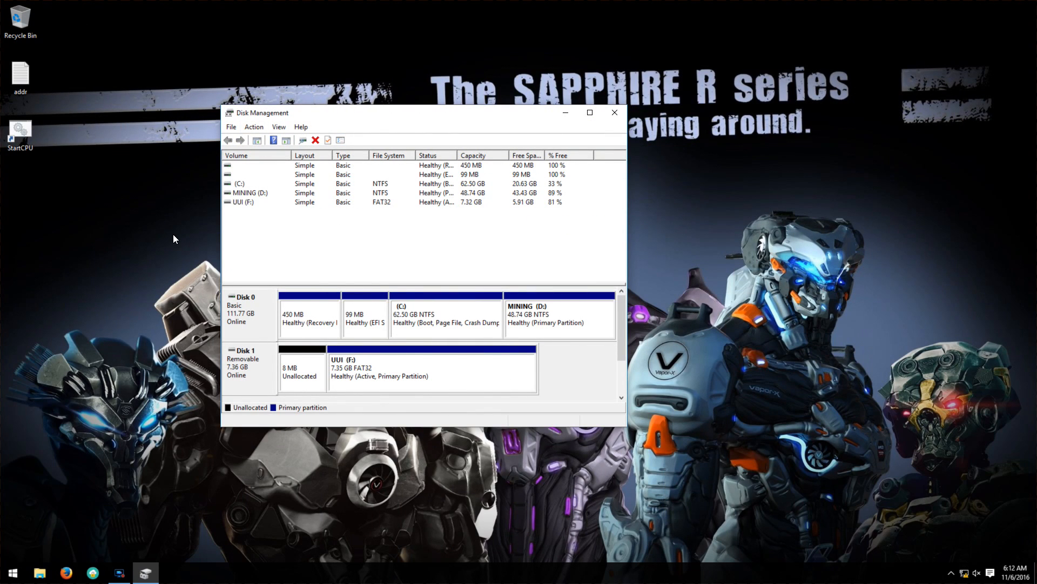
Shrink MINING (D:) by 40000 MB, producing 39.06 GB of unallocated space.
{"action": "left_click", "coordinate": [446, 315]}
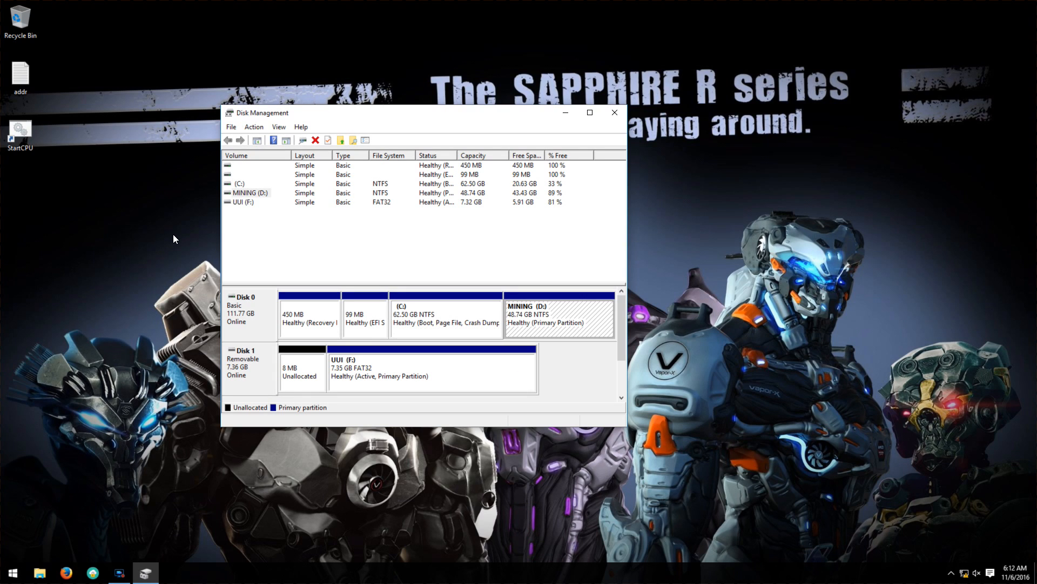
{"action": "right_click", "coordinate": [559, 318]}
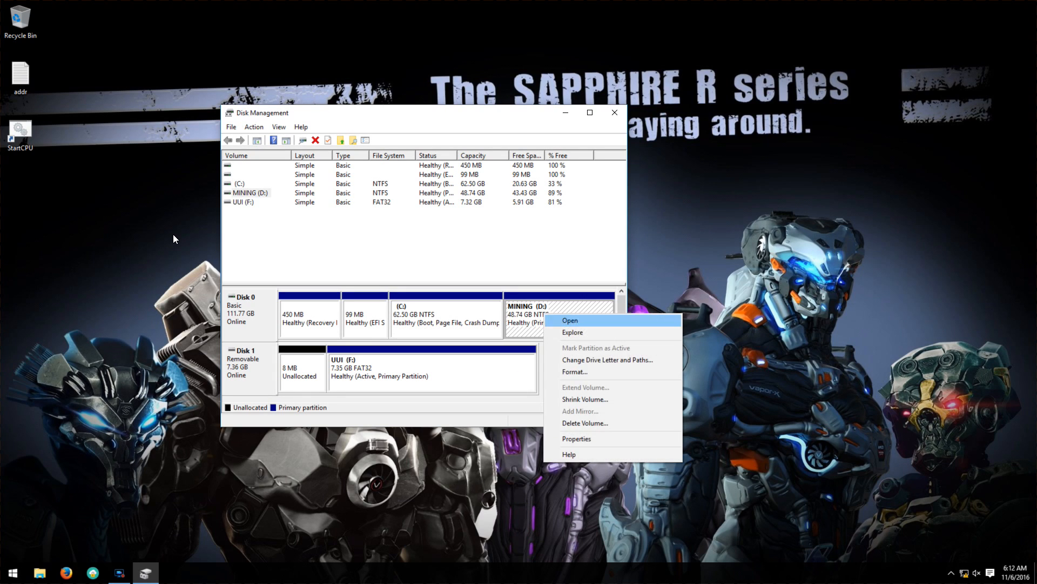
{"action": "mouse_move", "coordinate": [584, 399]}
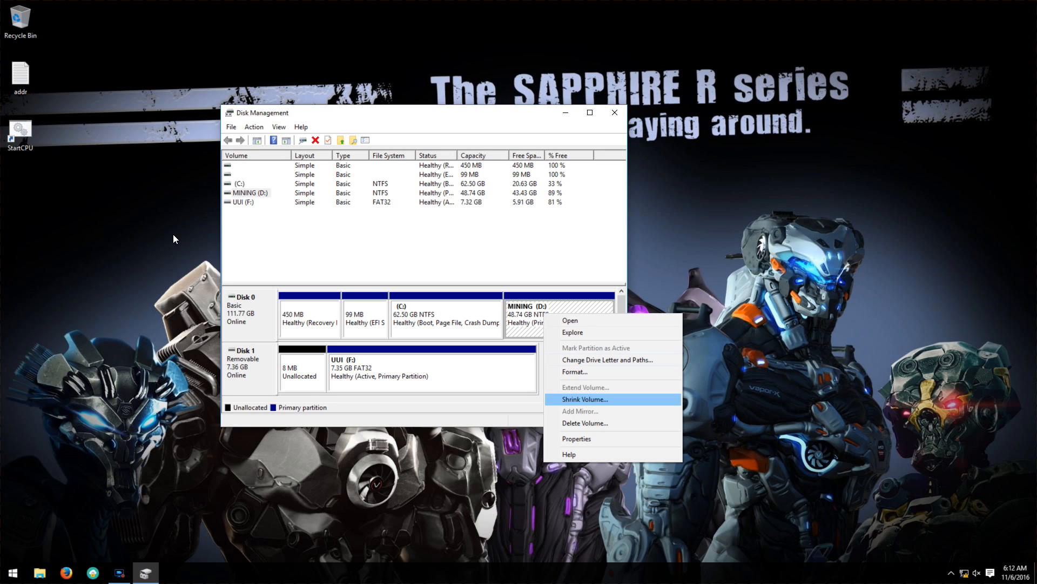
{"action": "left_click", "coordinate": [584, 399]}
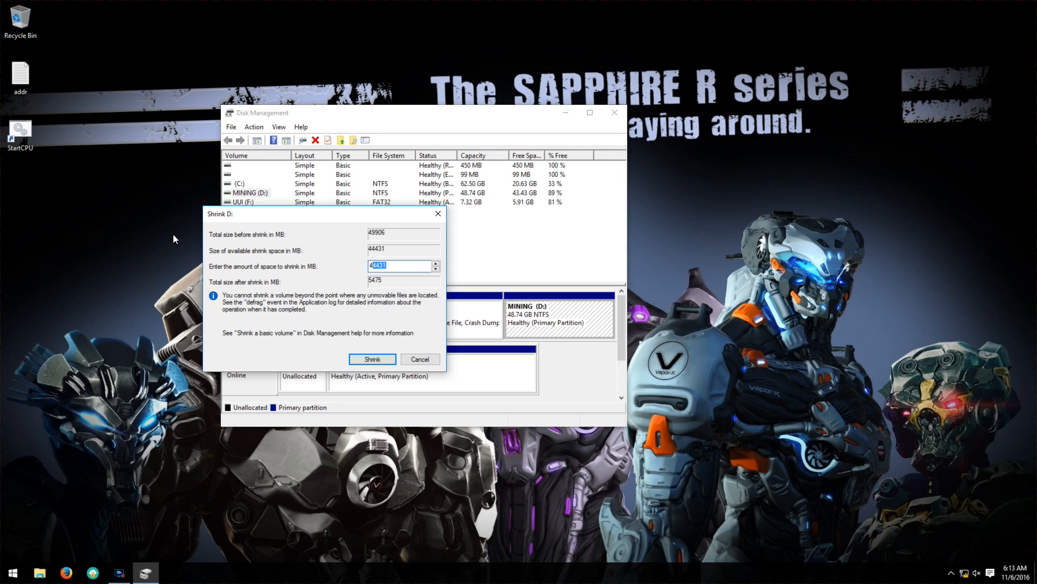
{"action": "type", "text": "400"}
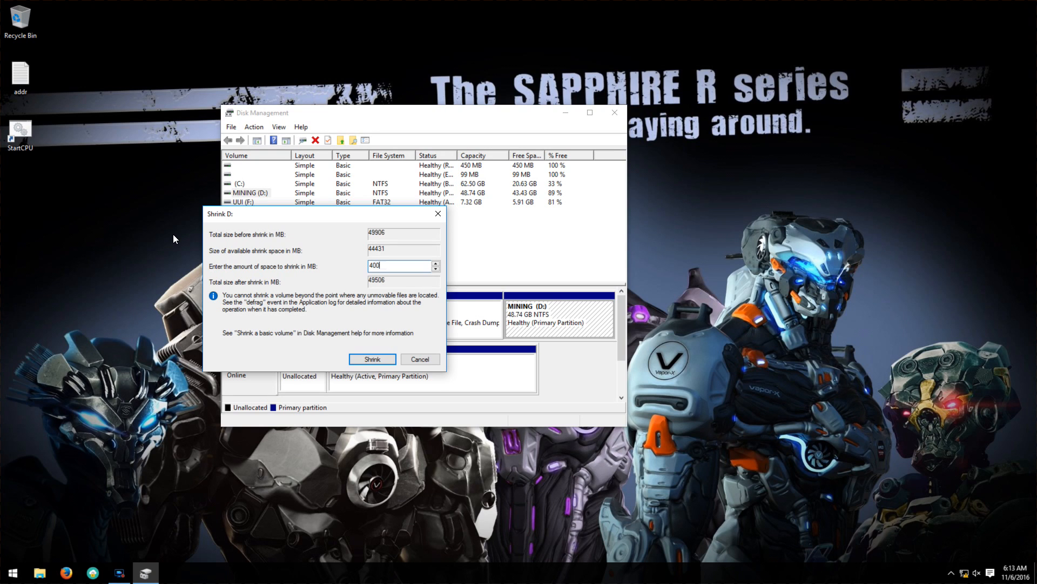
{"action": "type", "text": "40000"}
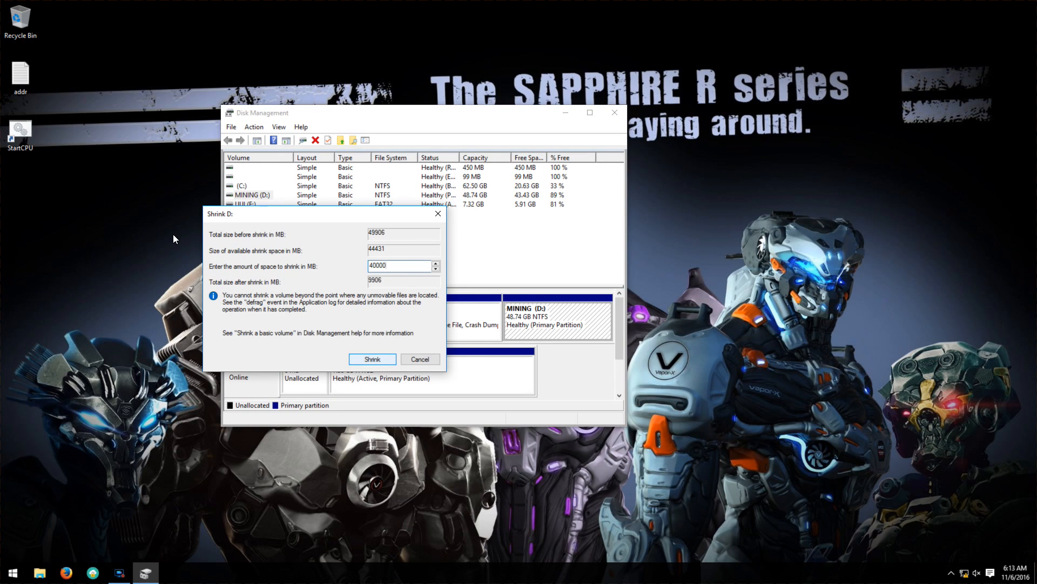
{"action": "left_click", "coordinate": [371, 359]}
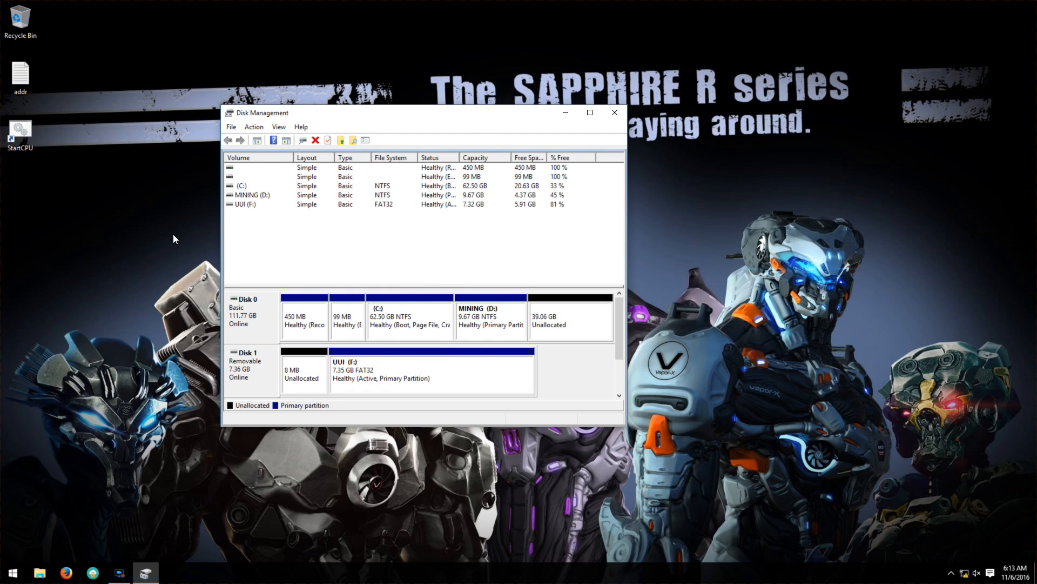
{"action": "left_click", "coordinate": [492, 318]}
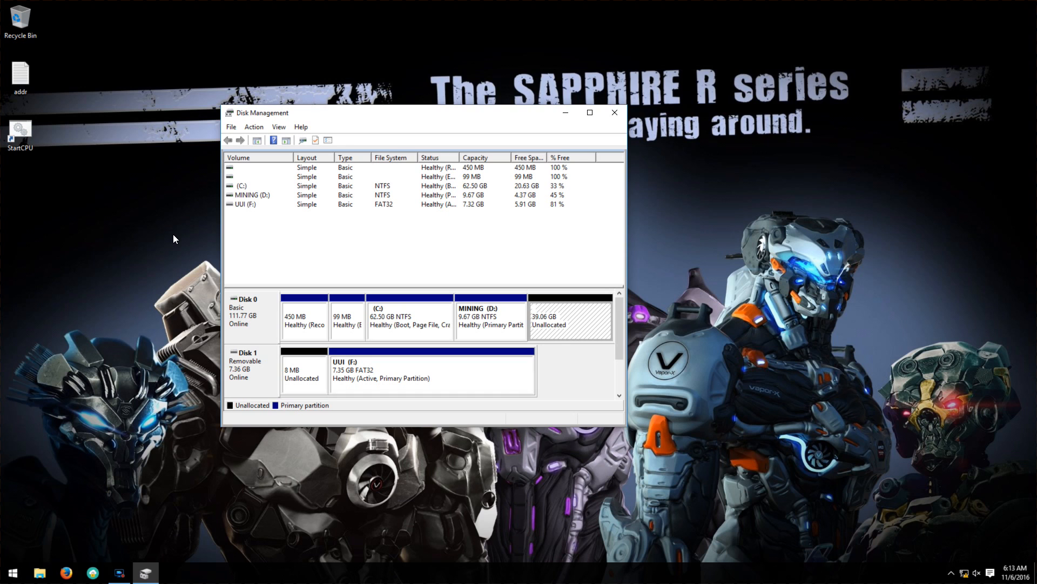
Make a 32000 MB simple volume, no drive letter, NTFS labelled 'Ubuntu'.
{"action": "right_click", "coordinate": [569, 317]}
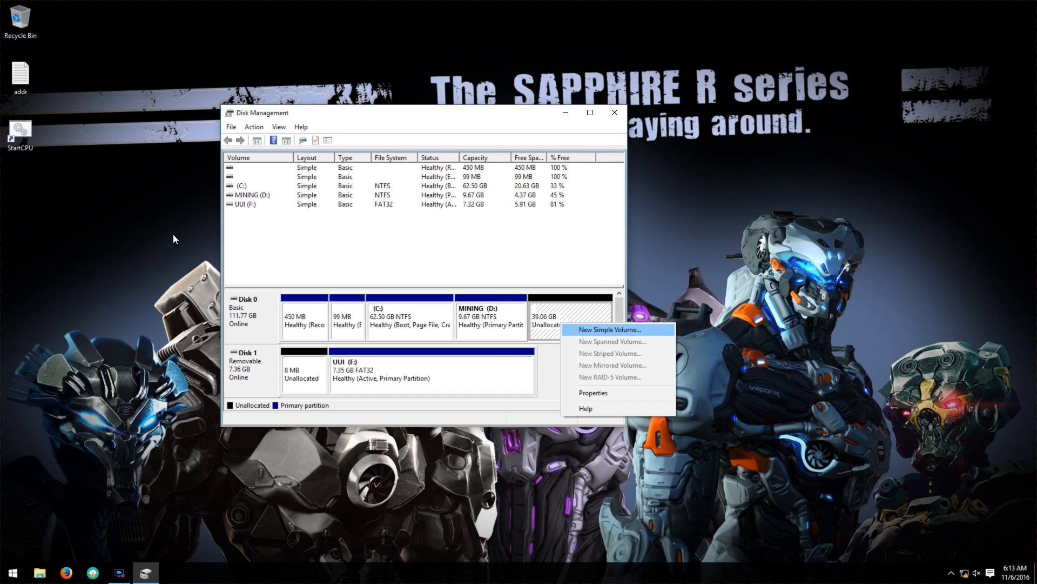
{"action": "left_click", "coordinate": [609, 330]}
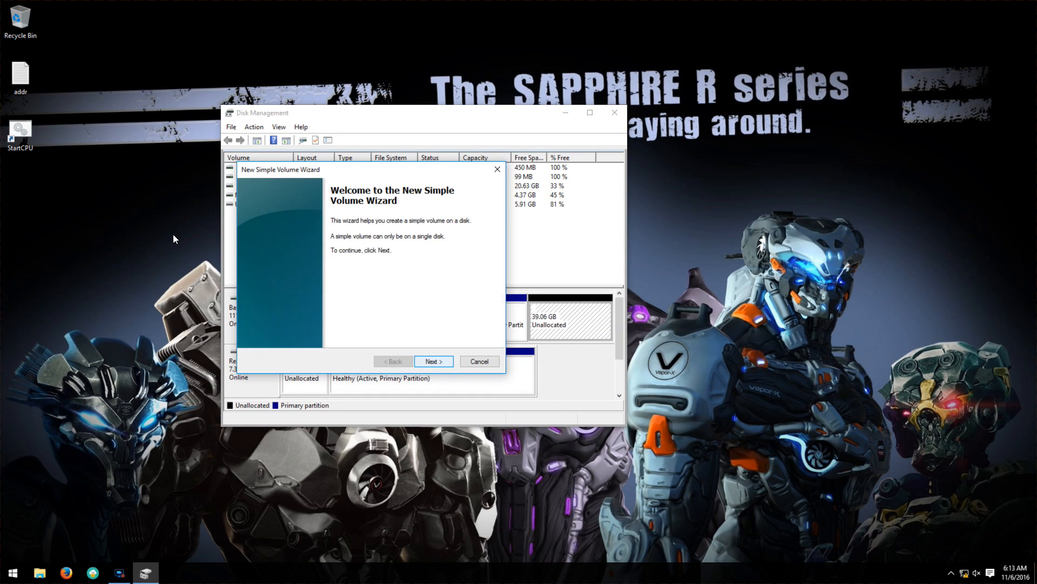
{"action": "left_click", "coordinate": [433, 361]}
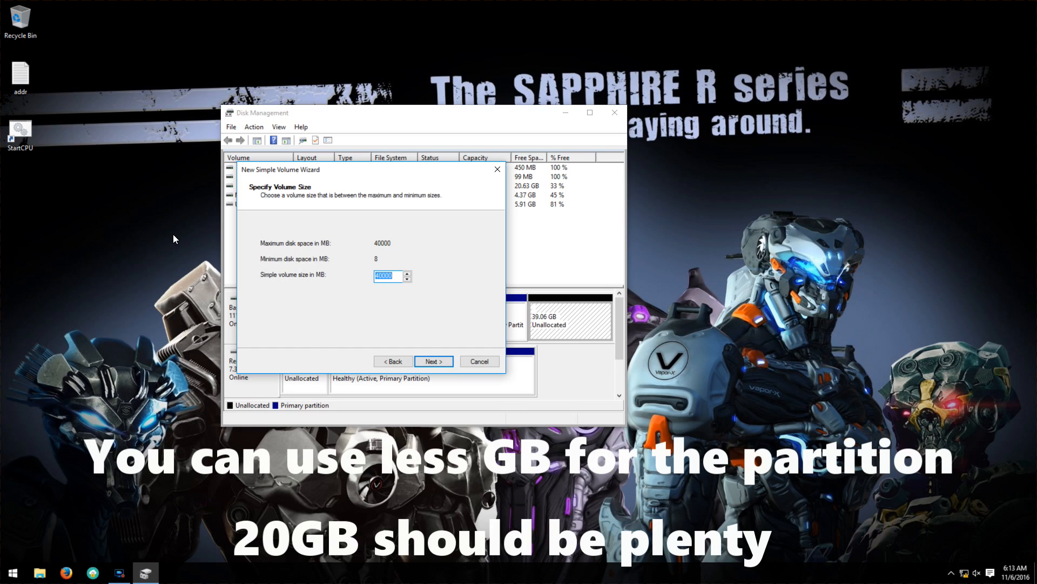
{"action": "type", "text": "32000"}
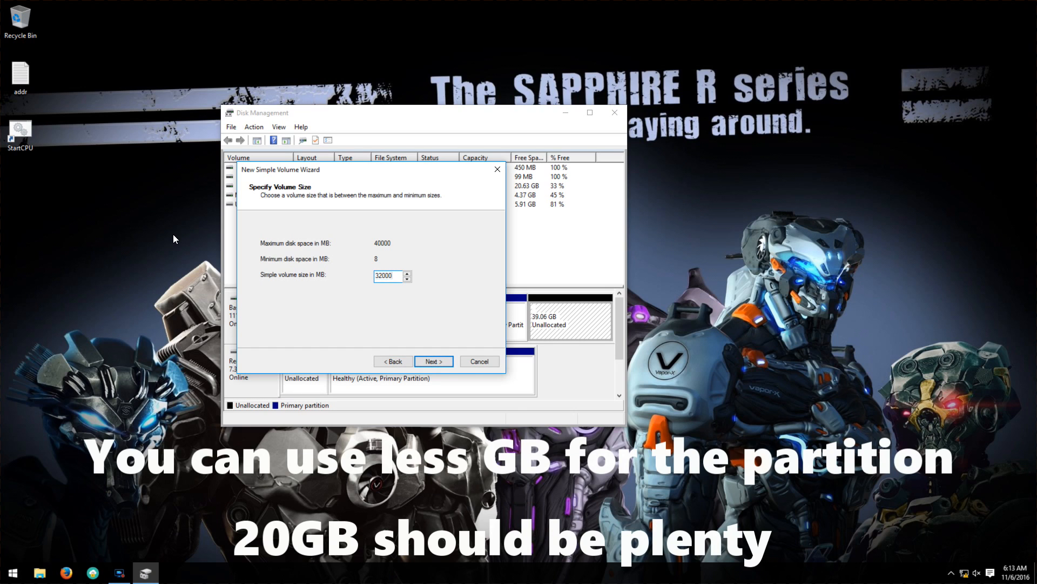
{"action": "left_click", "coordinate": [434, 361]}
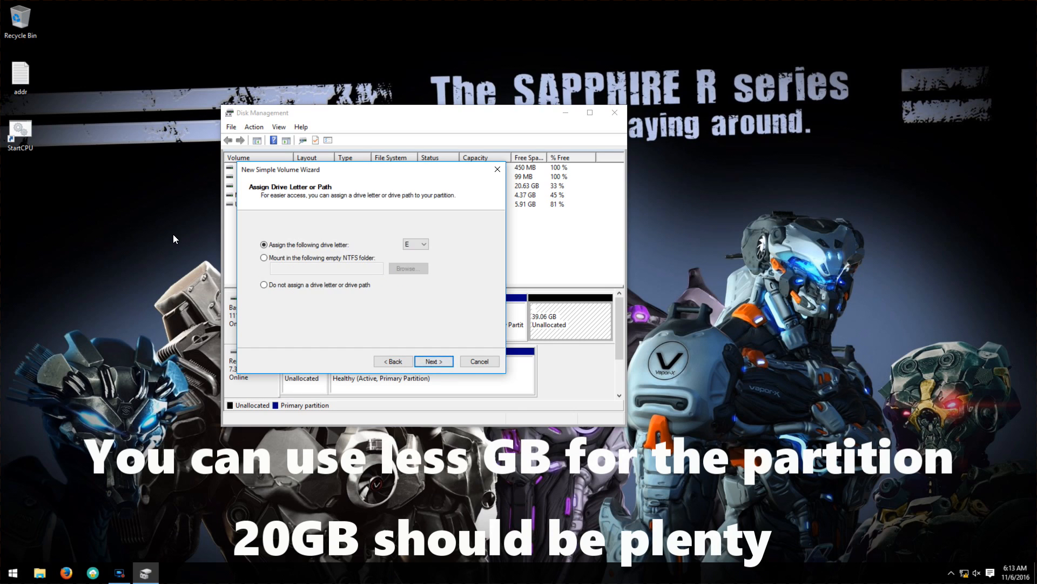
{"action": "left_click", "coordinate": [264, 284]}
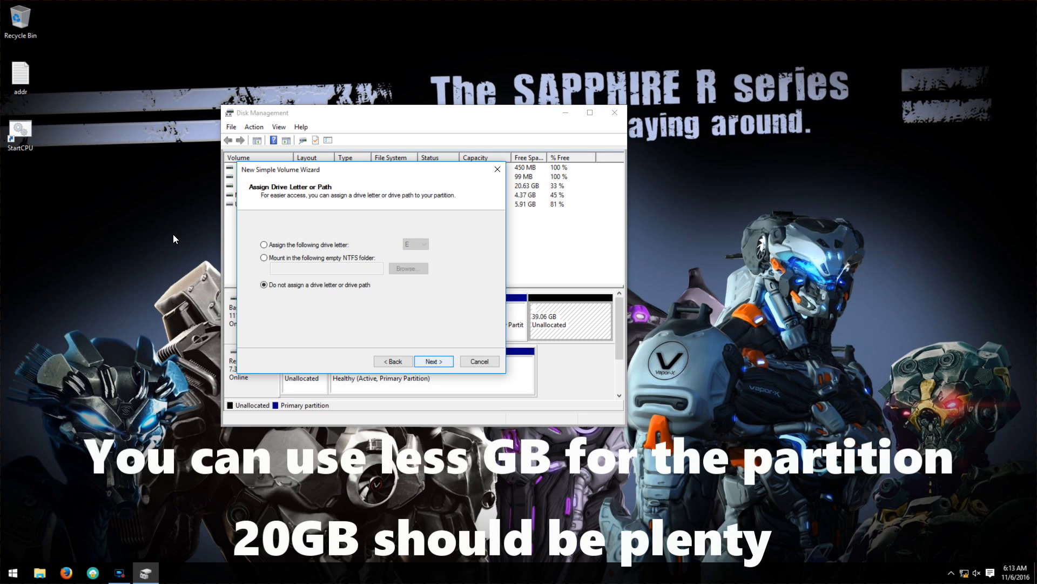
{"action": "left_click", "coordinate": [433, 362]}
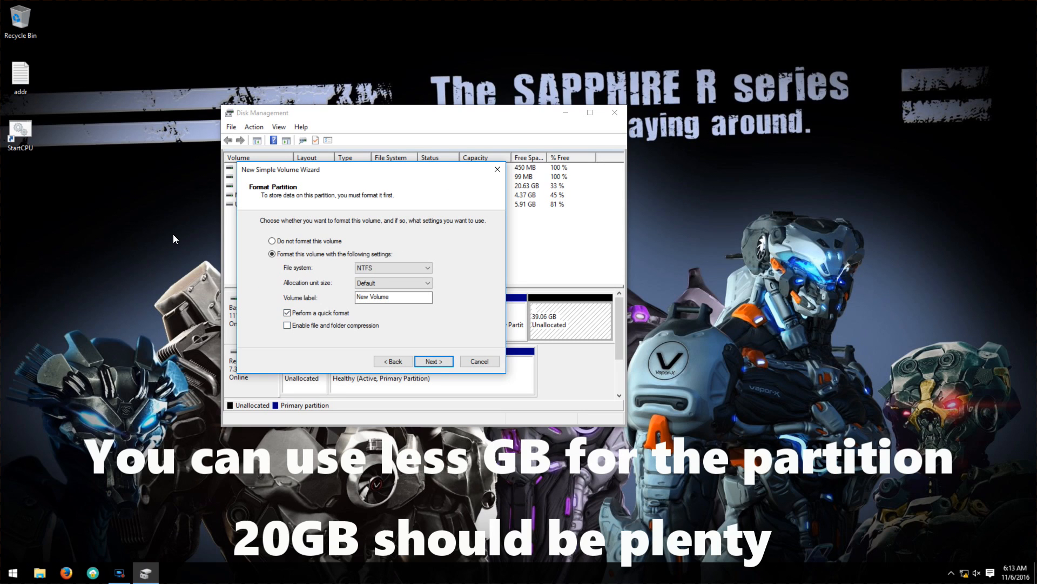
{"action": "type", "text": "U"}
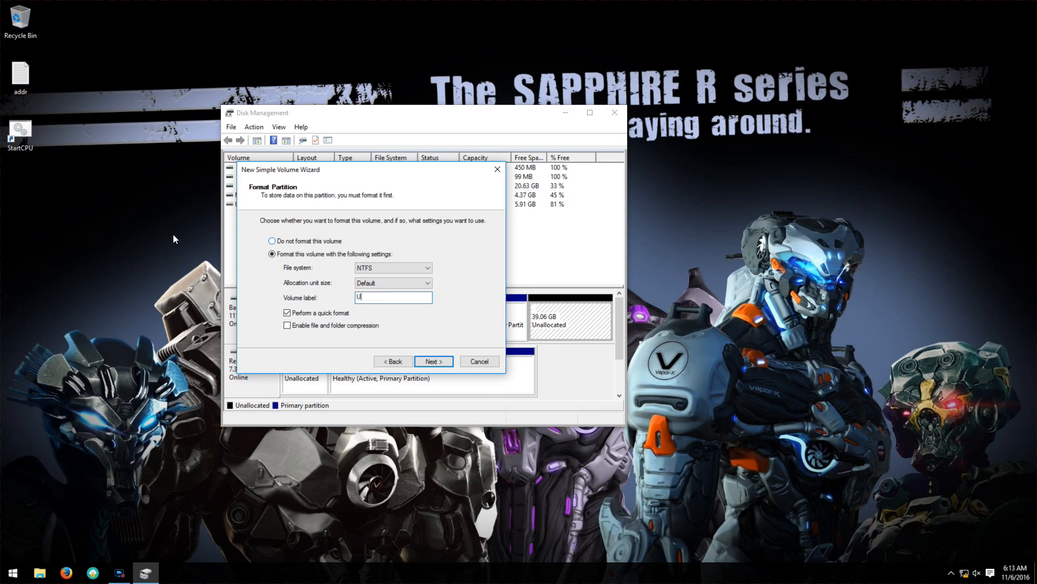
{"action": "type", "text": "buntu"}
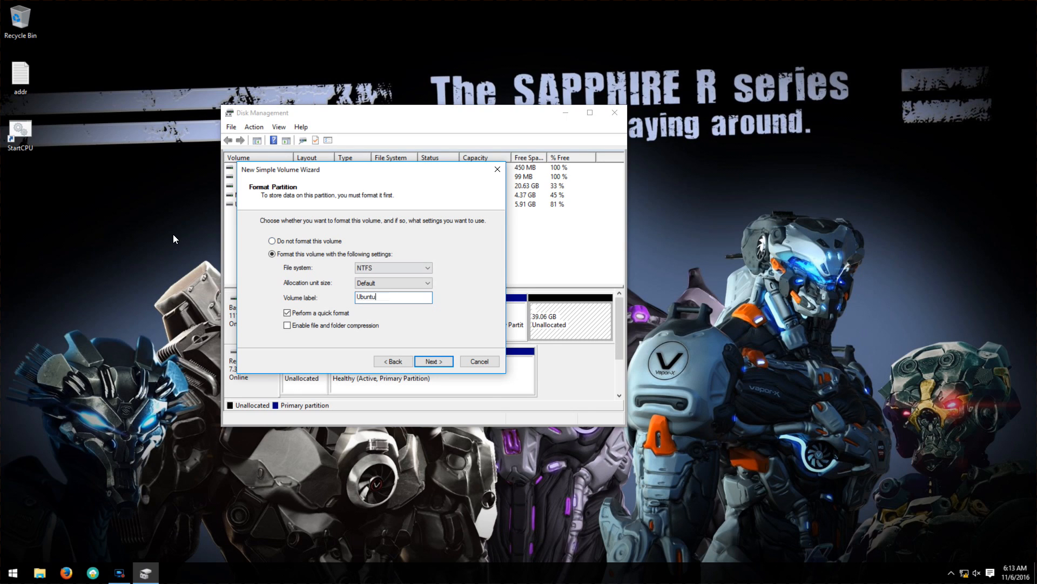
{"action": "left_click", "coordinate": [434, 362]}
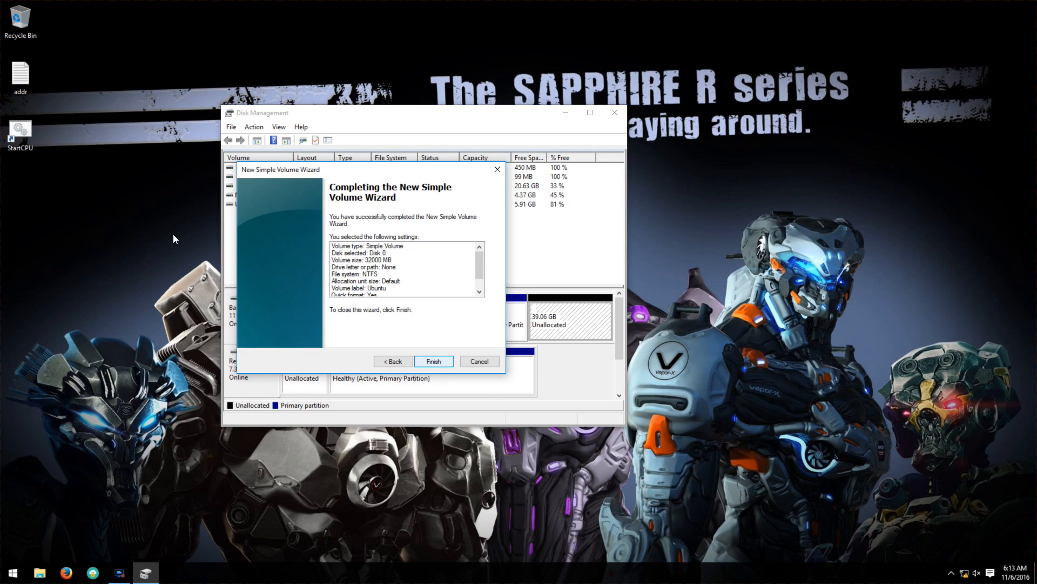
{"action": "left_click", "coordinate": [433, 362]}
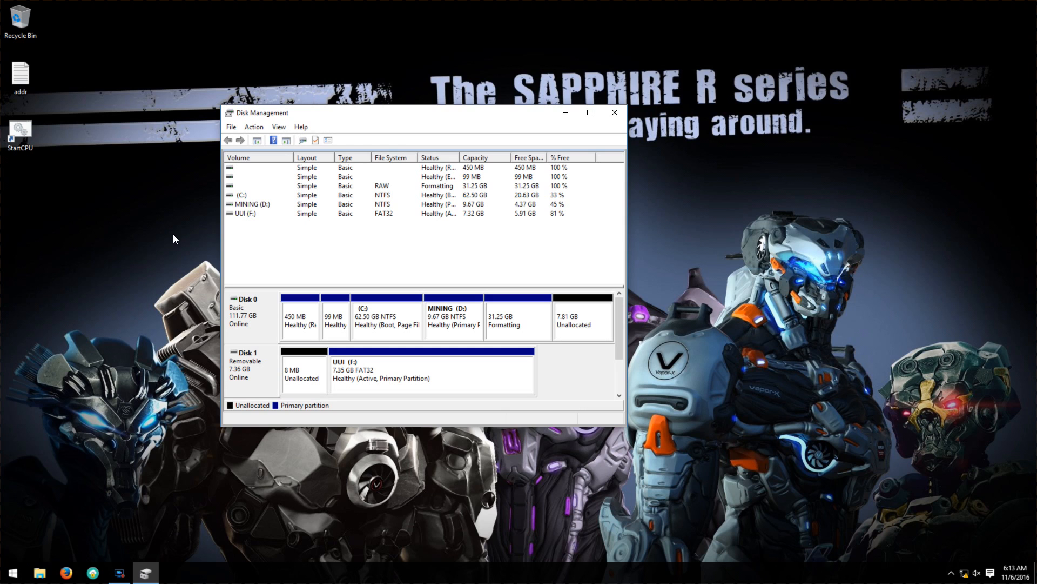
Turn the remaining 7.81 GB into an 8000 MB NTFS volume E labelled 'Swap'.
{"action": "right_click", "coordinate": [581, 316]}
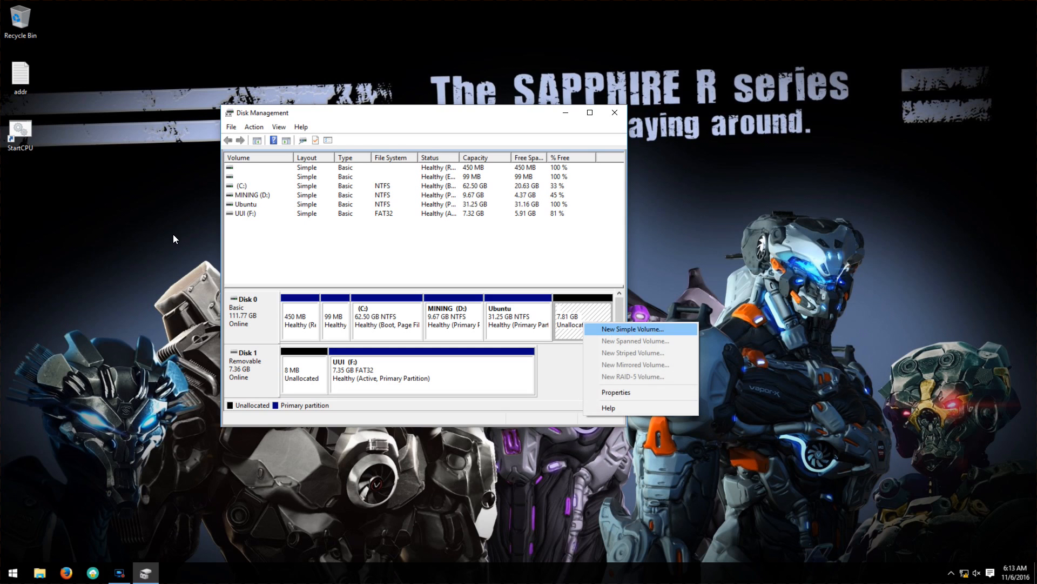
{"action": "left_click", "coordinate": [631, 329]}
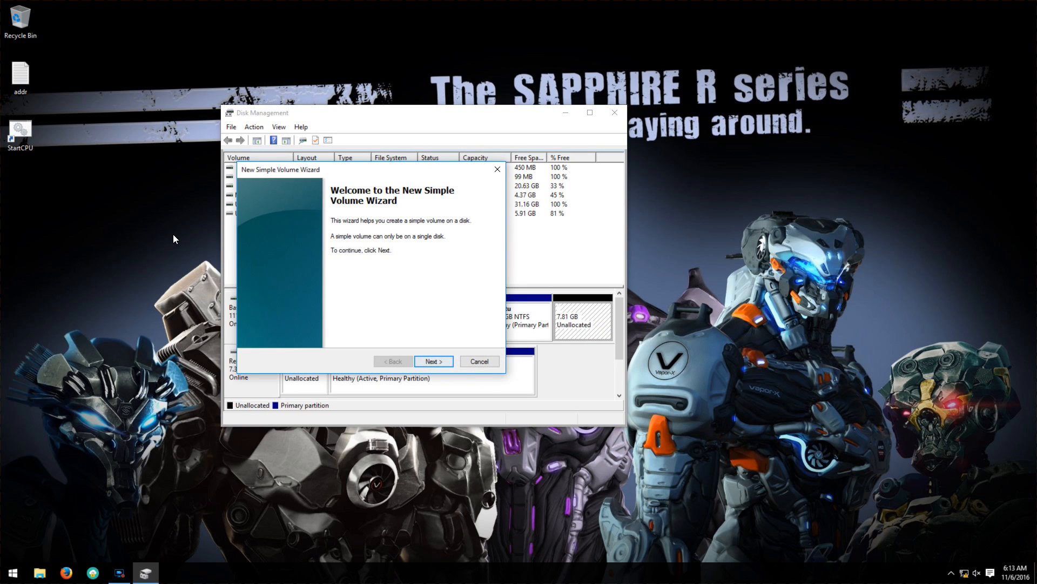
{"action": "left_click", "coordinate": [434, 361]}
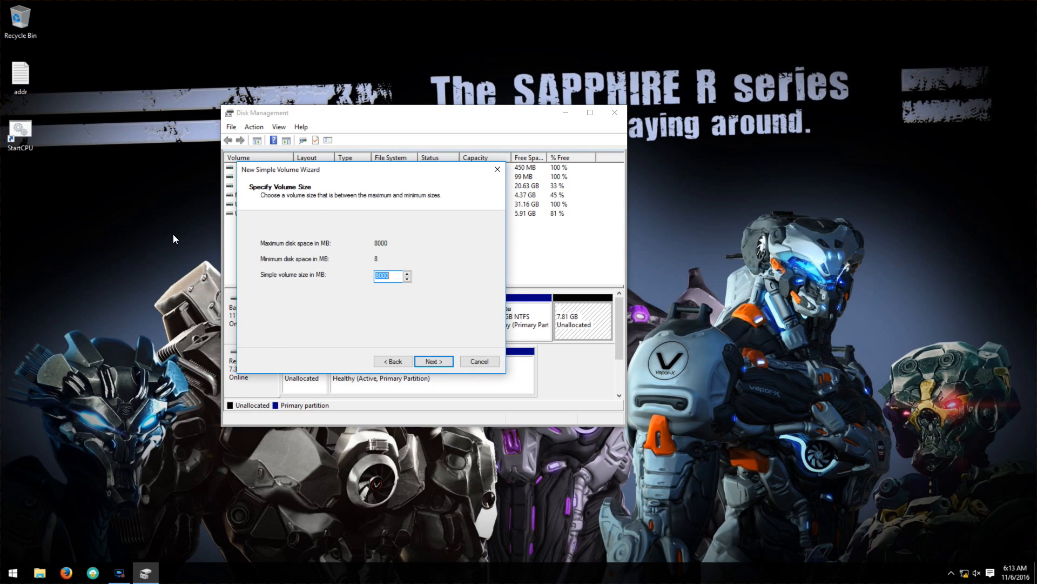
{"action": "left_click", "coordinate": [433, 361]}
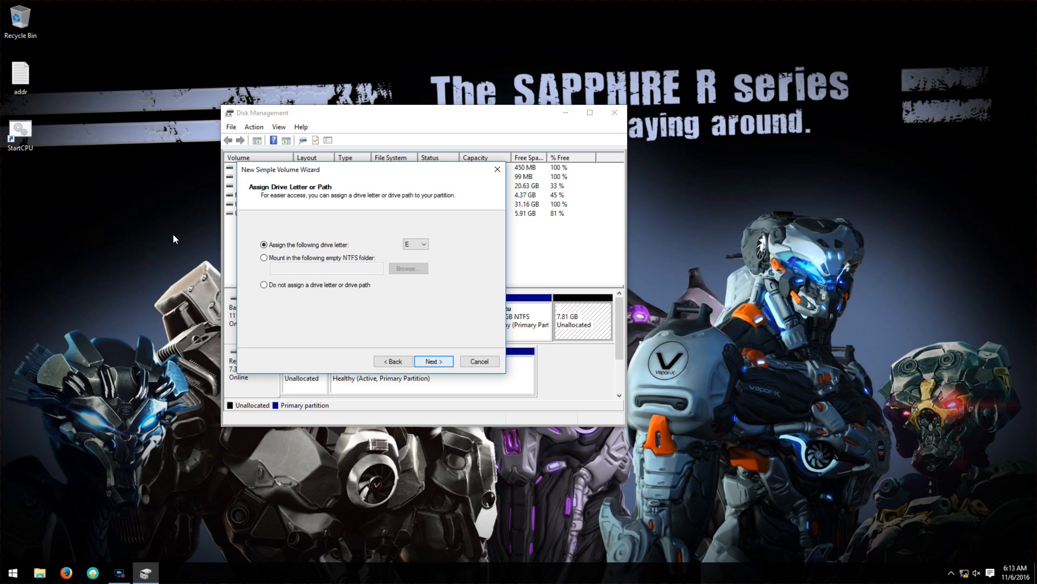
{"action": "left_click", "coordinate": [433, 362]}
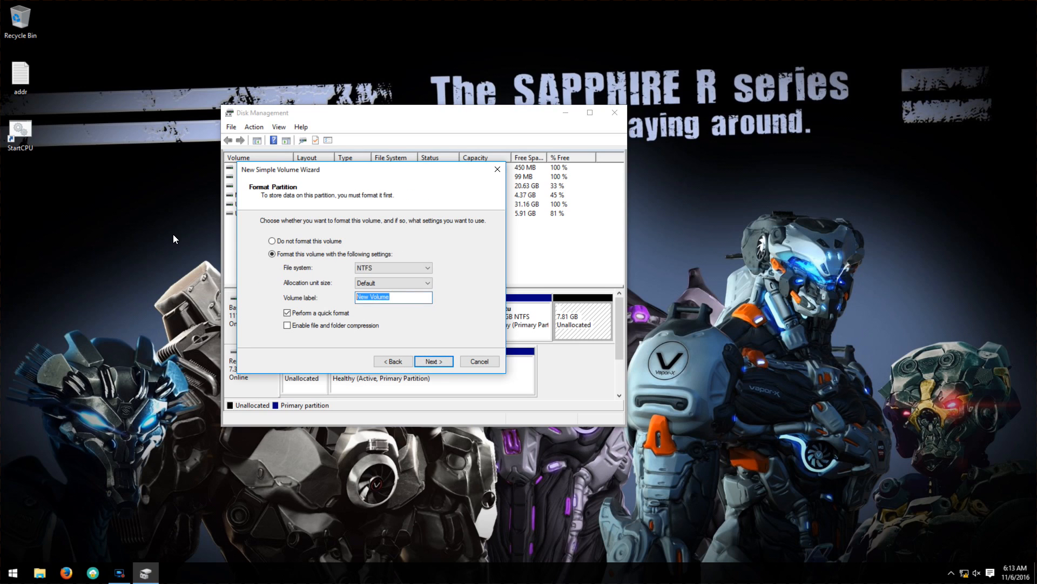
{"action": "type", "text": "Swap"}
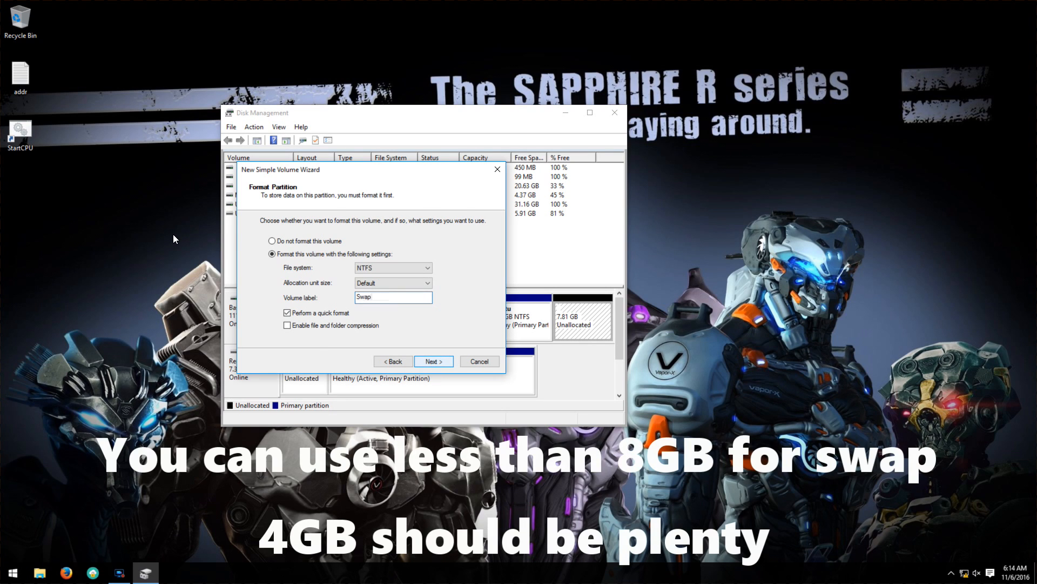
{"action": "left_click", "coordinate": [434, 362]}
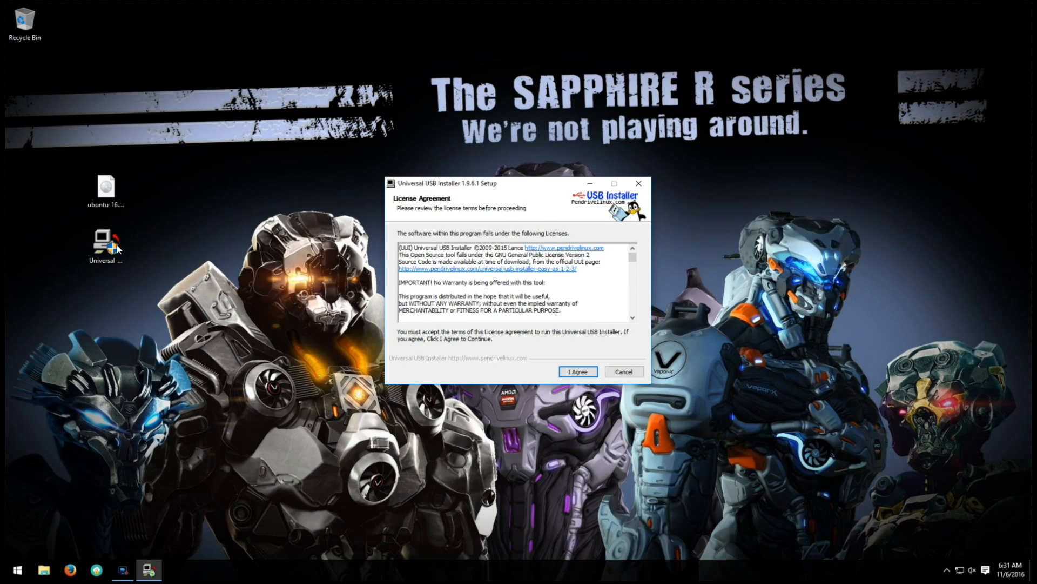
Write the Ubuntu 16.04.1 desktop ISO to the 7GB F: drive, formatting it FAT32.
{"action": "left_click", "coordinate": [576, 371]}
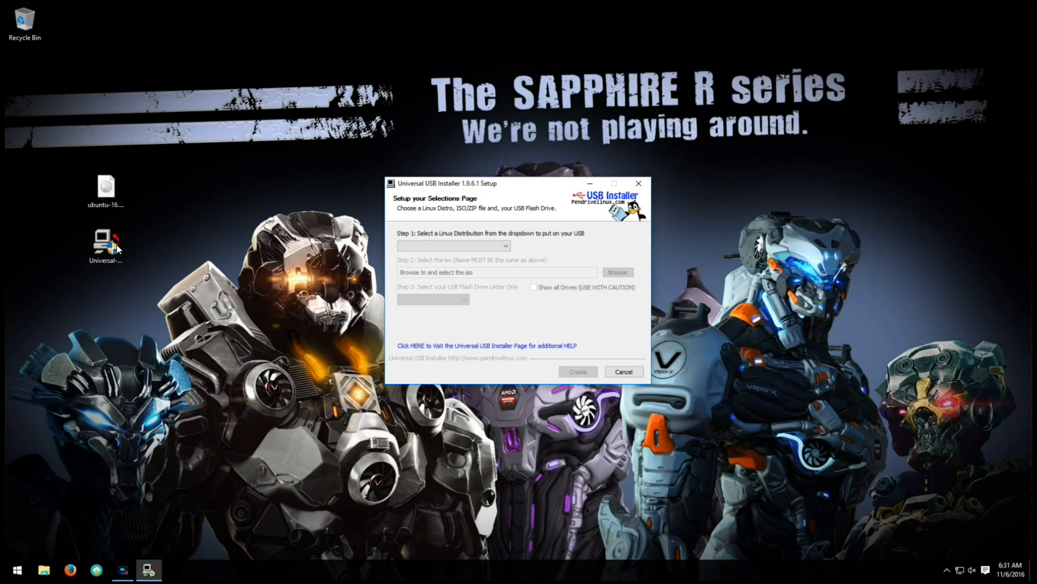
{"action": "left_click", "coordinate": [454, 245]}
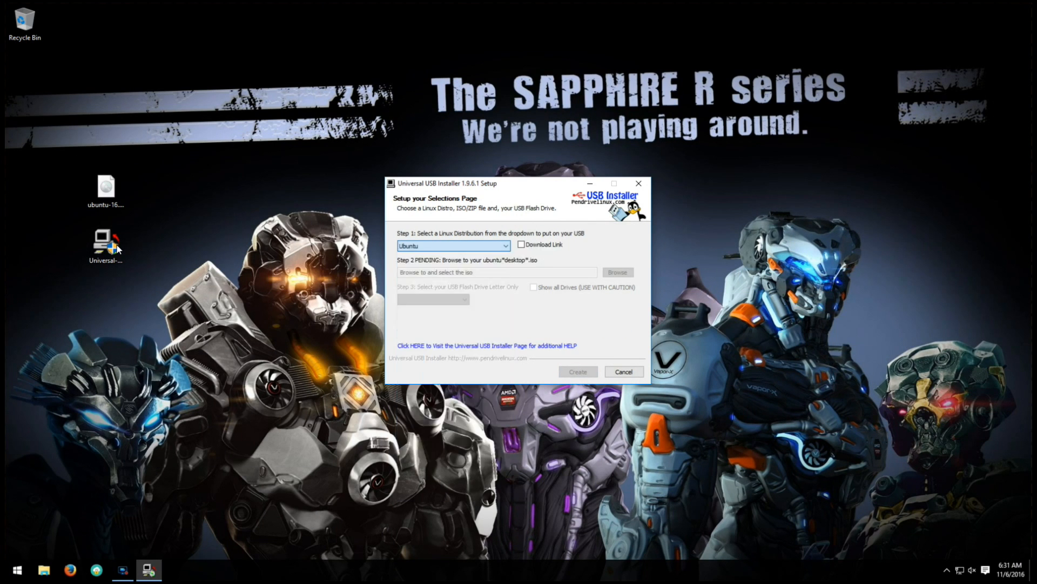
{"action": "left_click", "coordinate": [616, 272]}
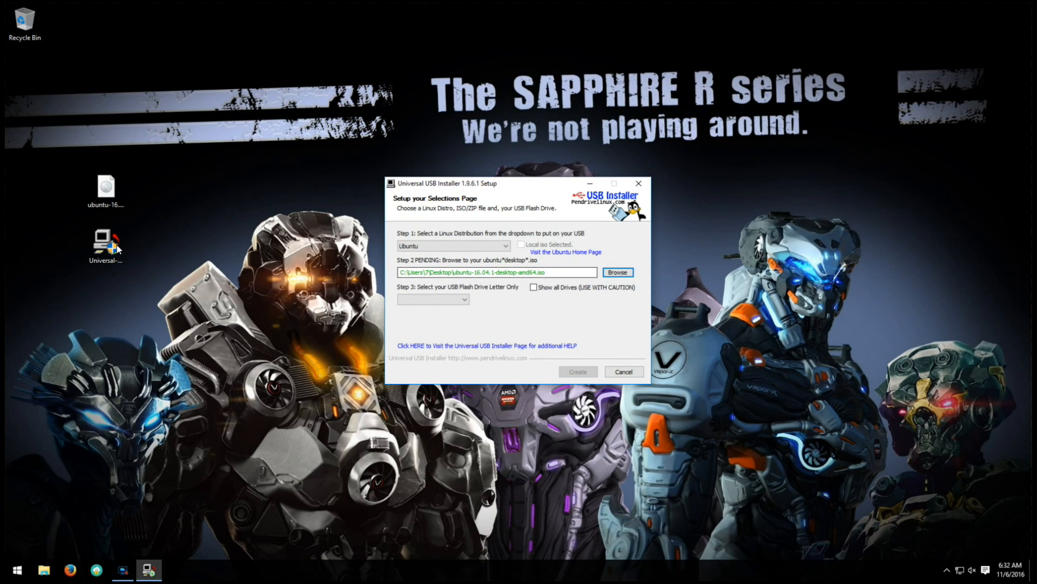
{"action": "left_click", "coordinate": [465, 299]}
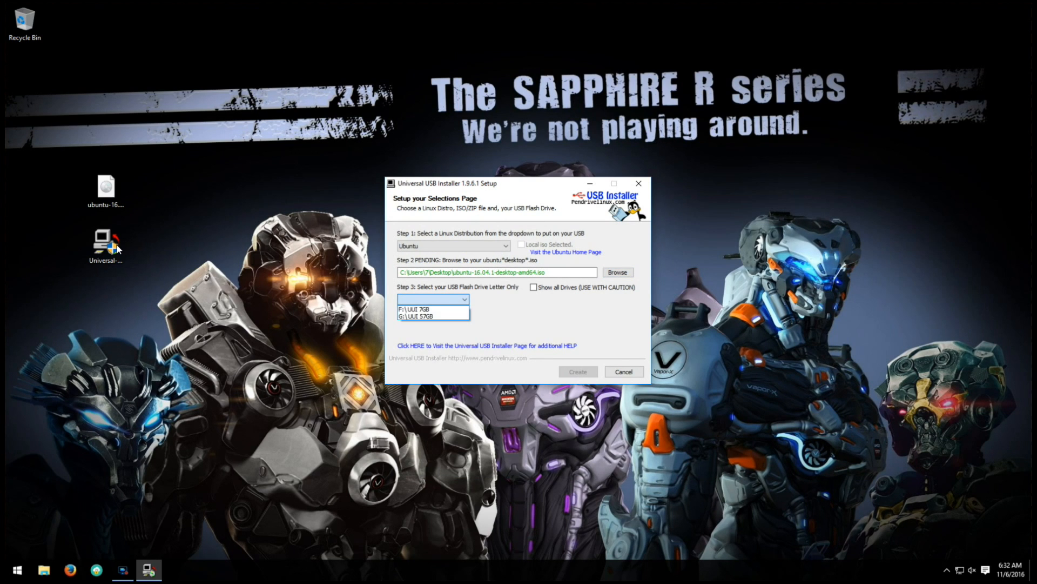
{"action": "left_click", "coordinate": [430, 309]}
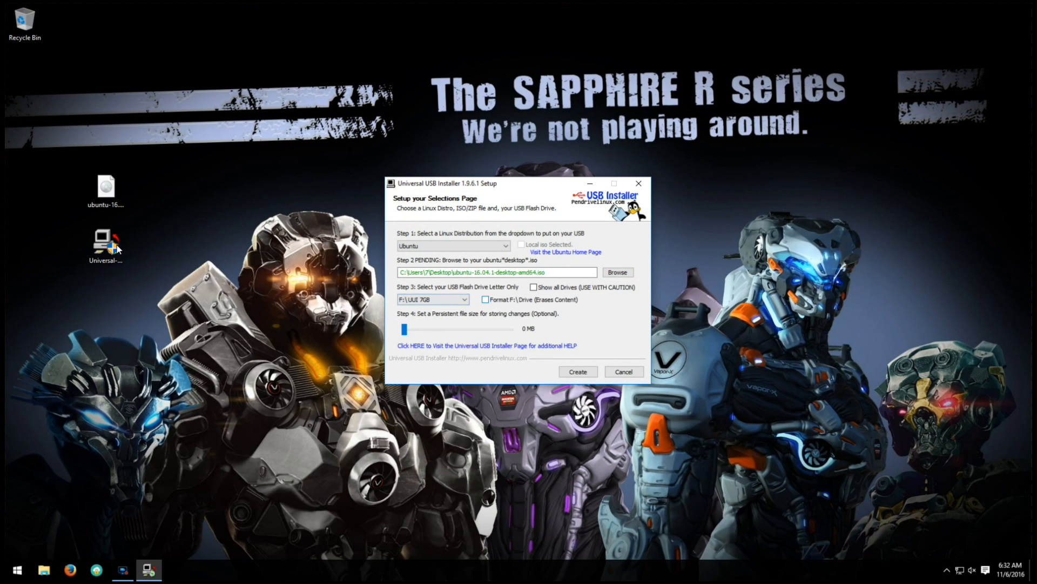
{"action": "left_click", "coordinate": [485, 299]}
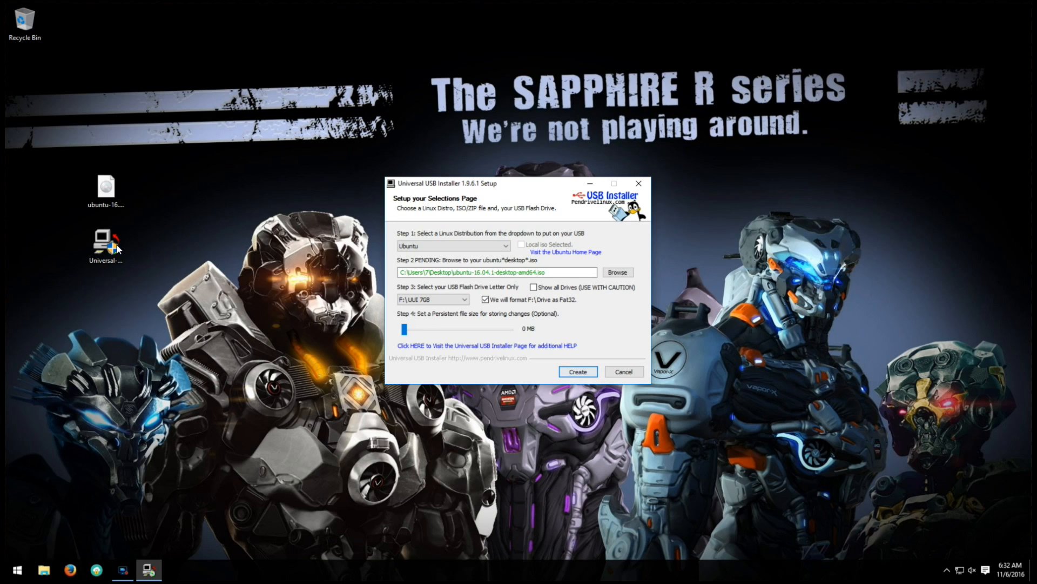
{"action": "left_click", "coordinate": [576, 372]}
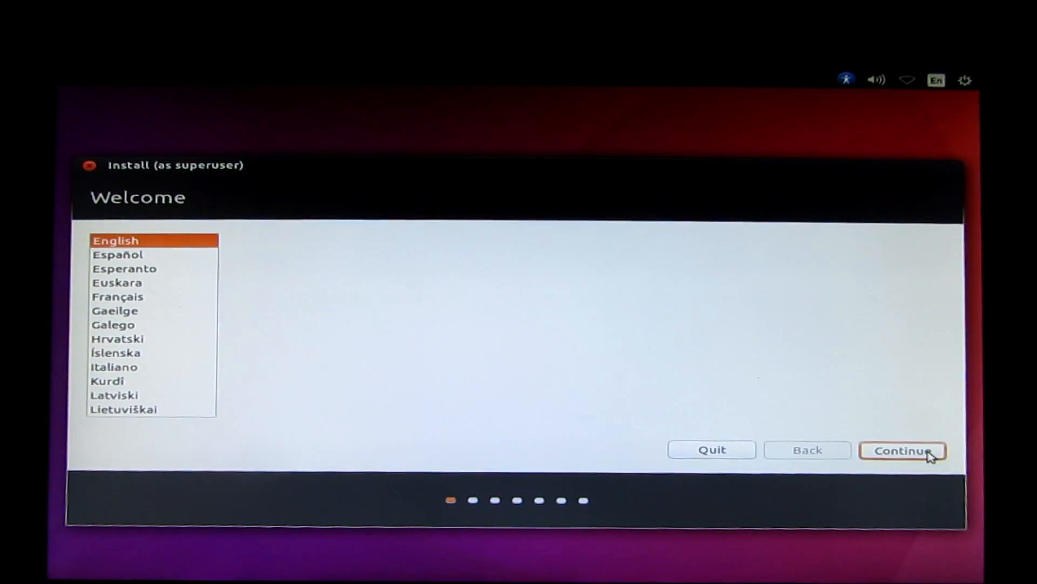
Continue in English, skipping updates and third-party software.
{"action": "left_click", "coordinate": [903, 450]}
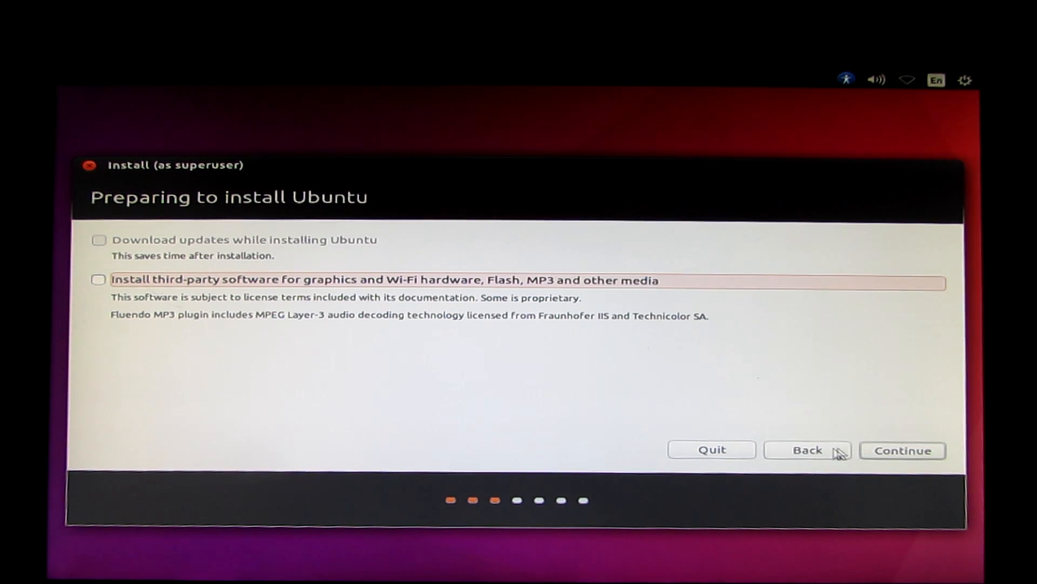
{"action": "left_click", "coordinate": [901, 450]}
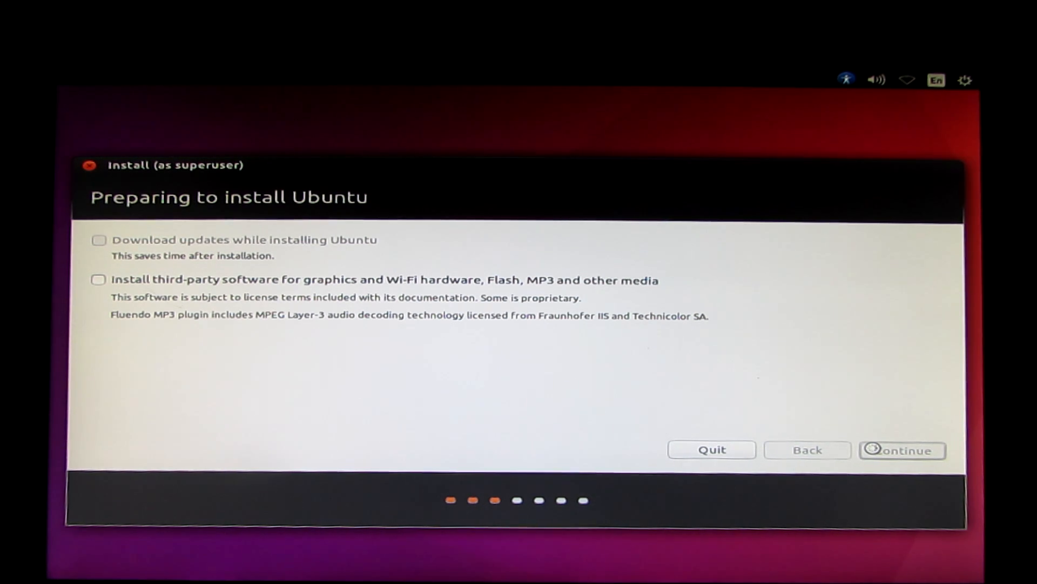
{"action": "left_click", "coordinate": [901, 450]}
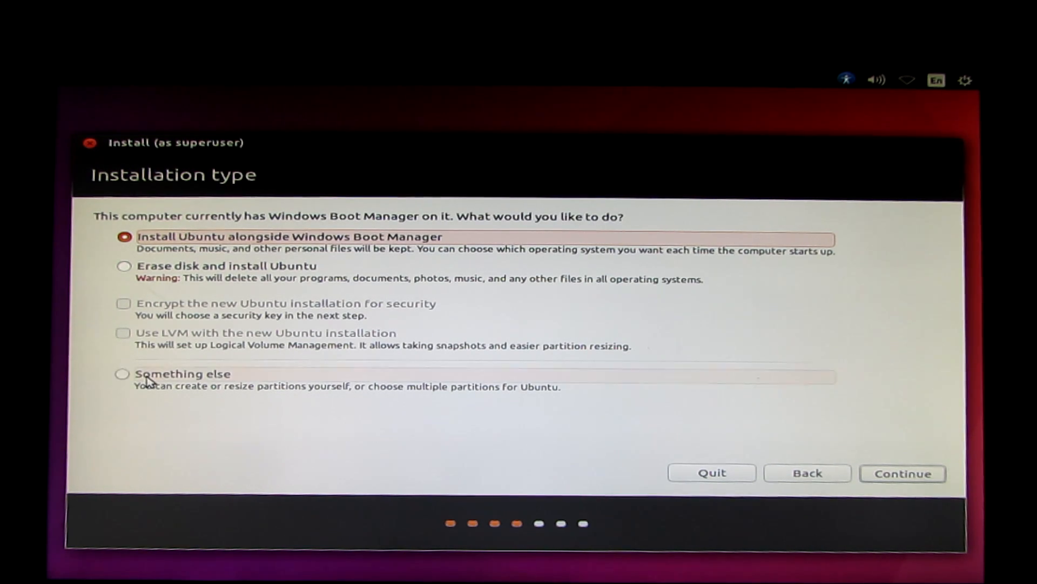
Partition manually: sda6 as ext4 mounted at /, sda7 as swap area.
{"action": "left_click", "coordinate": [902, 472]}
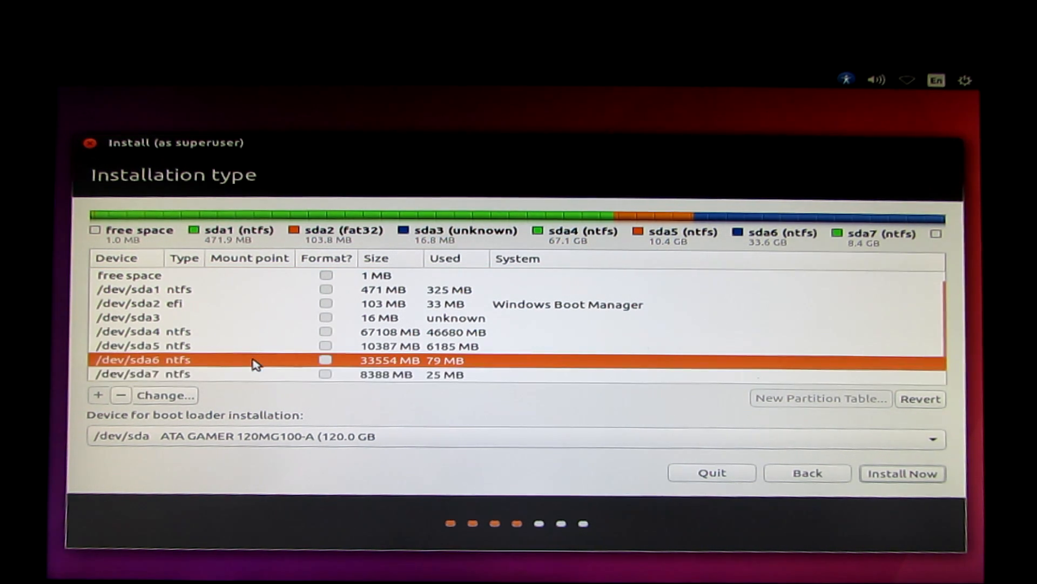
{"action": "left_click", "coordinate": [165, 395]}
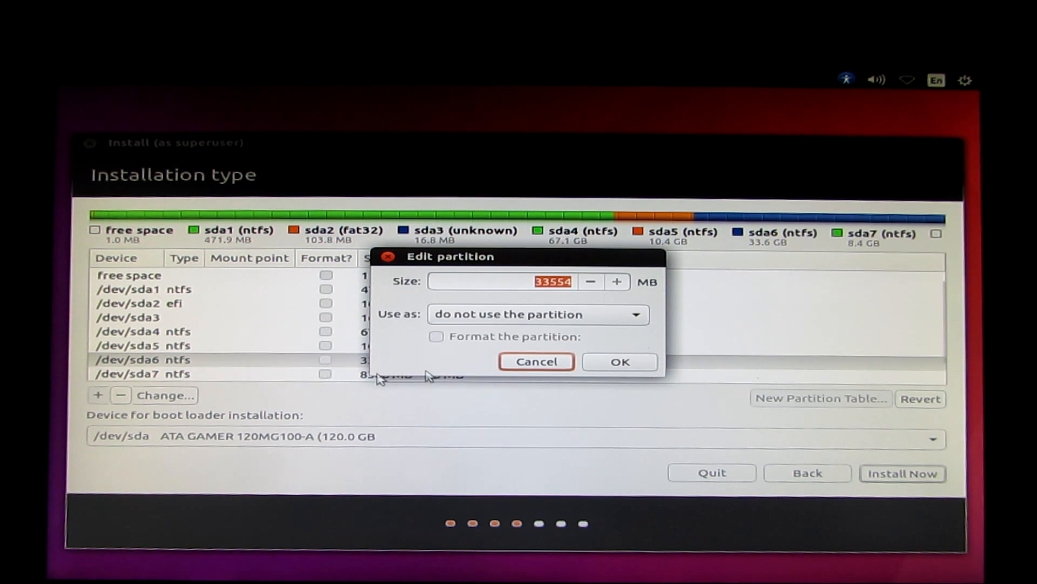
{"action": "left_click", "coordinate": [536, 313]}
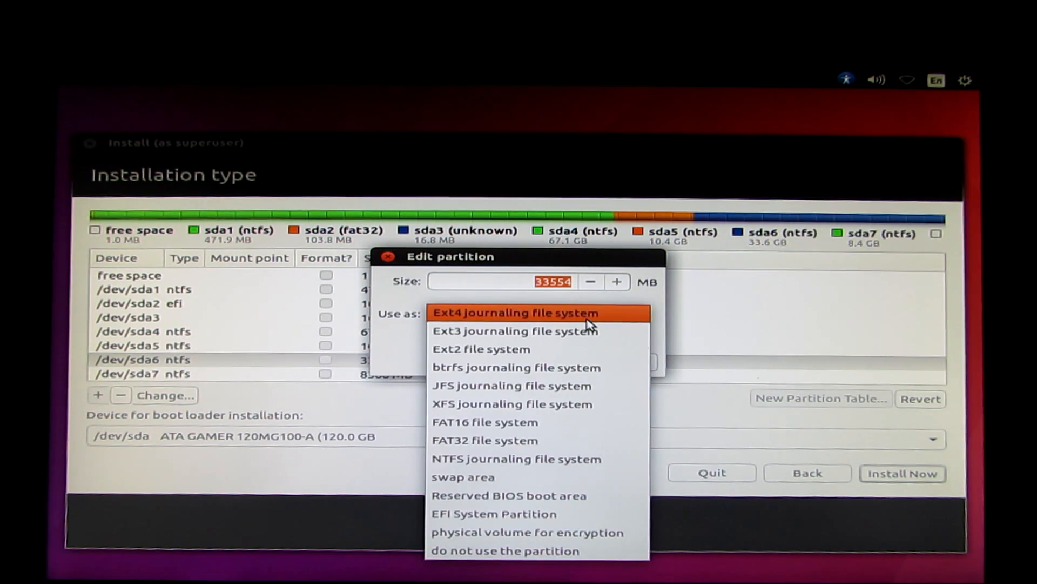
{"action": "left_click", "coordinate": [539, 312]}
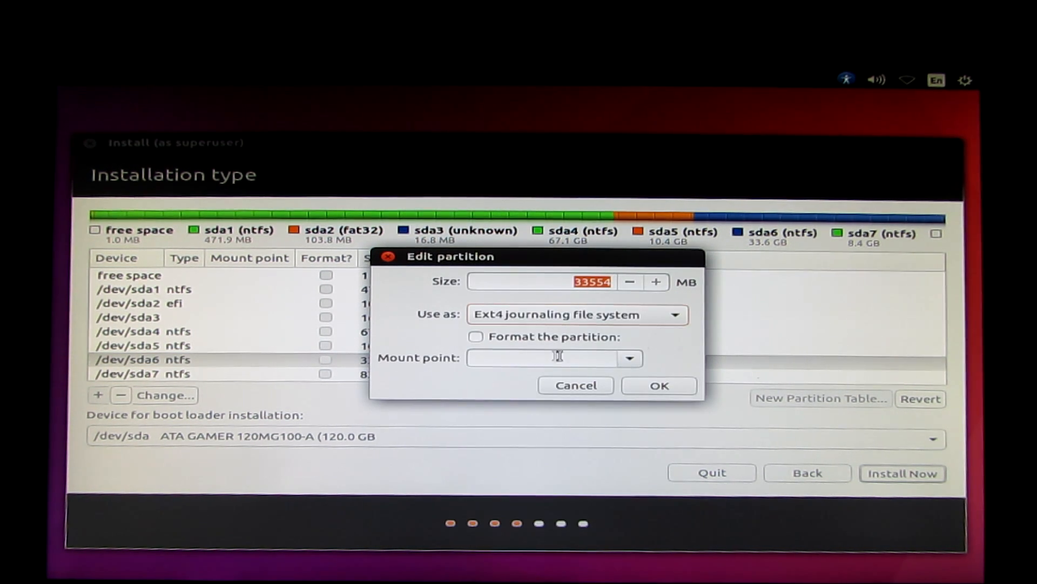
{"action": "type", "text": "/"}
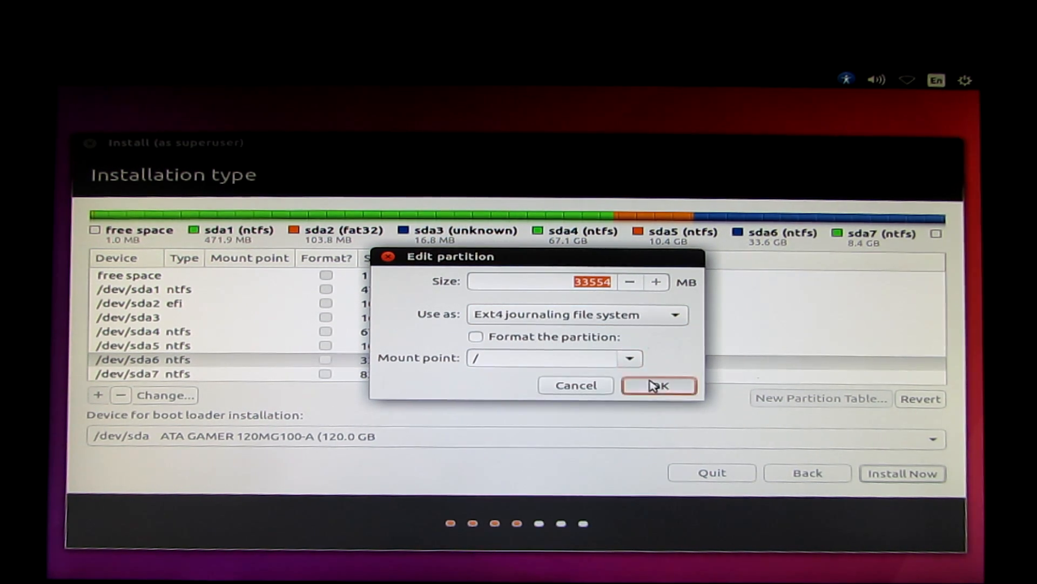
{"action": "left_click", "coordinate": [658, 386]}
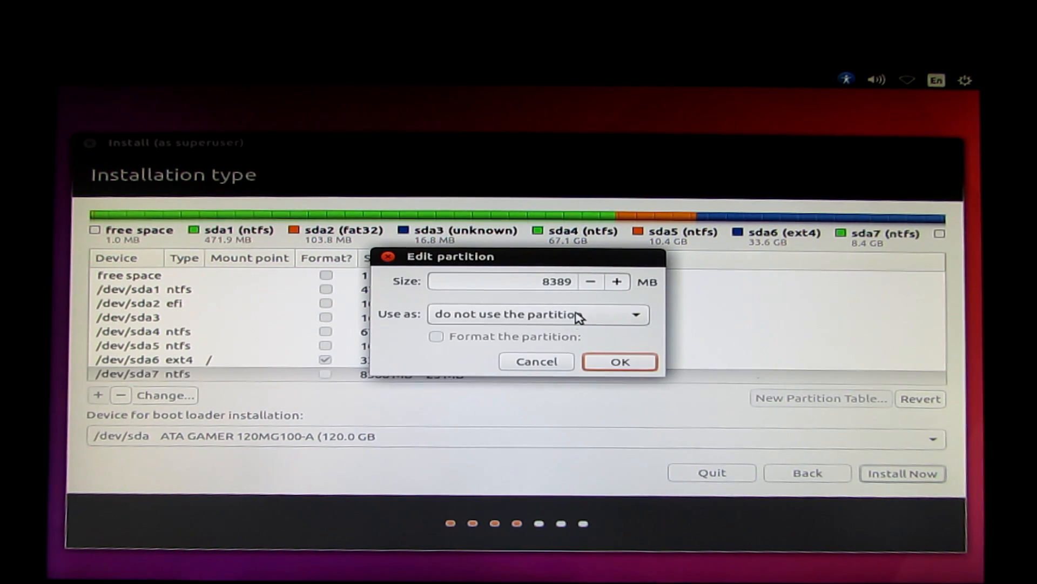
{"action": "left_click", "coordinate": [534, 314]}
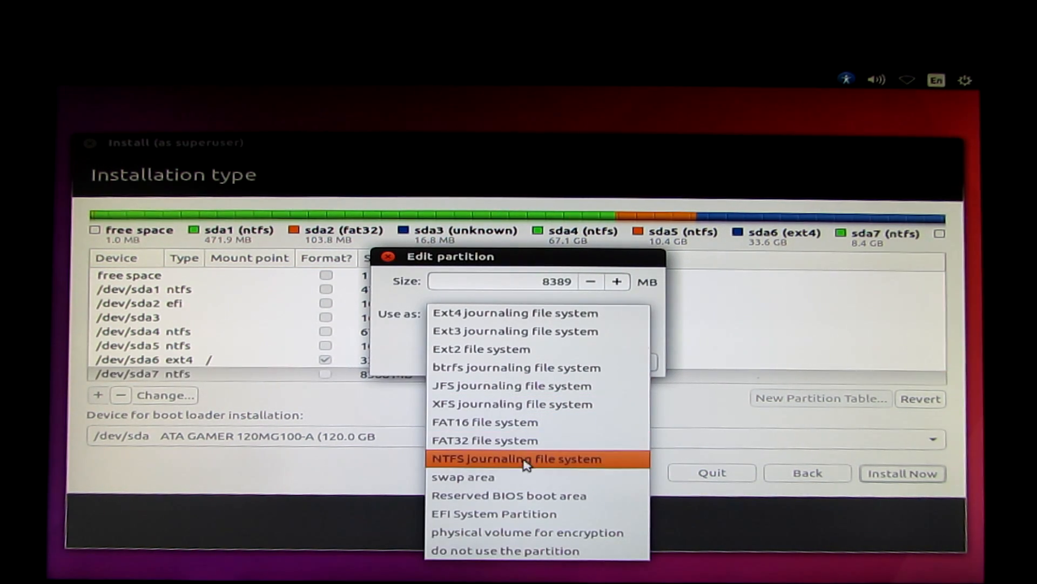
{"action": "left_click", "coordinate": [519, 458]}
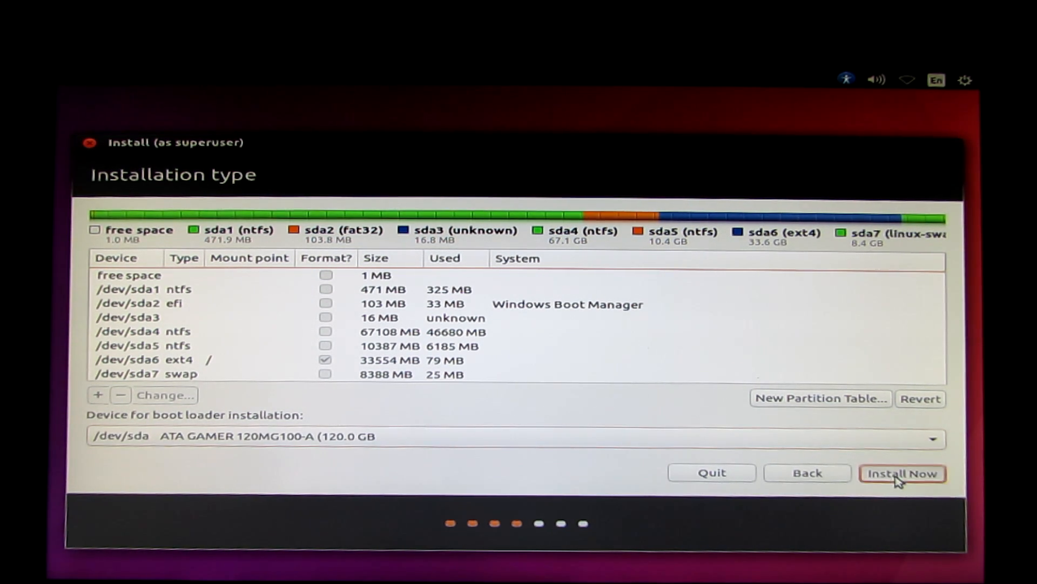
Confirm writing partition changes and set the location to Hong Kong.
{"action": "left_click", "coordinate": [902, 473]}
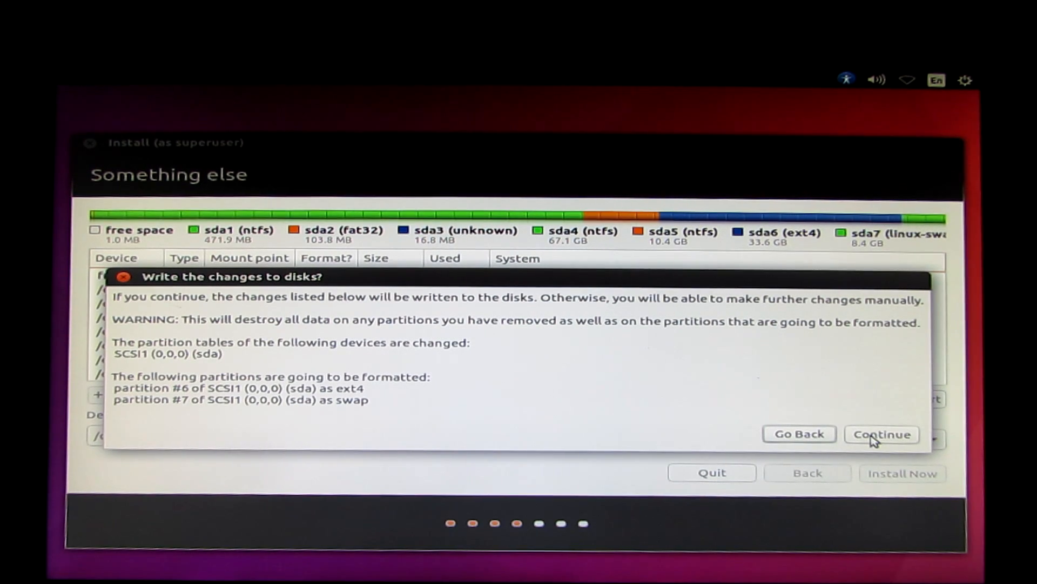
{"action": "left_click", "coordinate": [881, 434]}
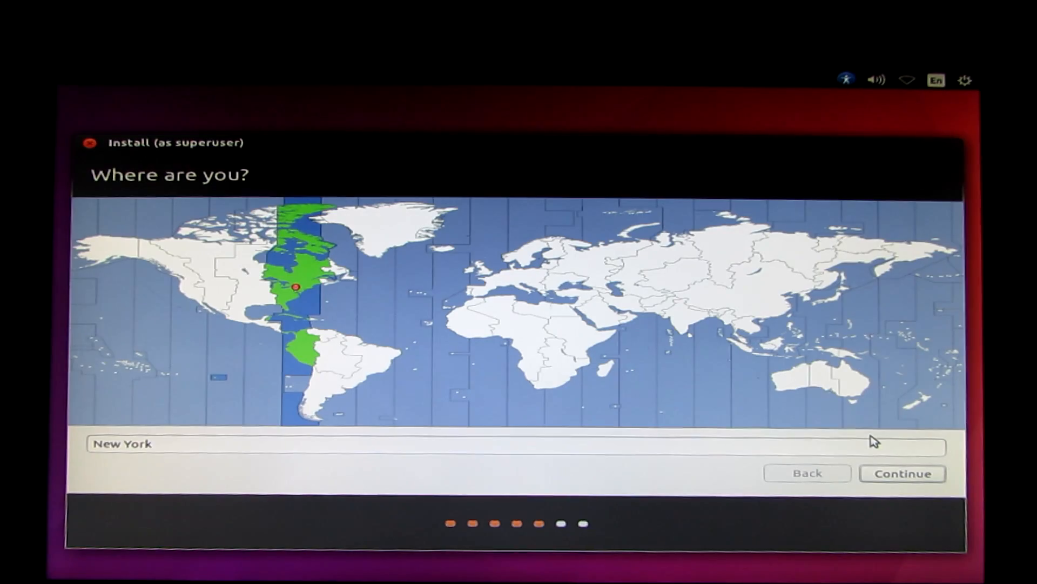
{"action": "mouse_move", "coordinate": [769, 322]}
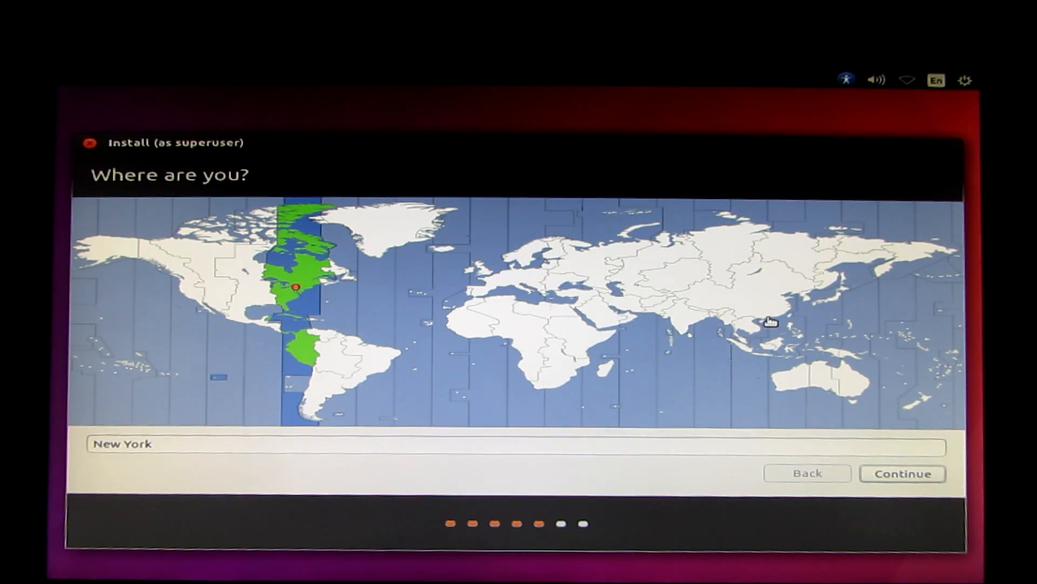
{"action": "left_click", "coordinate": [772, 311]}
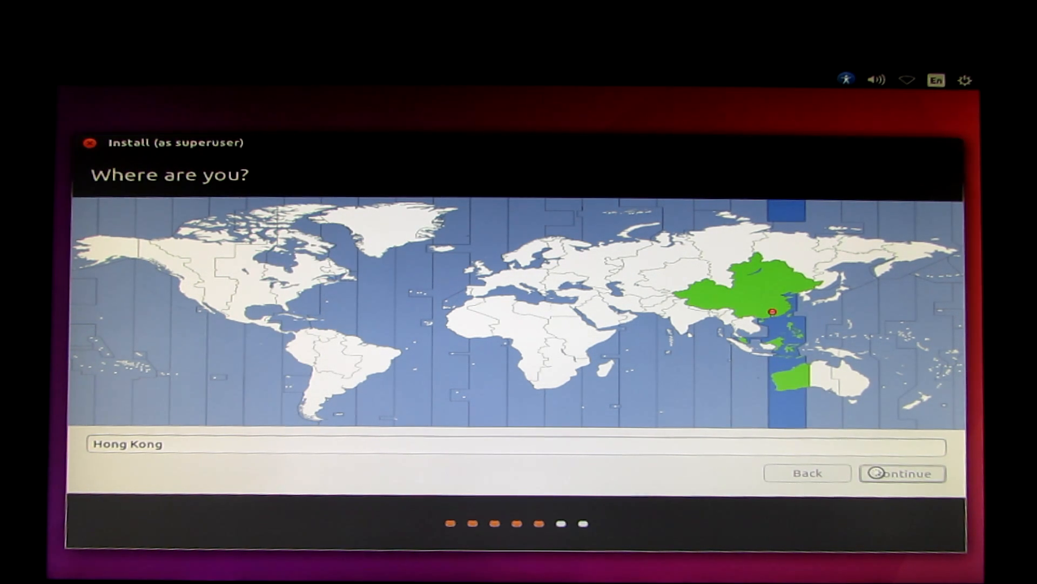
{"action": "left_click", "coordinate": [900, 472]}
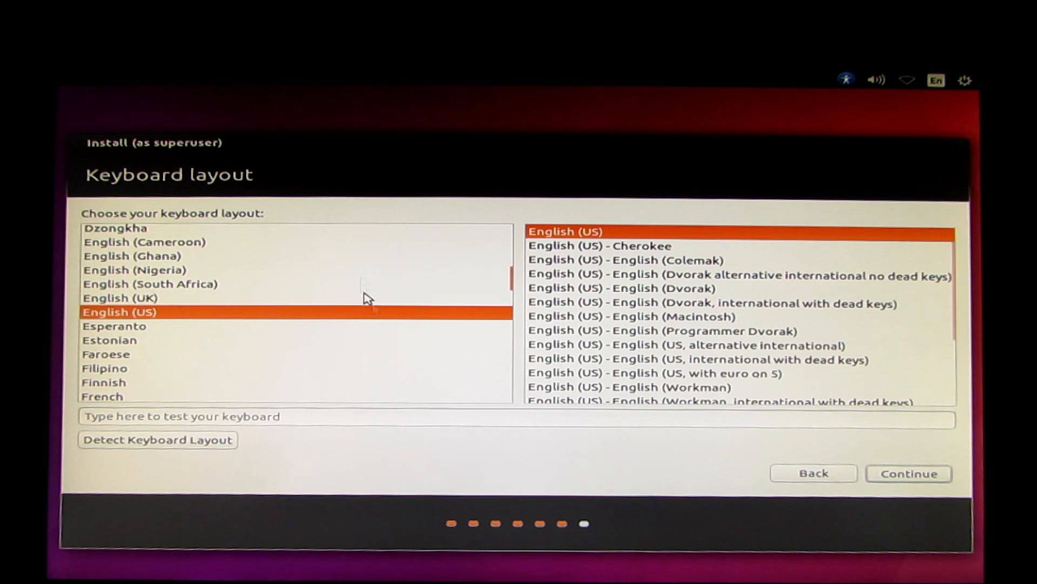
Keep English (US) keyboard, enter 'cryptomined' and a matching password.
{"action": "left_click", "coordinate": [908, 473]}
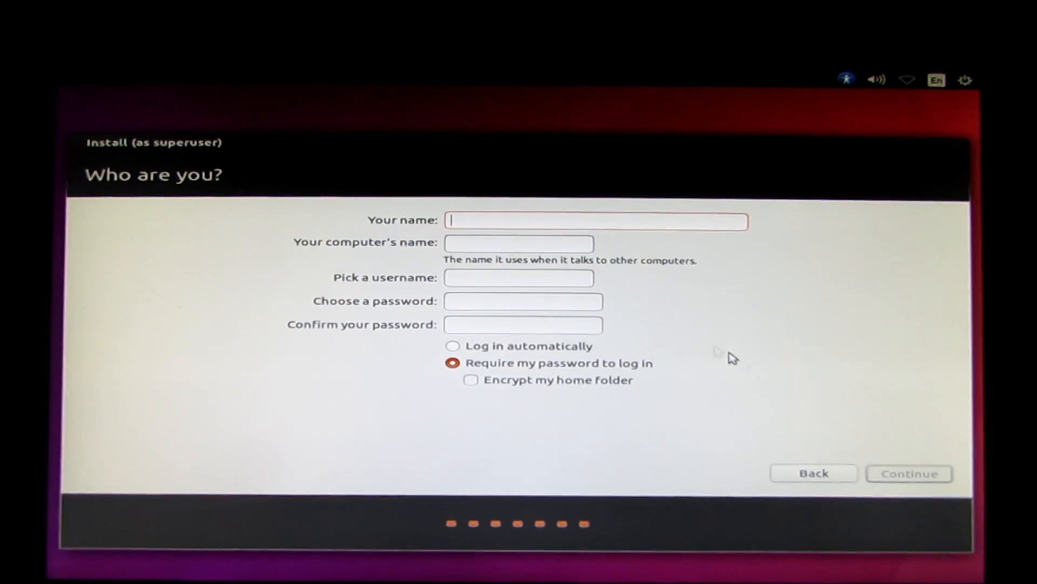
{"action": "type", "text": "cr"}
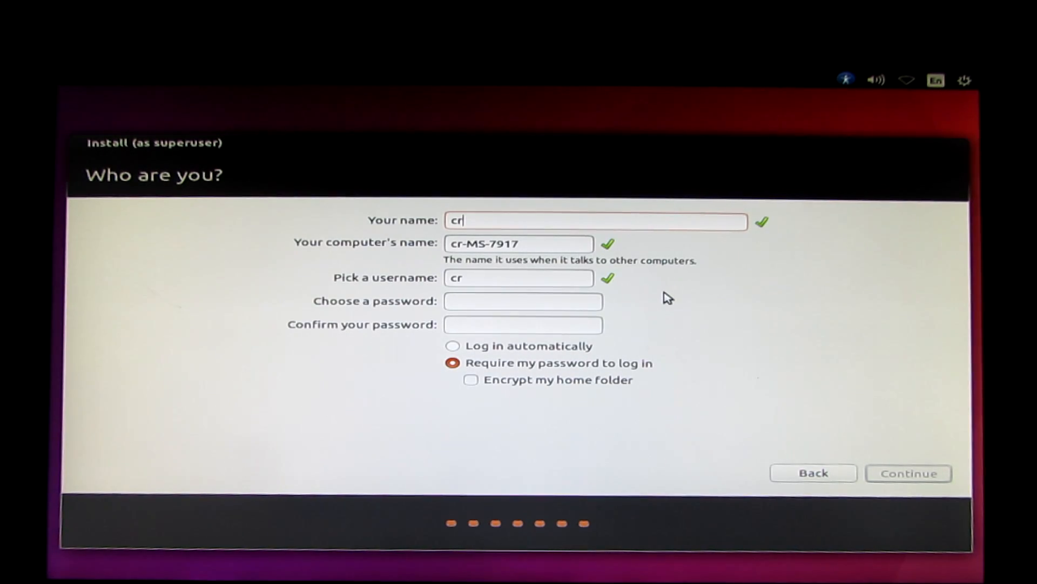
{"action": "type", "text": "yptomined"}
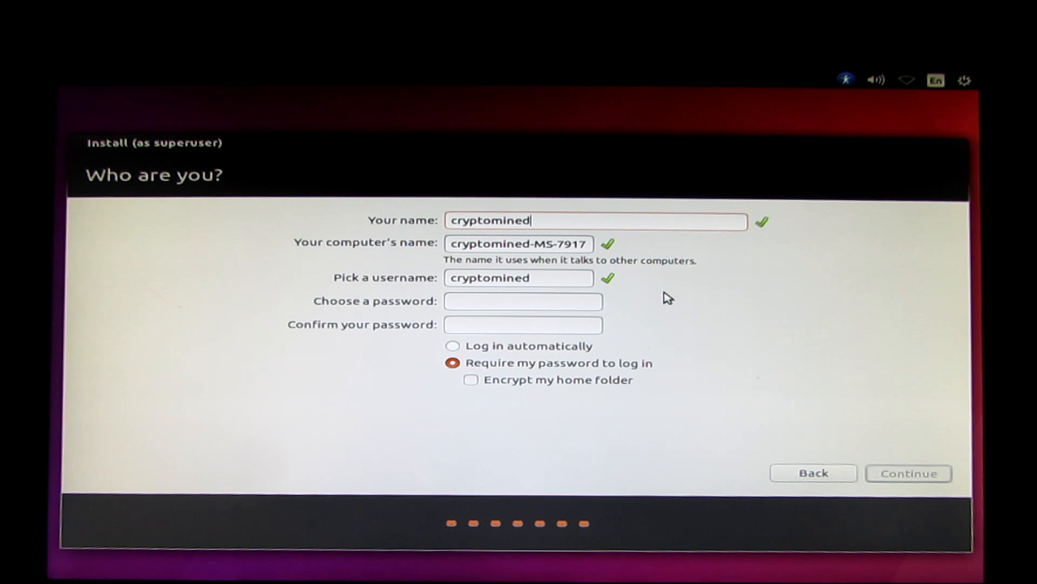
{"action": "left_click", "coordinate": [518, 244]}
{"action": "type", "text": "crypto"}
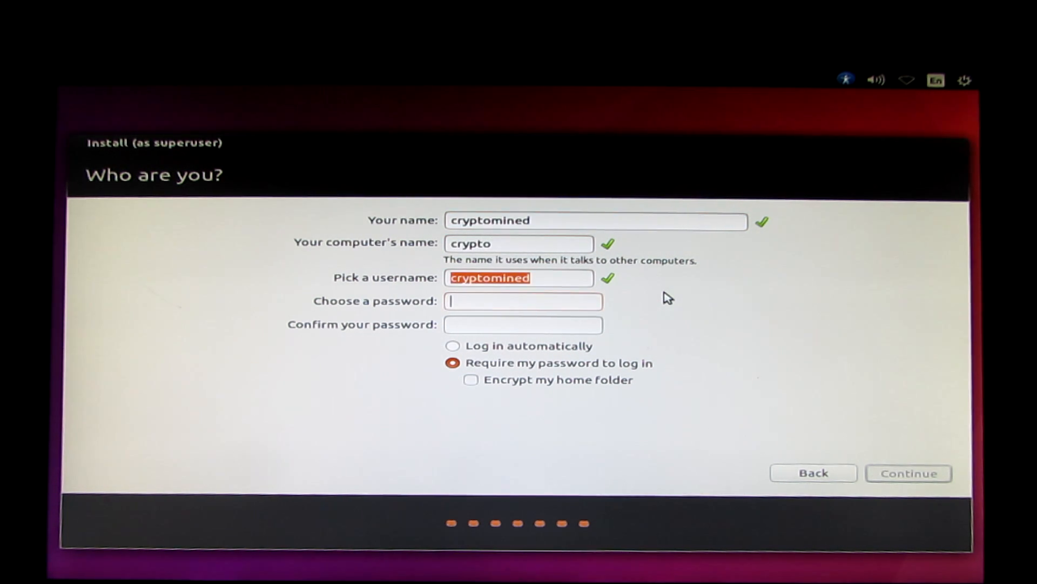
{"action": "type", "text": "●●●"}
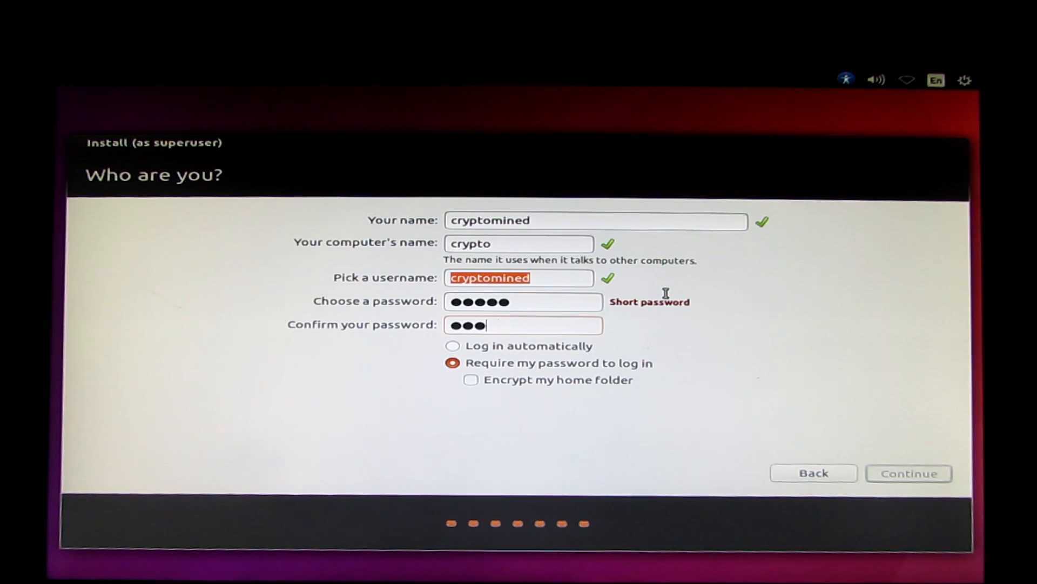
{"action": "type", "text": "••"}
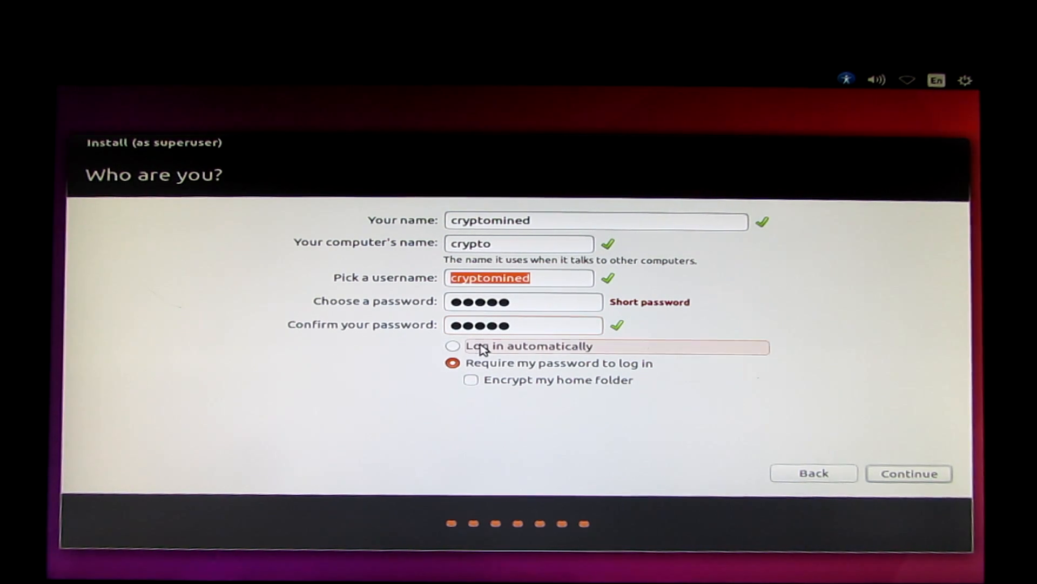
Set the login option and turn on home folder encryption.
{"action": "left_click", "coordinate": [452, 345]}
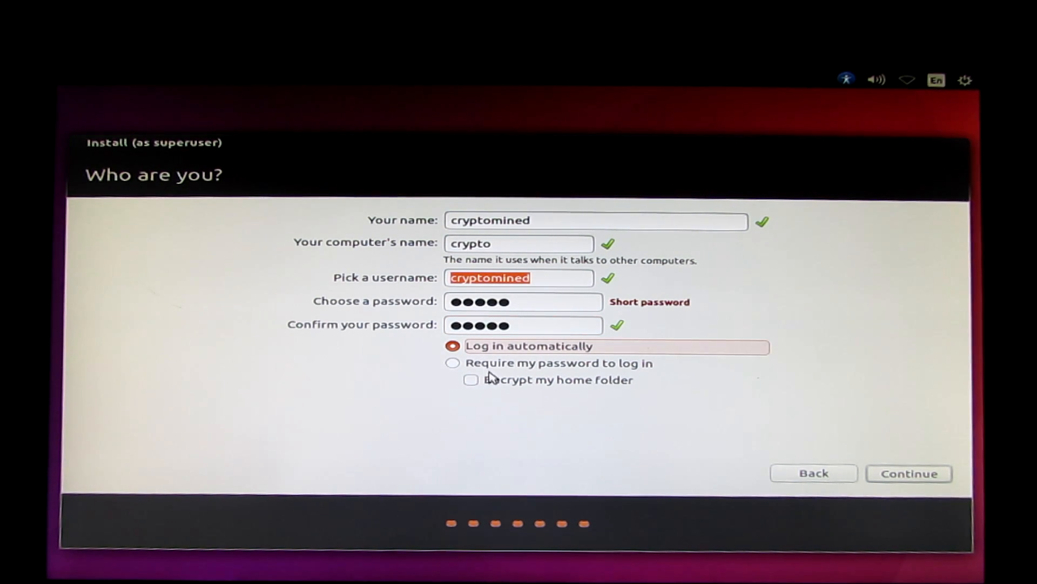
{"action": "left_click", "coordinate": [471, 380]}
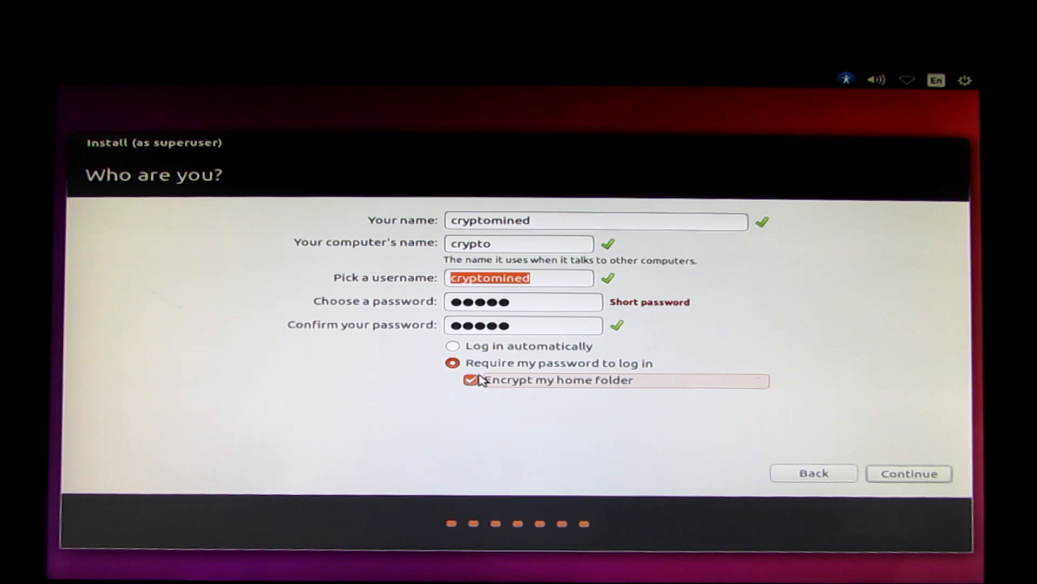
{"action": "left_click", "coordinate": [471, 380]}
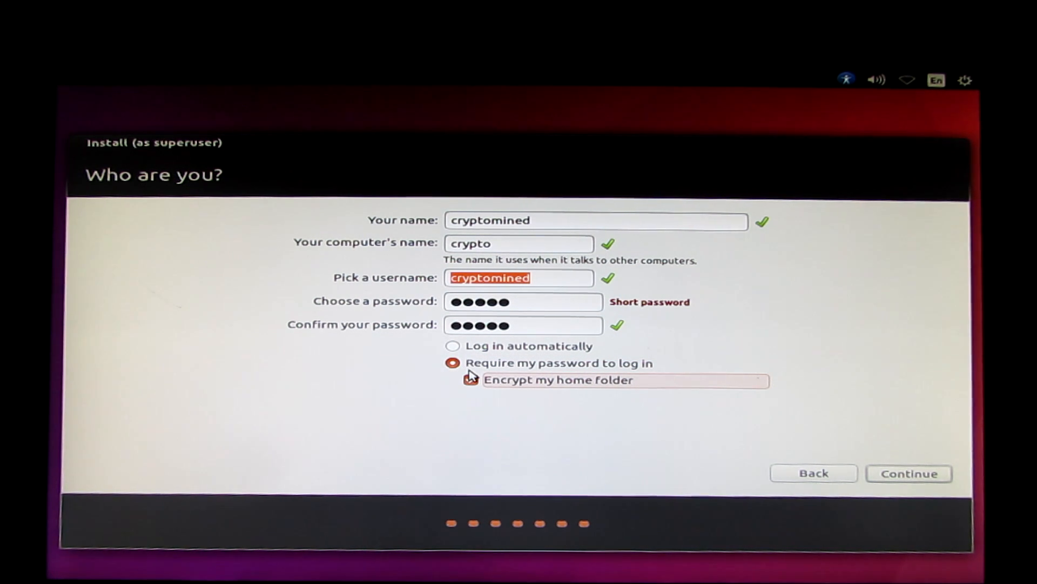
{"action": "left_click", "coordinate": [470, 380]}
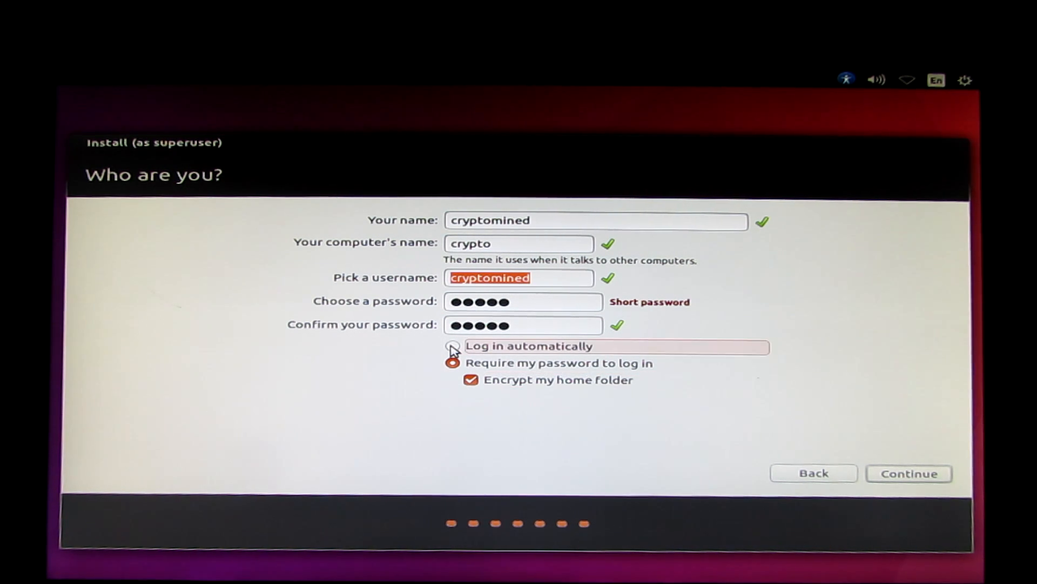
Finish the Ubuntu installation and choose Restart Now at the Installation Complete prompt.
{"action": "left_click", "coordinate": [908, 474]}
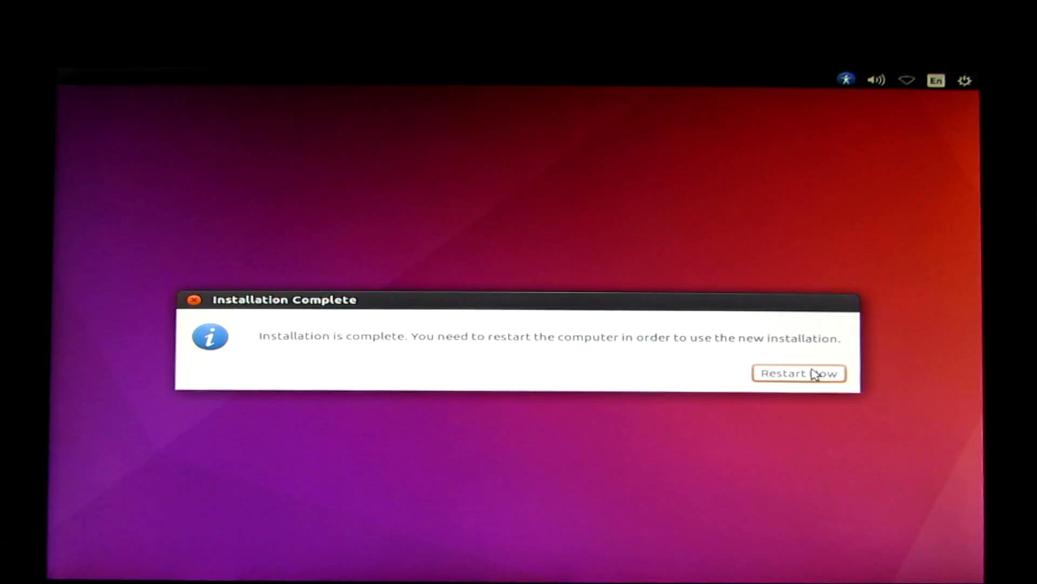
{"action": "left_click", "coordinate": [799, 373]}
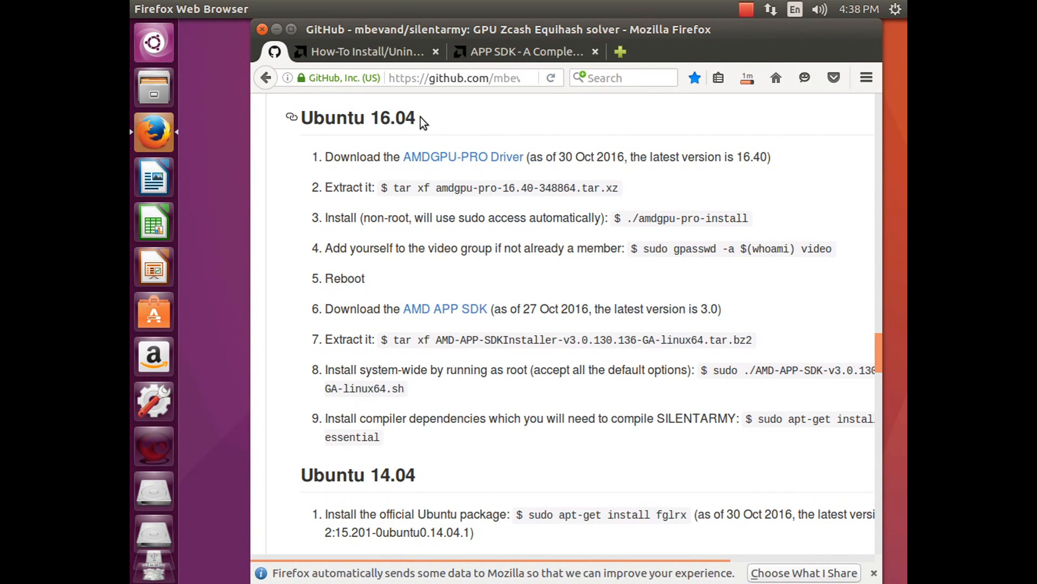
{"action": "double_click", "coordinate": [357, 118]}
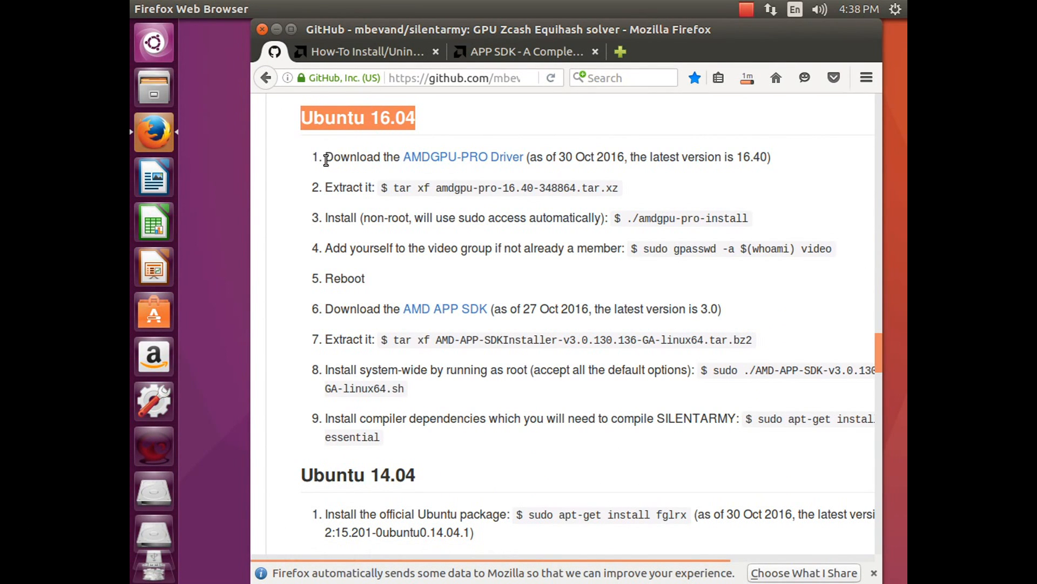
{"action": "left_click_drag", "start_coordinate": [324, 157], "coordinate": [771, 157]}
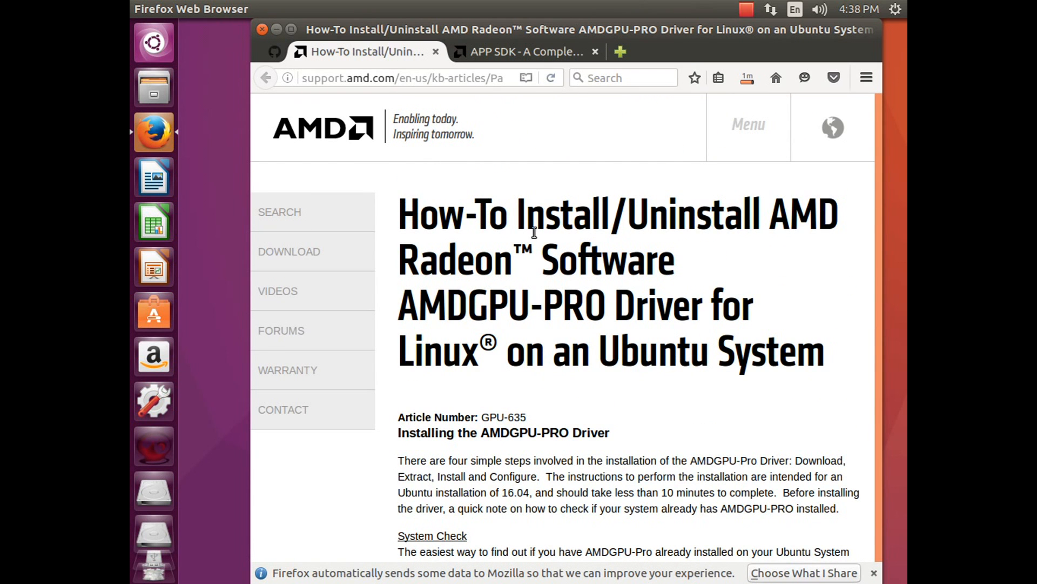
{"action": "scroll", "scroll_direction": "down", "scroll_amount": 3}
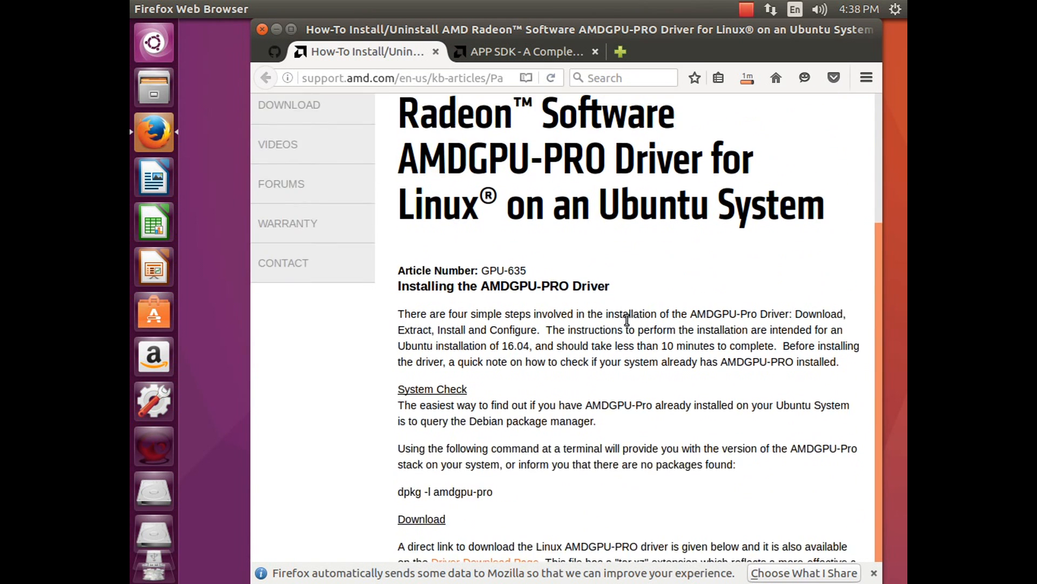
{"action": "scroll", "scroll_direction": "down", "scroll_amount": 3}
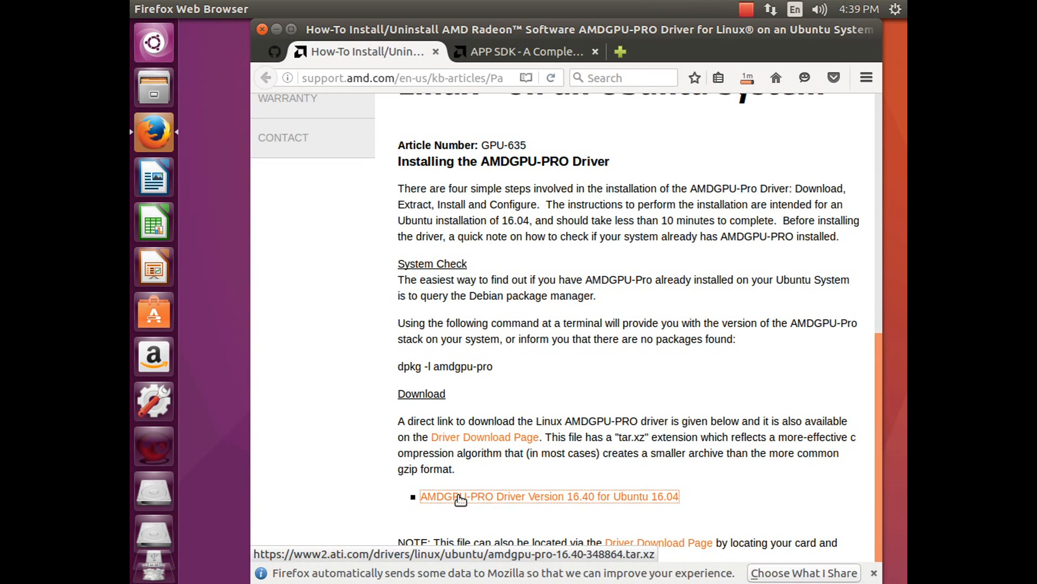
{"action": "mouse_move", "coordinate": [596, 503]}
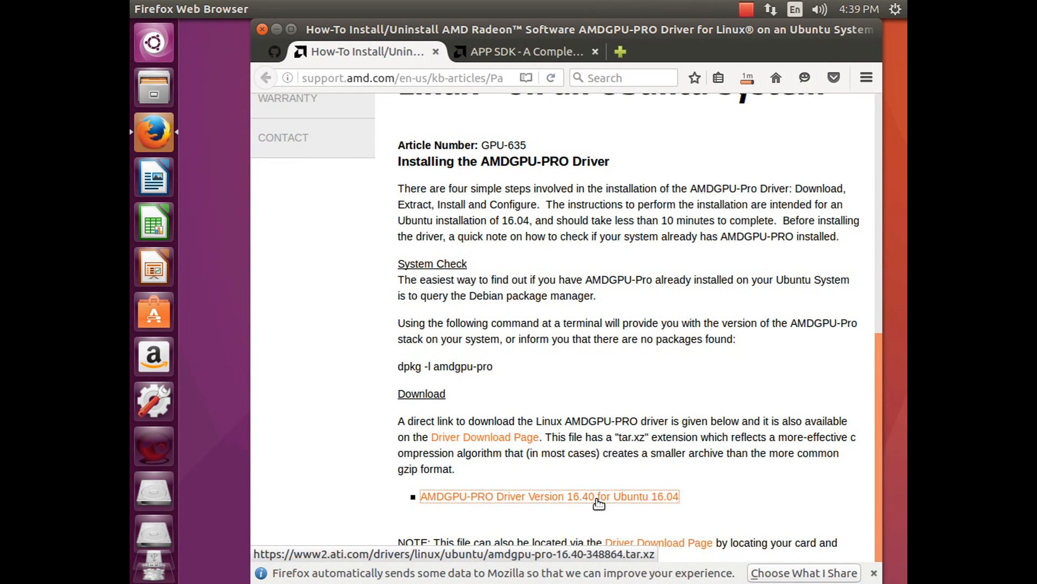
{"action": "left_click", "coordinate": [548, 496]}
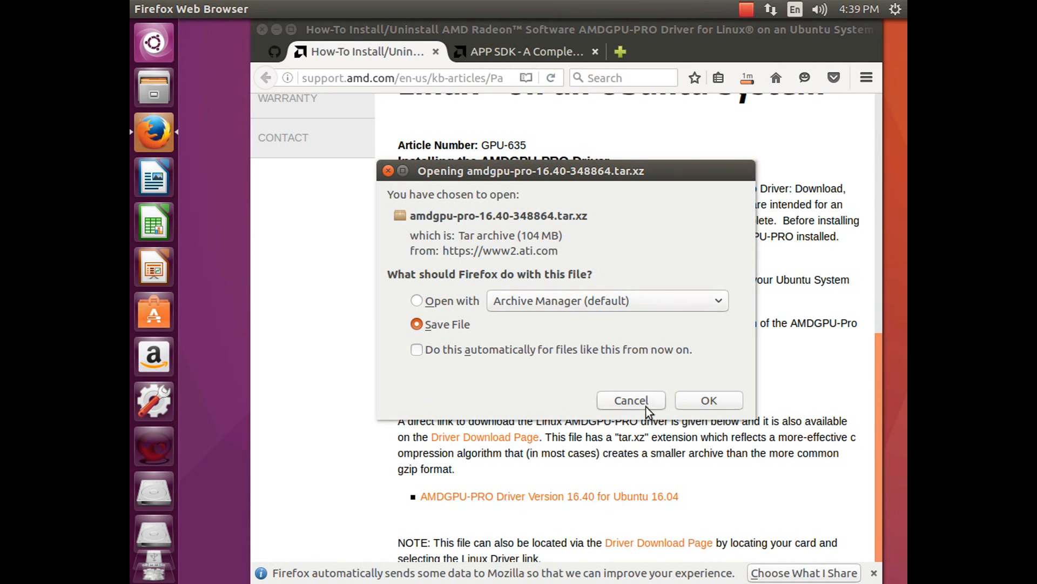
{"action": "left_click", "coordinate": [629, 400]}
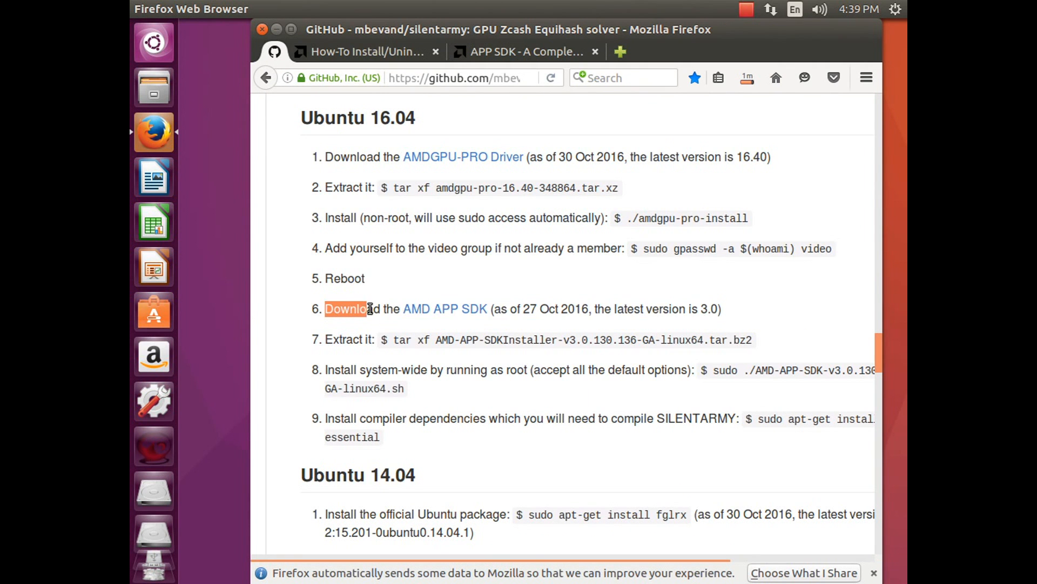
{"action": "left_click_drag", "start_coordinate": [345, 309], "coordinate": [722, 309]}
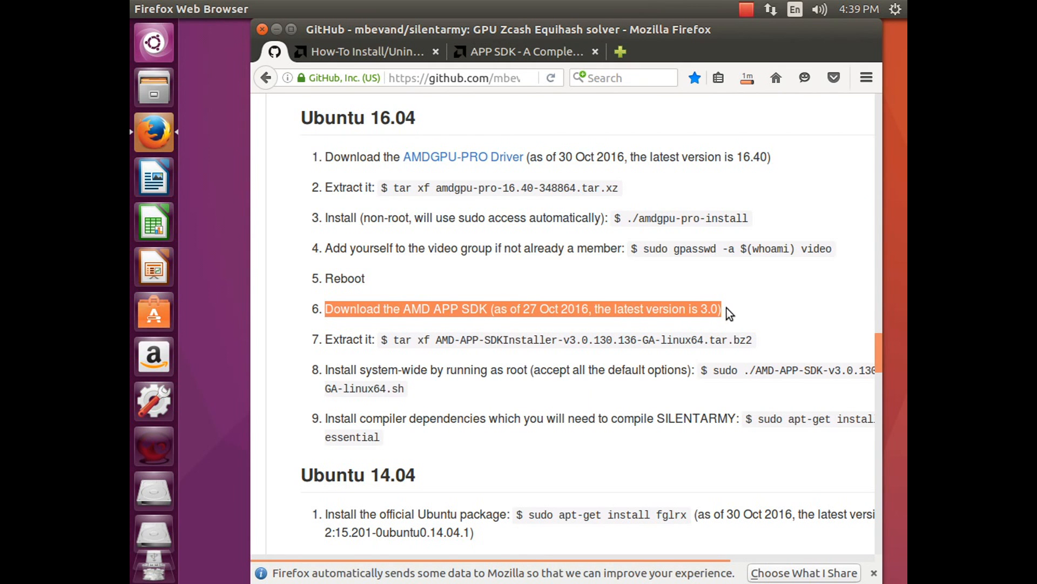
{"action": "left_click", "coordinate": [520, 308]}
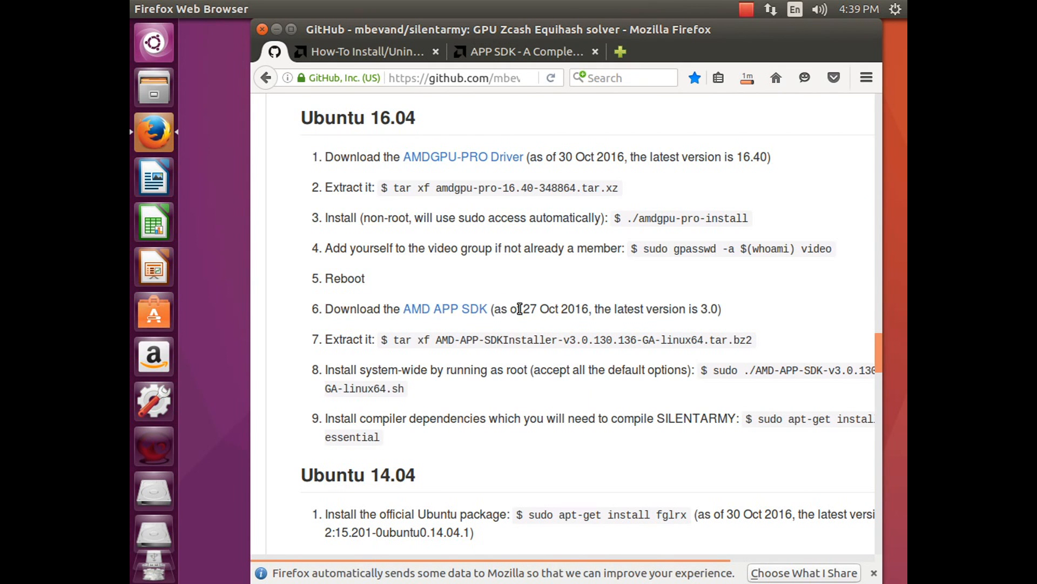
Request the AMD APP SDK 3.0 64-bit Linux installer from the APP SDK downloads page.
{"action": "left_click", "coordinate": [523, 52]}
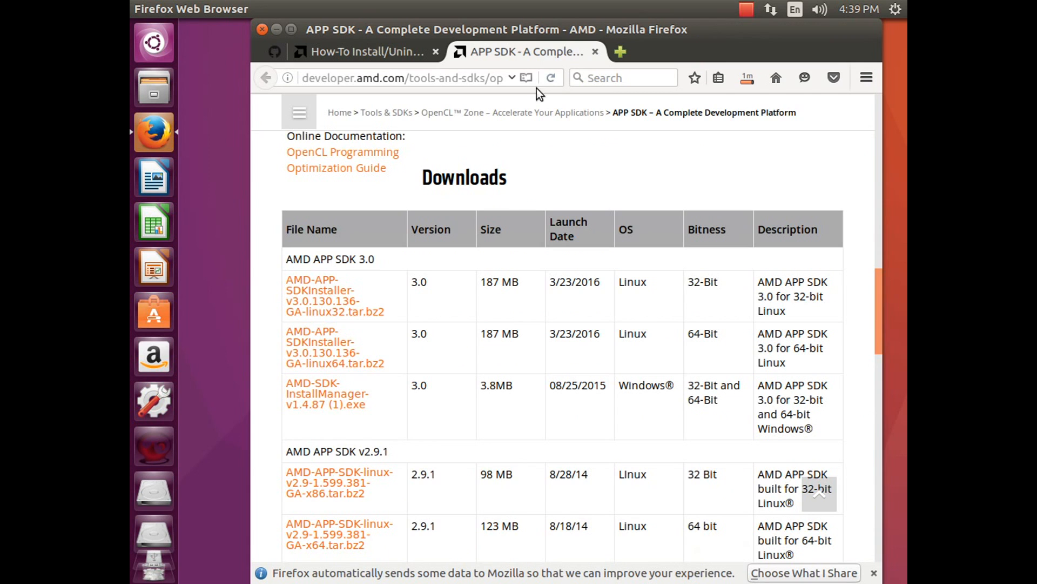
{"action": "left_click", "coordinate": [334, 346]}
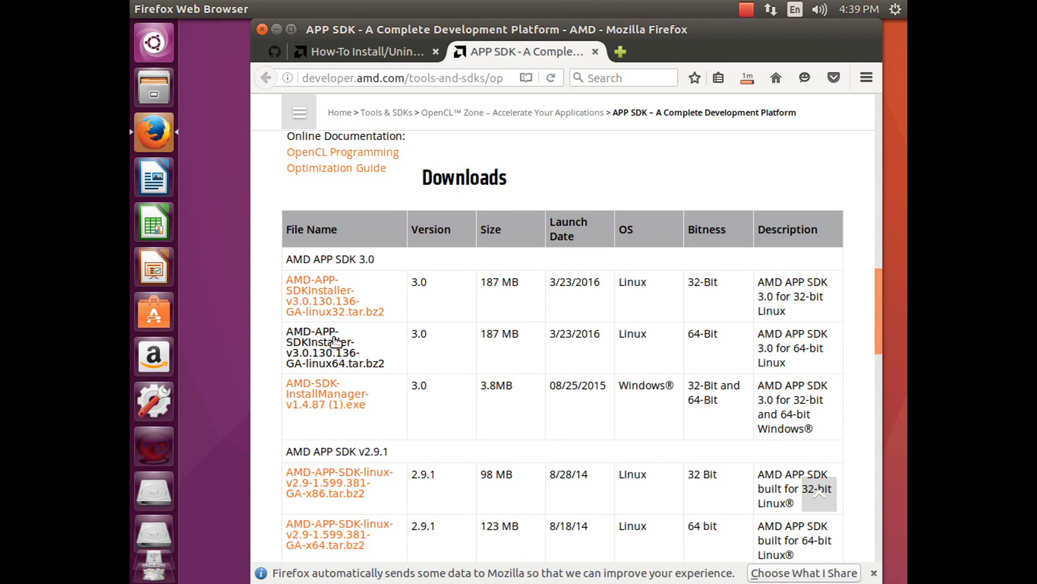
{"action": "mouse_move", "coordinate": [336, 345]}
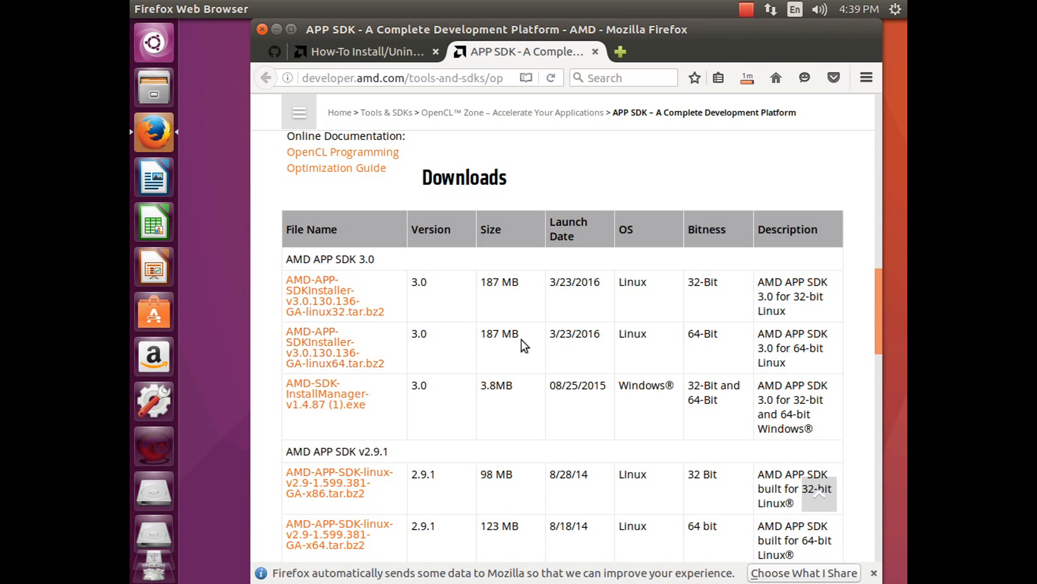
{"action": "double_click", "coordinate": [702, 333]}
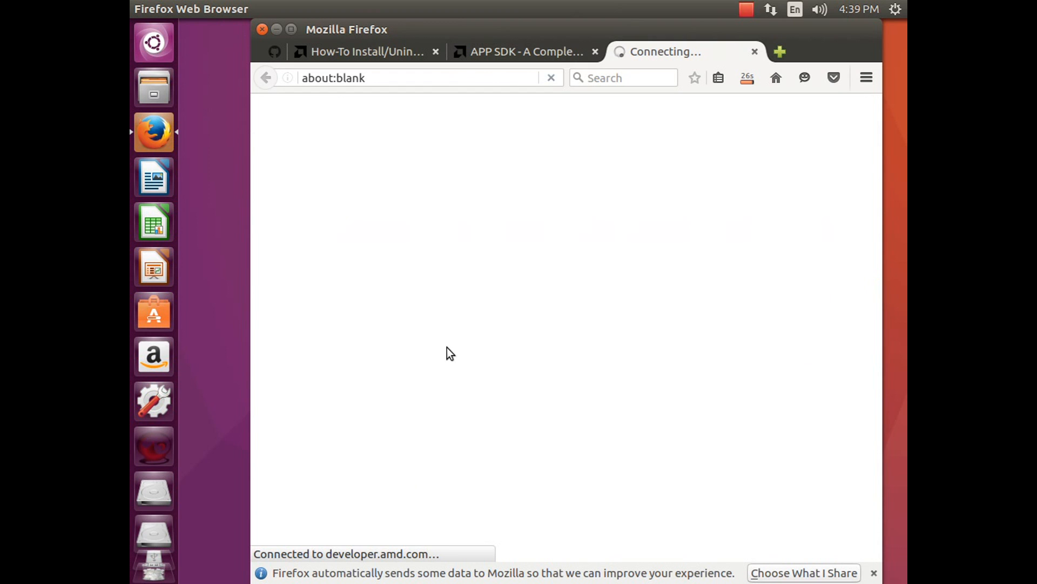
{"action": "mouse_move", "coordinate": [794, 77]}
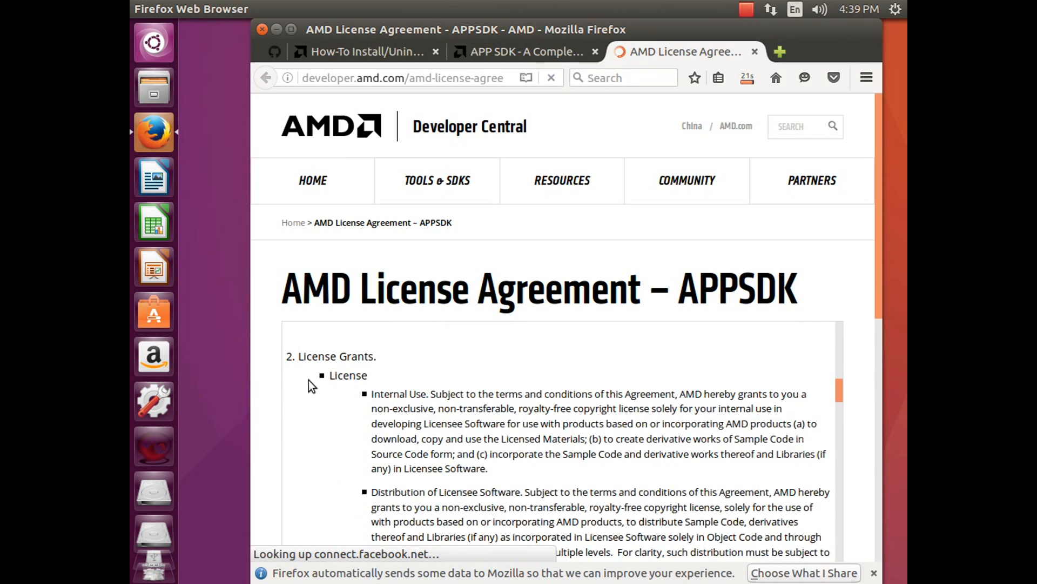
Accept the APP SDK licence, cancel saving the installer, and close the APP SDK page.
{"action": "scroll", "scroll_direction": "down", "scroll_amount": 3}
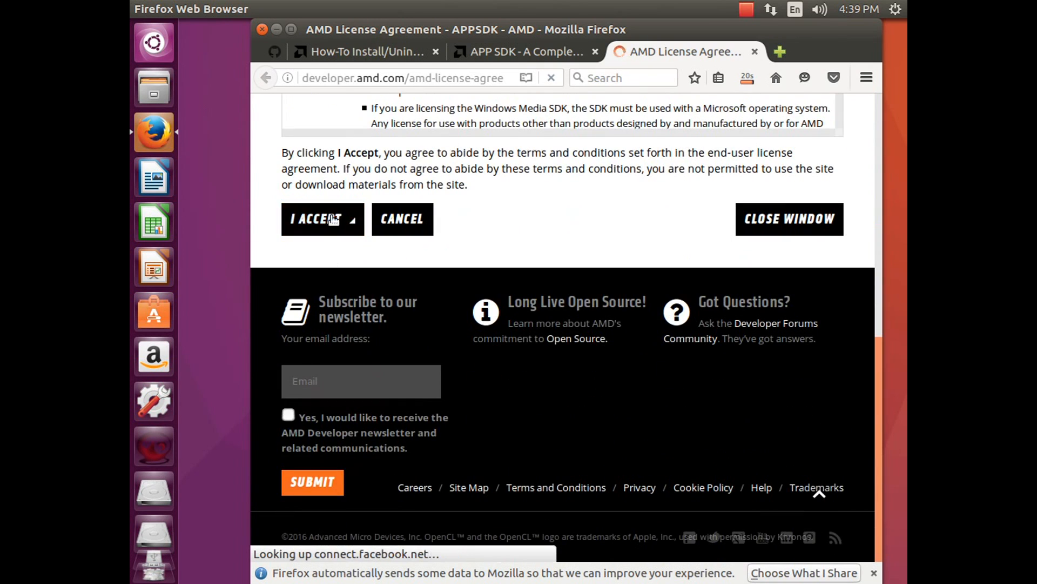
{"action": "left_click", "coordinate": [322, 219]}
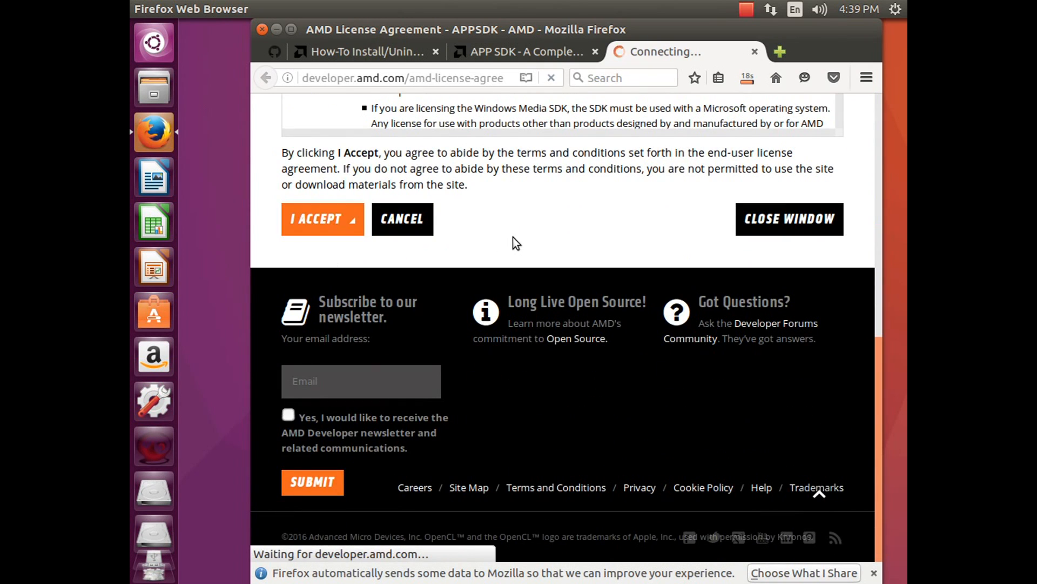
{"action": "left_click", "coordinate": [322, 218]}
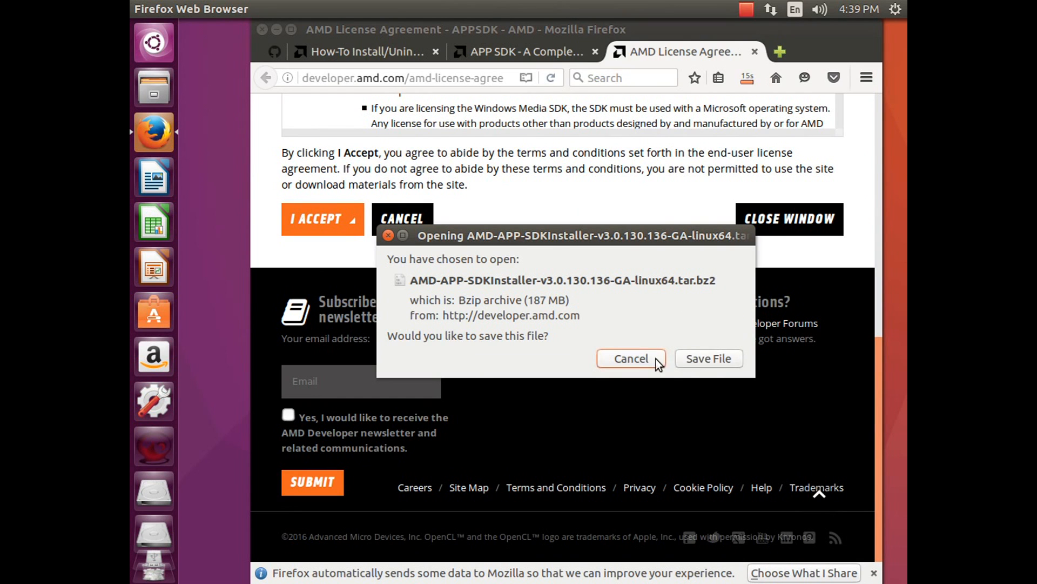
{"action": "left_click", "coordinate": [630, 357]}
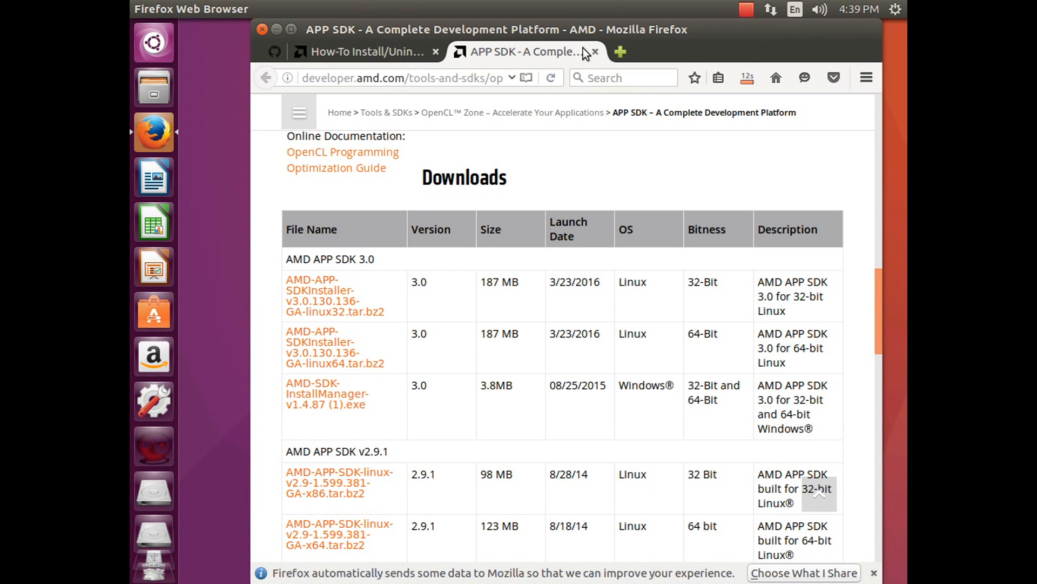
{"action": "left_click", "coordinate": [595, 51]}
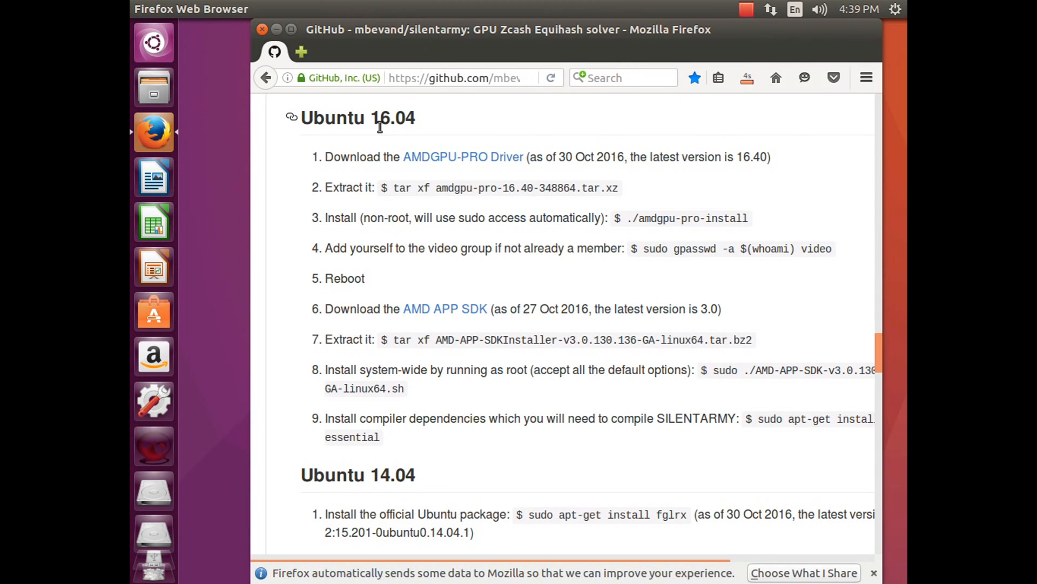
{"action": "mouse_move", "coordinate": [451, 167]}
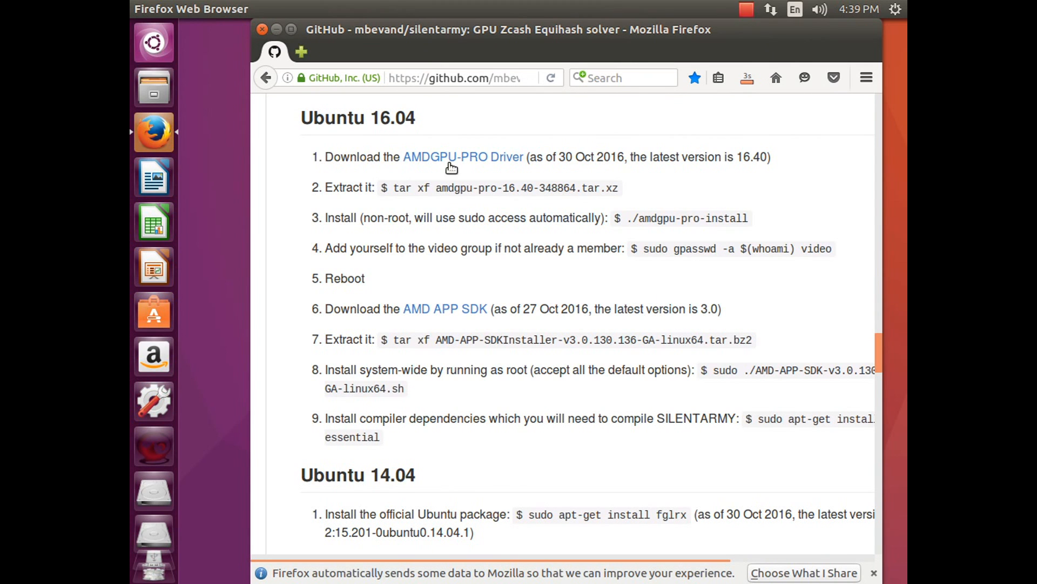
{"action": "mouse_move", "coordinate": [747, 100]}
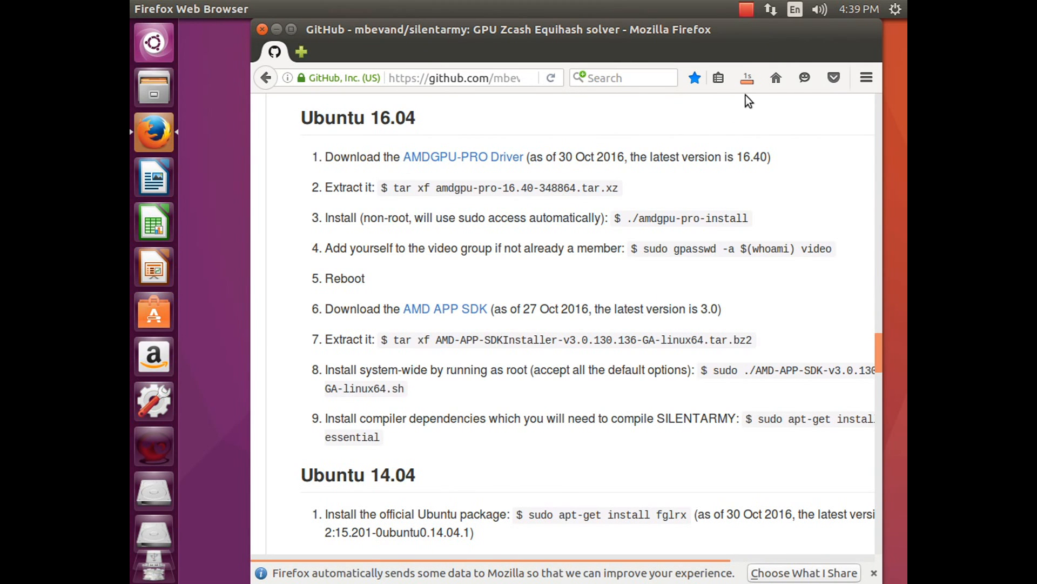
Extract amdgpu-pro-16.40-348864.tar.xz in Downloads and open the extracted amdgpu-pro-16.40-348864 folder.
{"action": "left_click", "coordinate": [747, 77]}
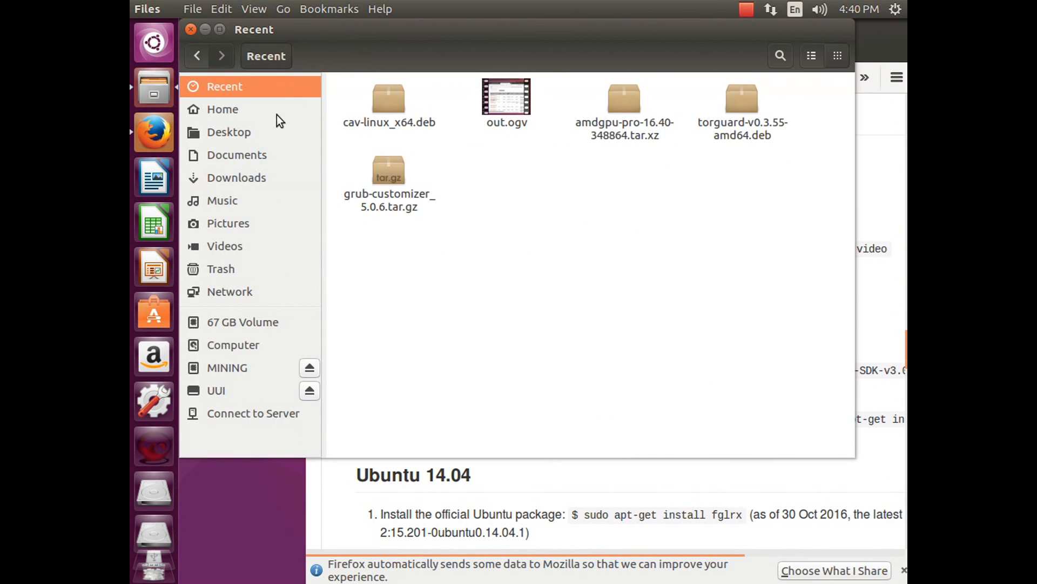
{"action": "left_click", "coordinate": [236, 154]}
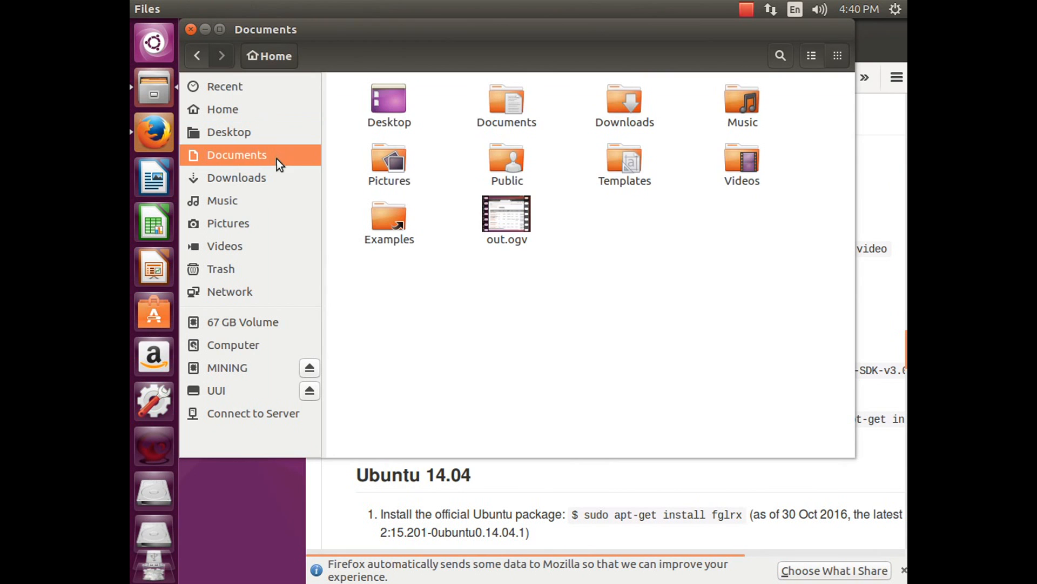
{"action": "left_click", "coordinate": [236, 178]}
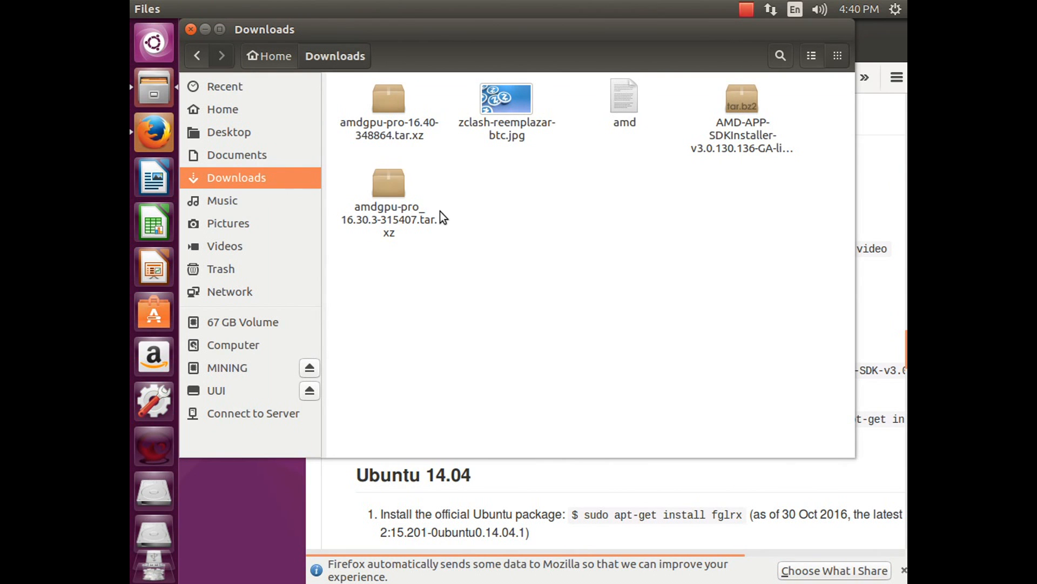
{"action": "left_click", "coordinate": [389, 100]}
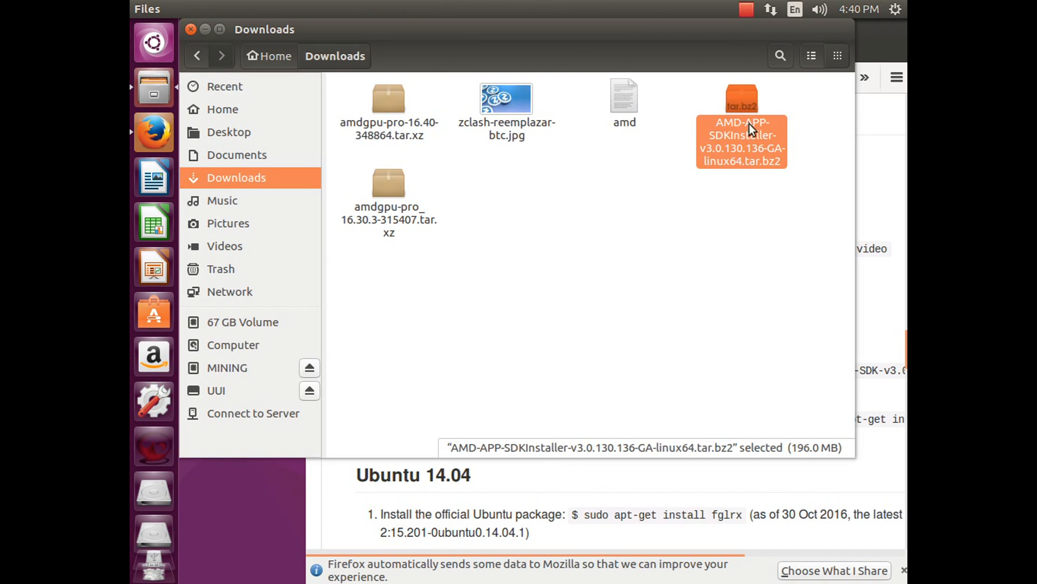
{"action": "left_click", "coordinate": [388, 109]}
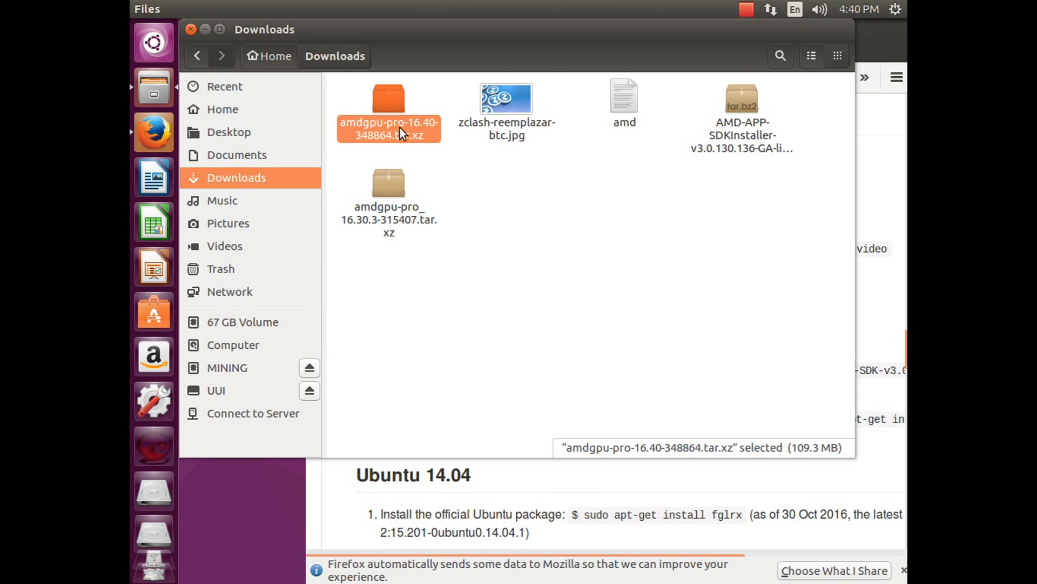
{"action": "right_click", "coordinate": [388, 126]}
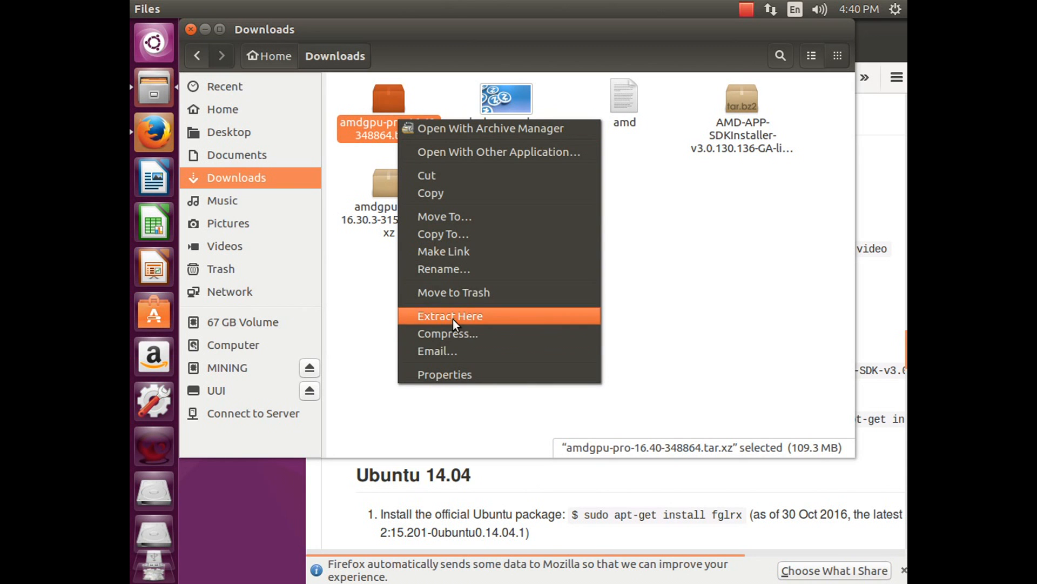
{"action": "left_click", "coordinate": [450, 315]}
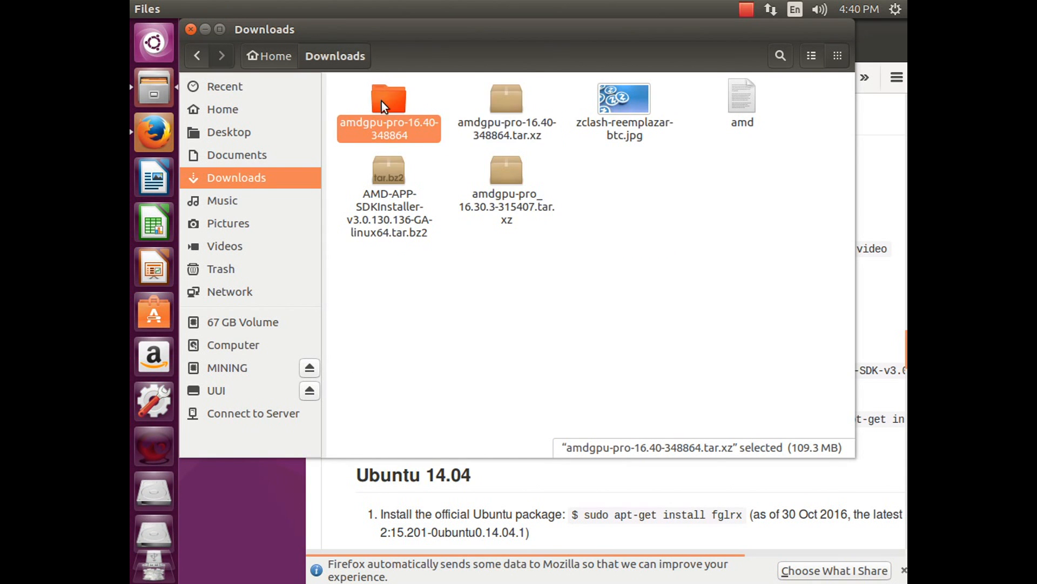
{"action": "double_click", "coordinate": [389, 102]}
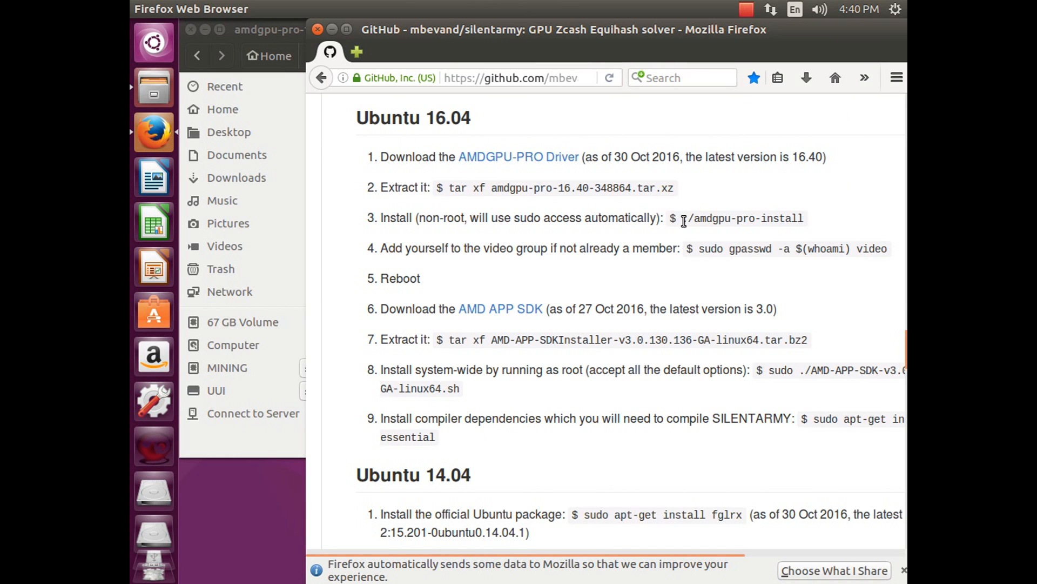
Copy the ./amdgpu-pro-install command from the guide's Ubuntu 16.04 instructions.
{"action": "double_click", "coordinate": [784, 218]}
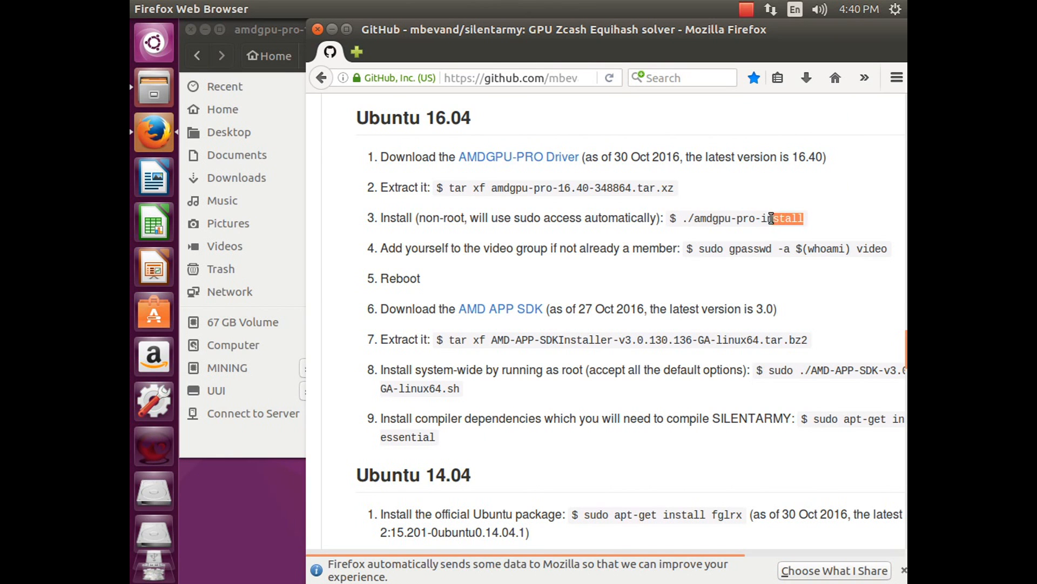
{"action": "right_click", "coordinate": [767, 218]}
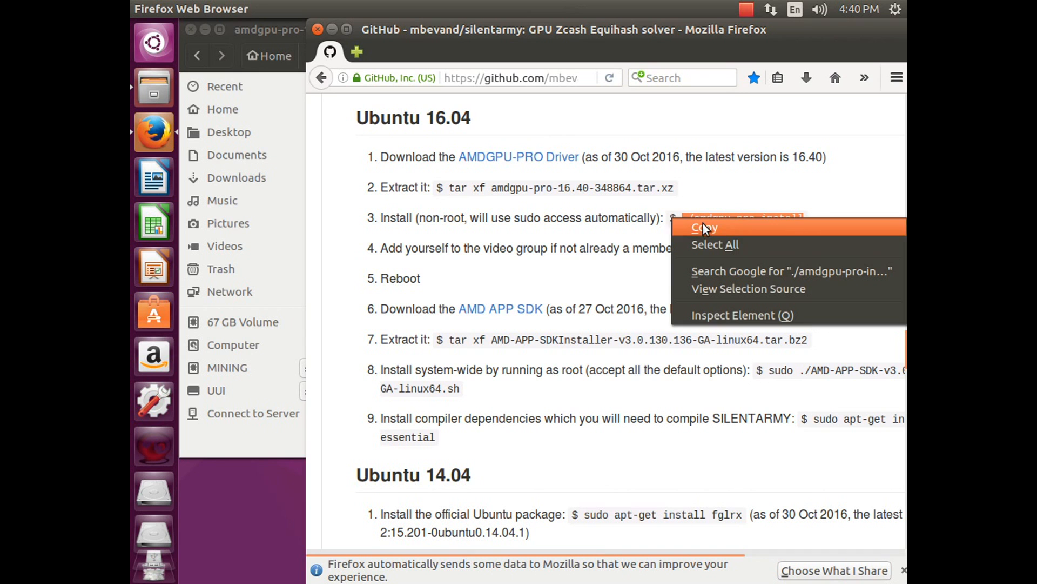
{"action": "left_click", "coordinate": [703, 227]}
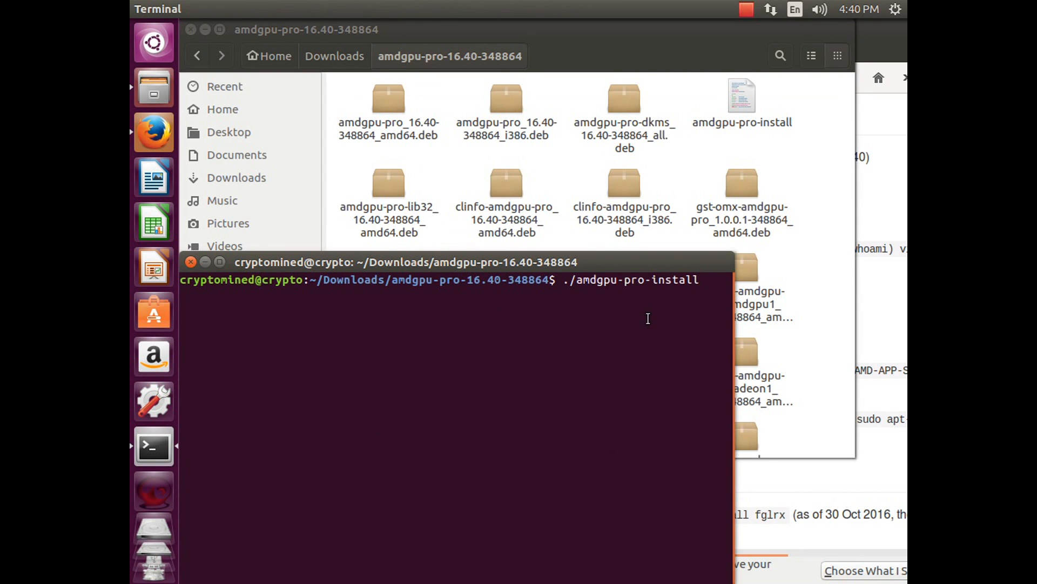
Run ./amdgpu-pro-install in the driver folder and authenticate with the sudo password.
{"action": "key", "text": "Return"}
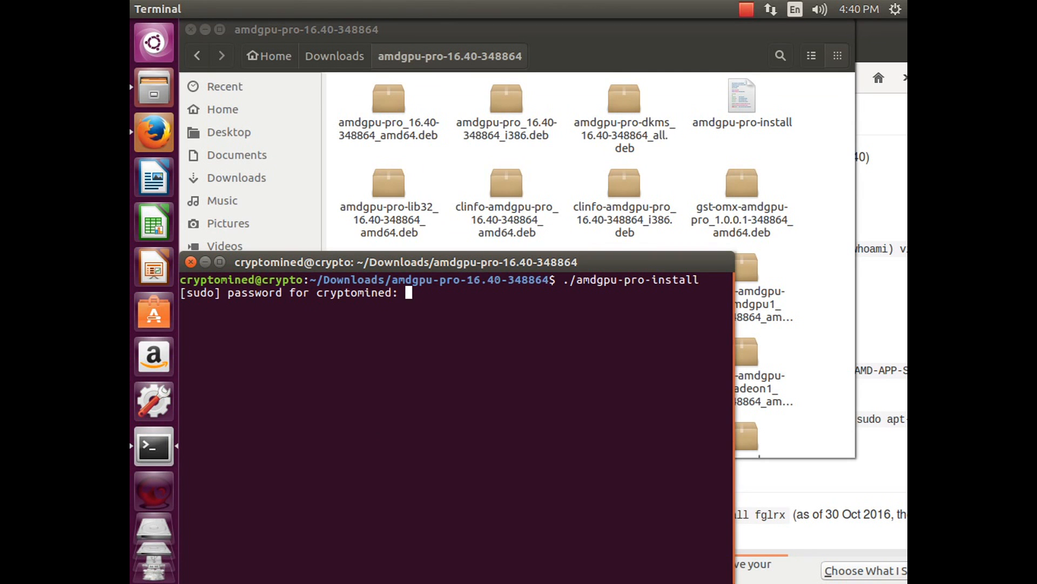
{"action": "key", "text": "Return"}
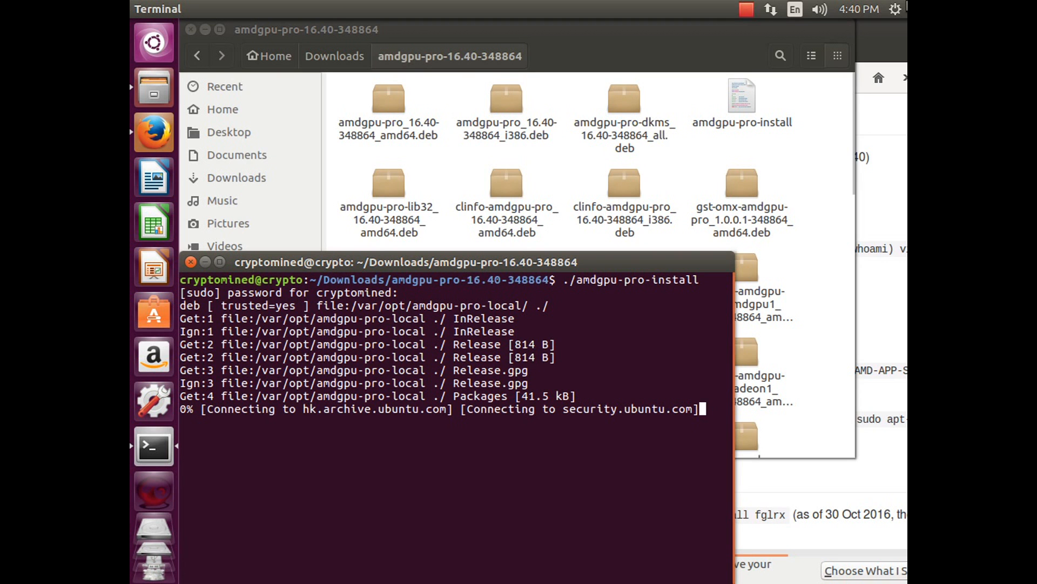
{"action": "mouse_move", "coordinate": [603, 275]}
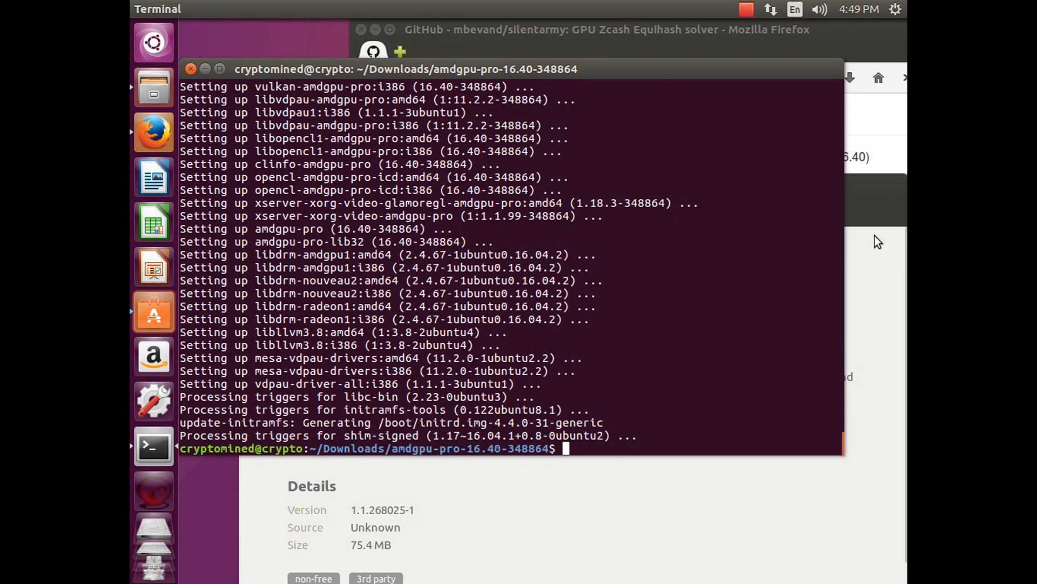
Add the current user to the video group with 'sudo gpasswd -a $(whoami) video'.
{"action": "left_click", "coordinate": [606, 29]}
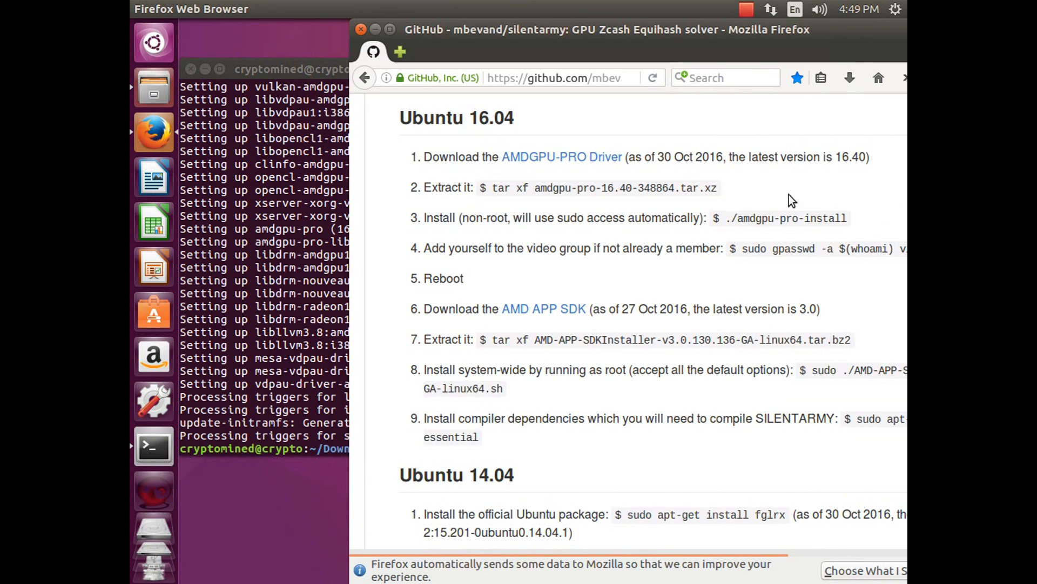
{"action": "mouse_move", "coordinate": [754, 216]}
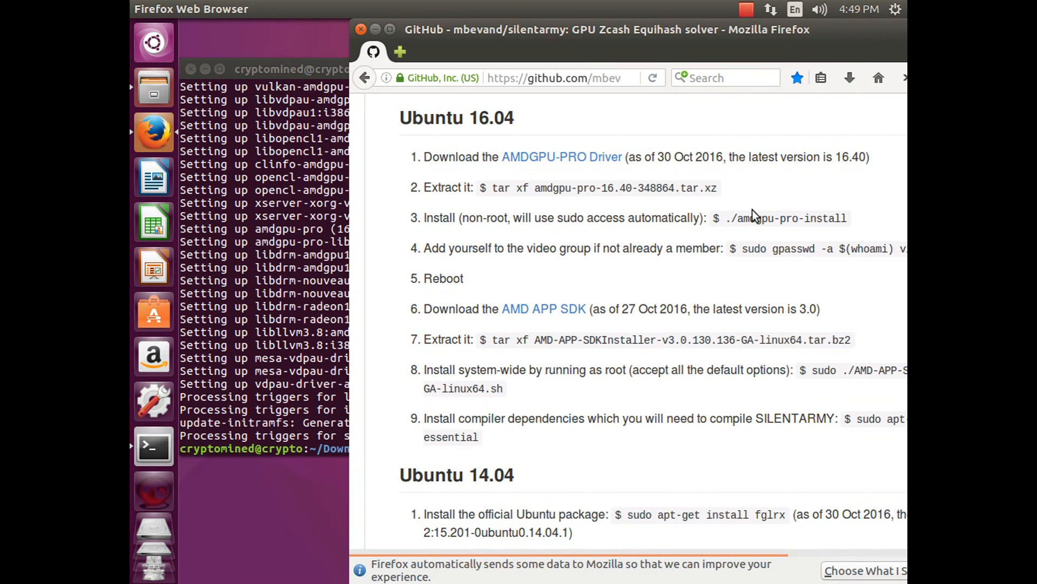
{"action": "mouse_move", "coordinate": [847, 241]}
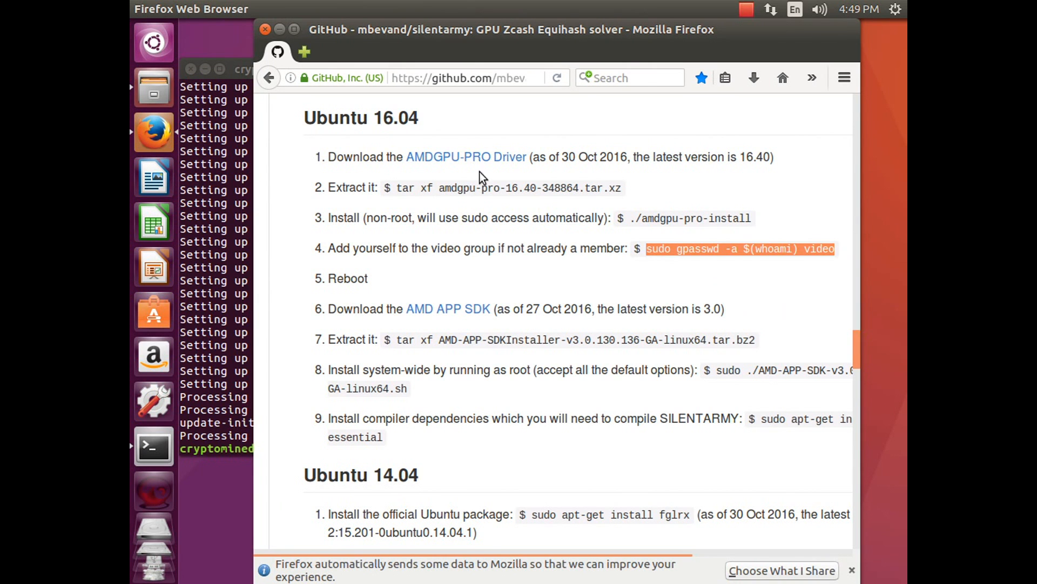
{"action": "left_click", "coordinate": [153, 445]}
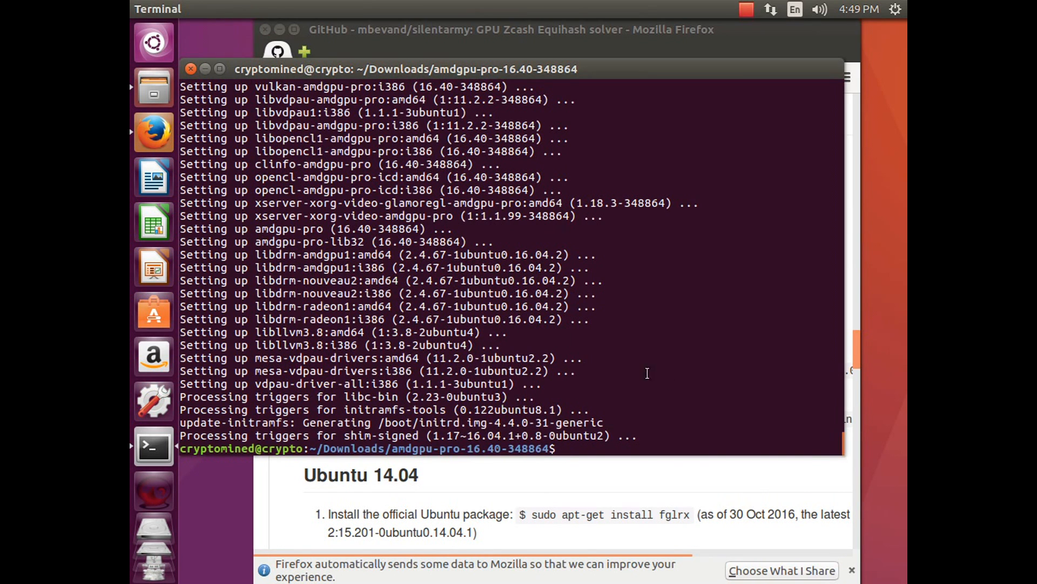
{"action": "type", "text": "sudo gpasswd -a $(whoami) video"}
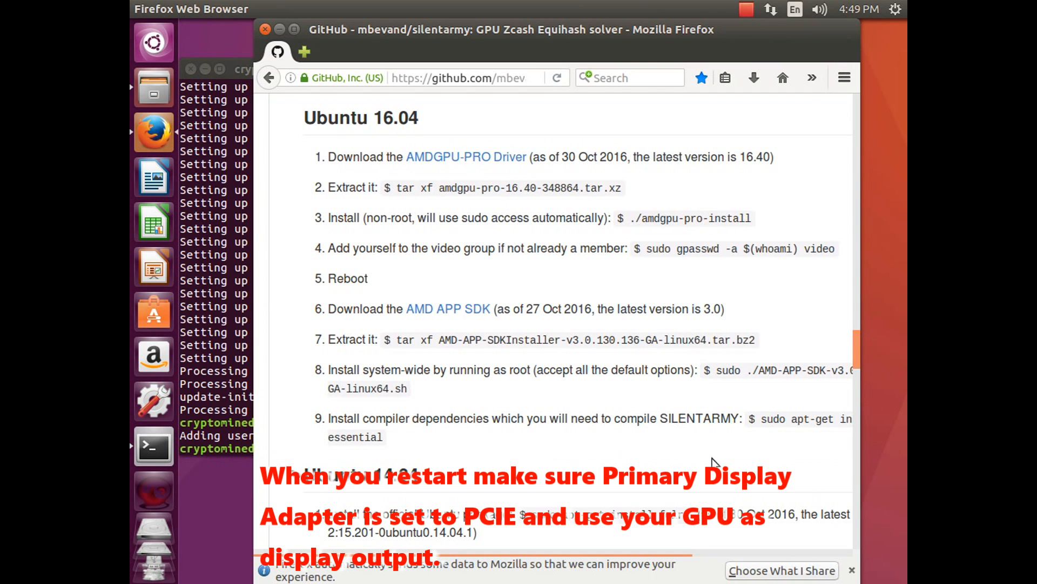
Reboot the computer from the system power menu, following the guide's Reboot step.
{"action": "double_click", "coordinate": [347, 278]}
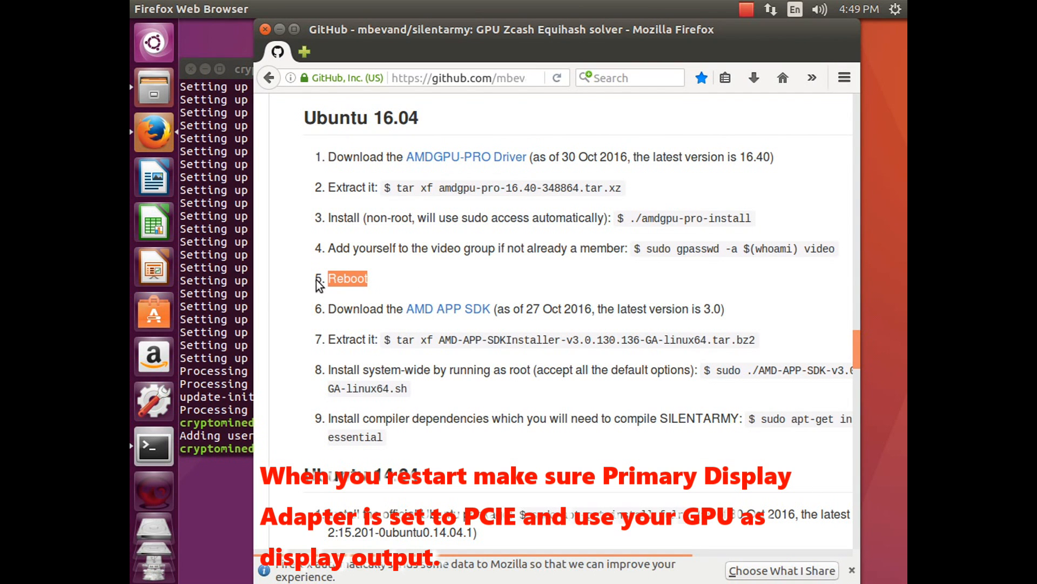
{"action": "left_click", "coordinate": [895, 9]}
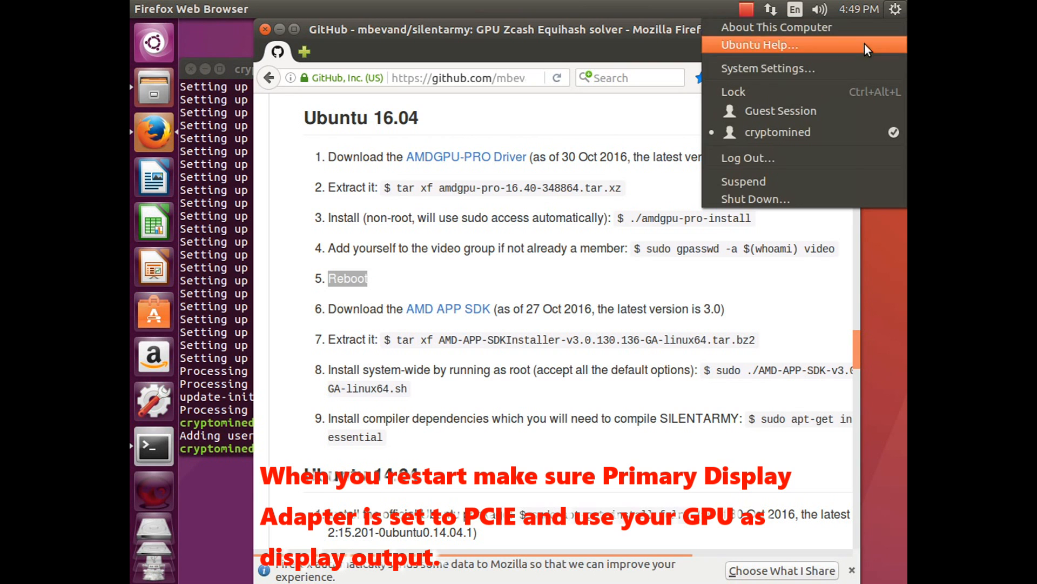
{"action": "left_click", "coordinate": [755, 198]}
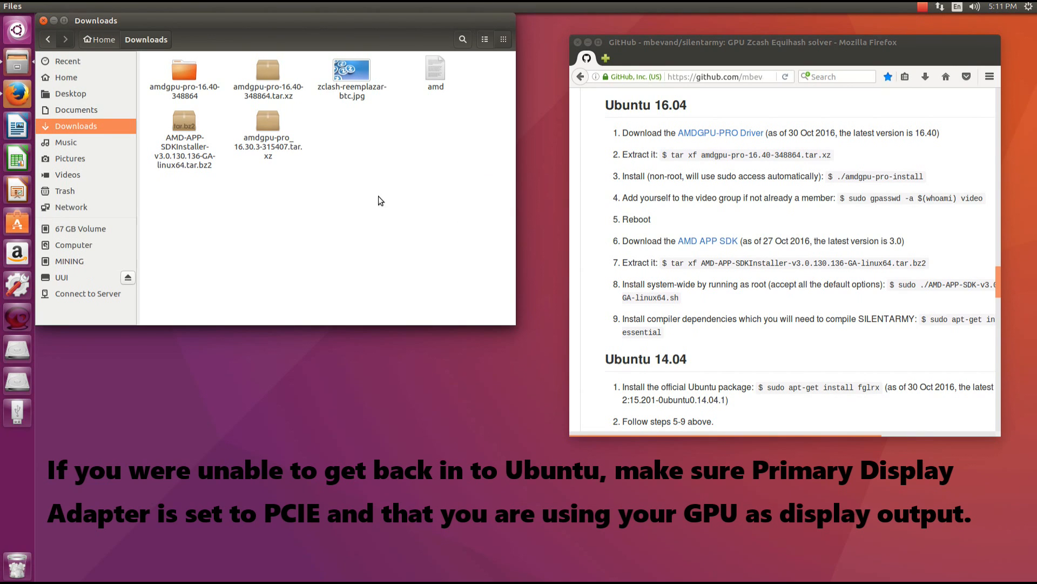
Extract AMD-APP-SDKInstaller-v3.0.130.136-GA-linux64.tar.bz2 into Downloads with Extract Here.
{"action": "right_click", "coordinate": [184, 133]}
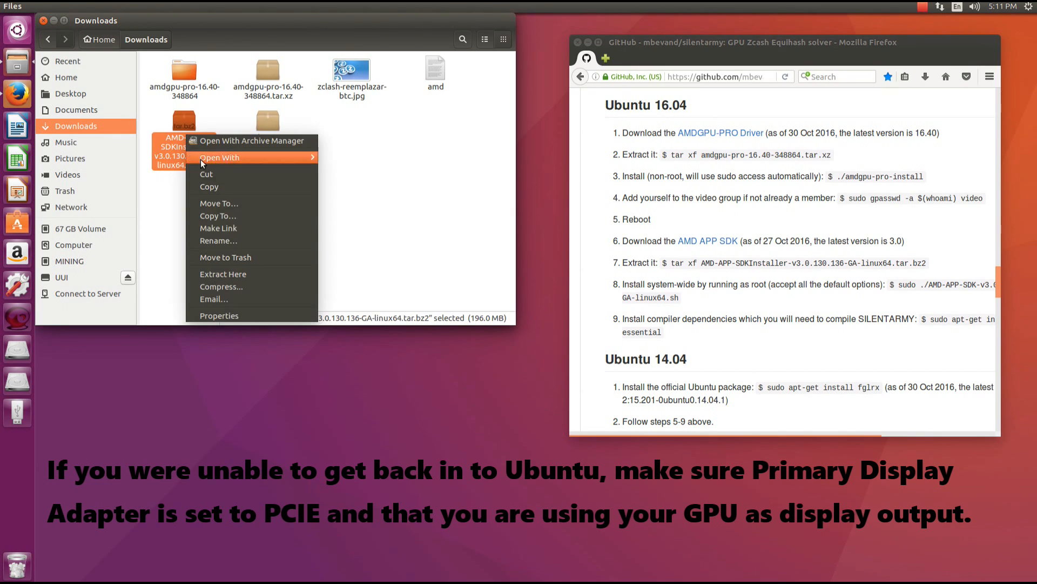
{"action": "left_click", "coordinate": [250, 141]}
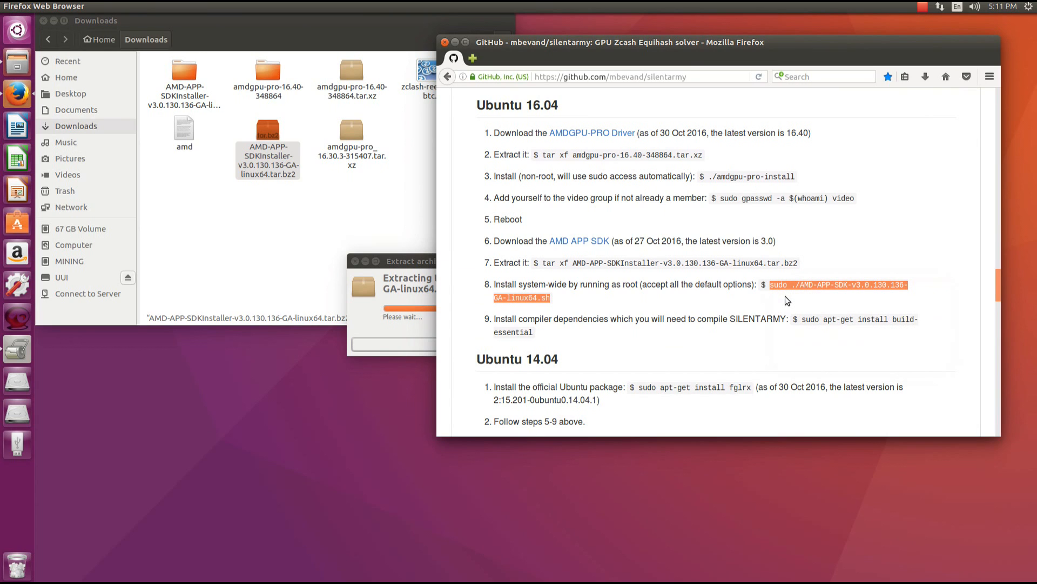
{"action": "mouse_move", "coordinate": [497, 272]}
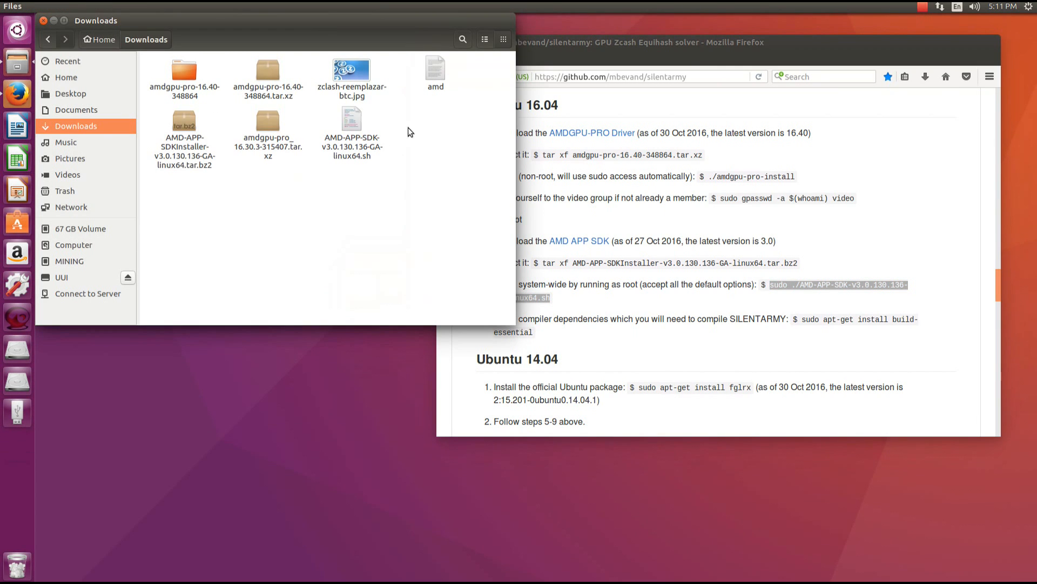
Run the APP SDK installer in a Downloads terminal, accept the licence, and install to /opt.
{"action": "right_click", "coordinate": [408, 130]}
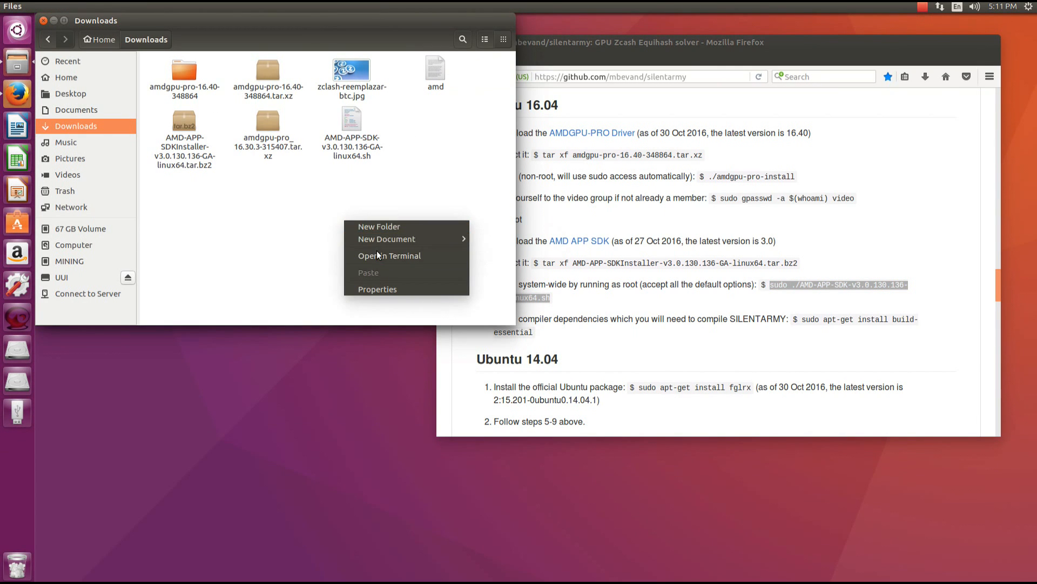
{"action": "left_click", "coordinate": [389, 255]}
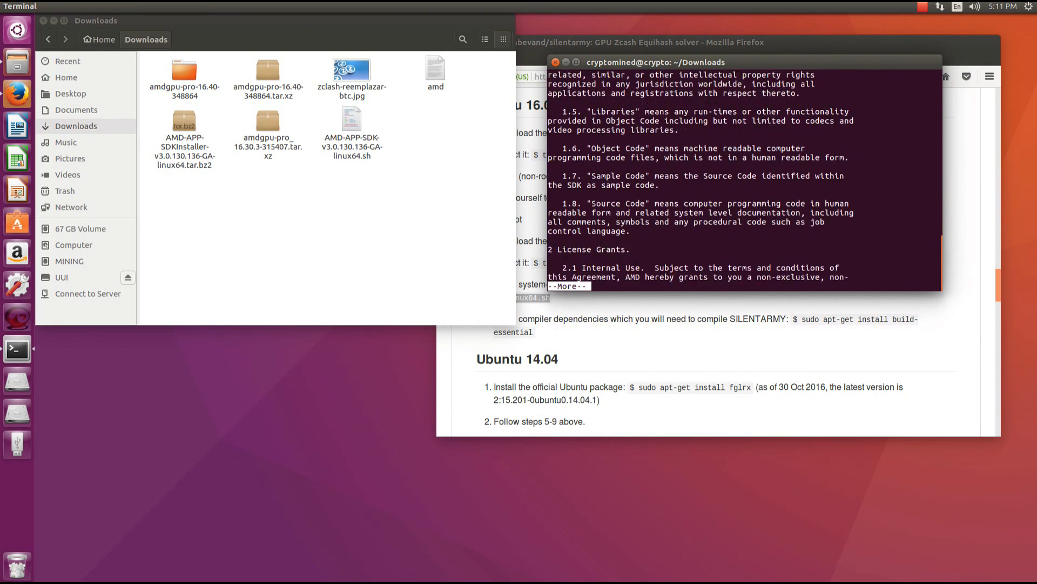
{"action": "key", "text": "space"}
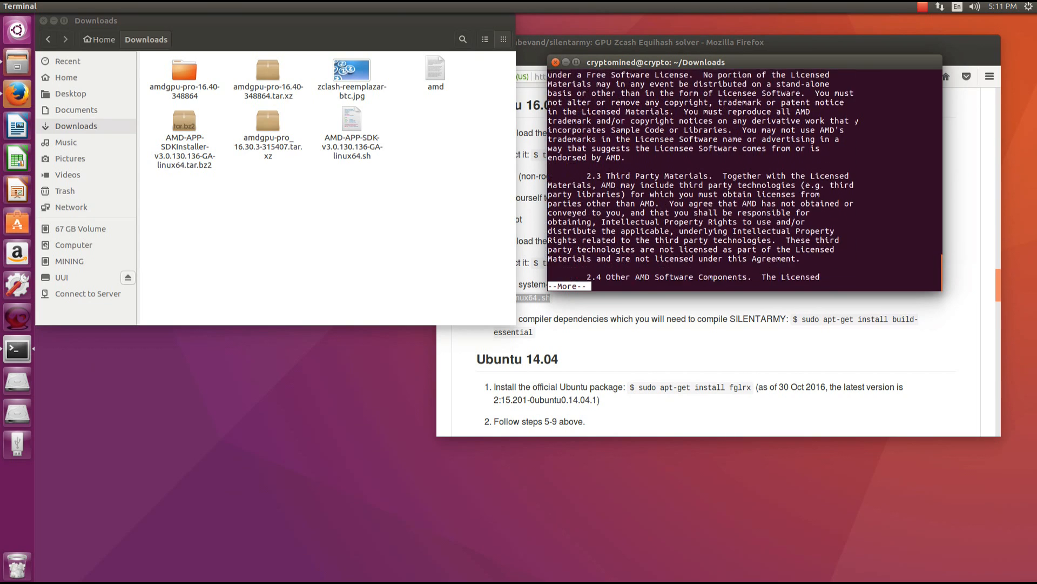
{"action": "key", "text": "space"}
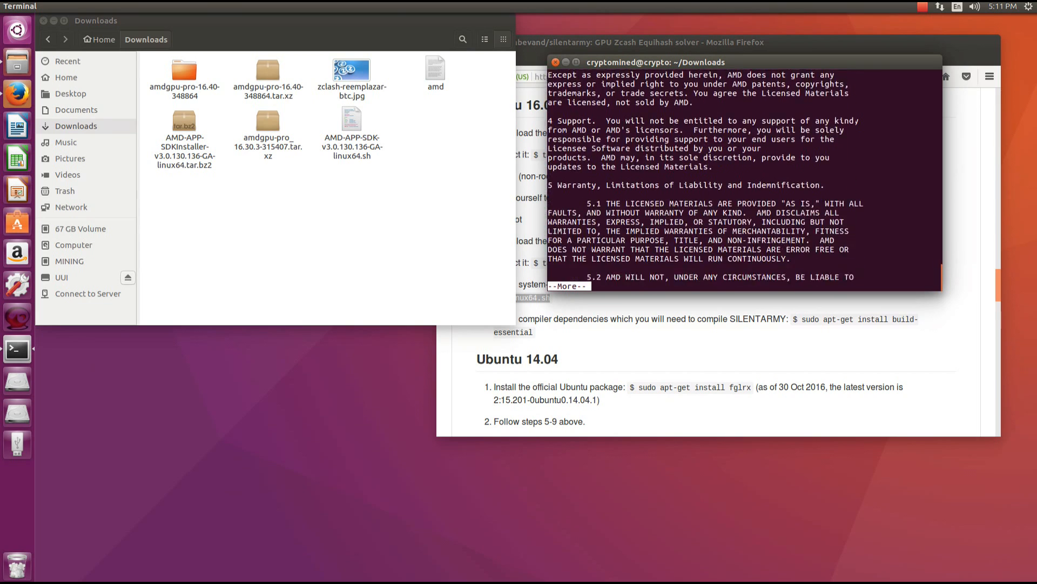
{"action": "key", "text": "space"}
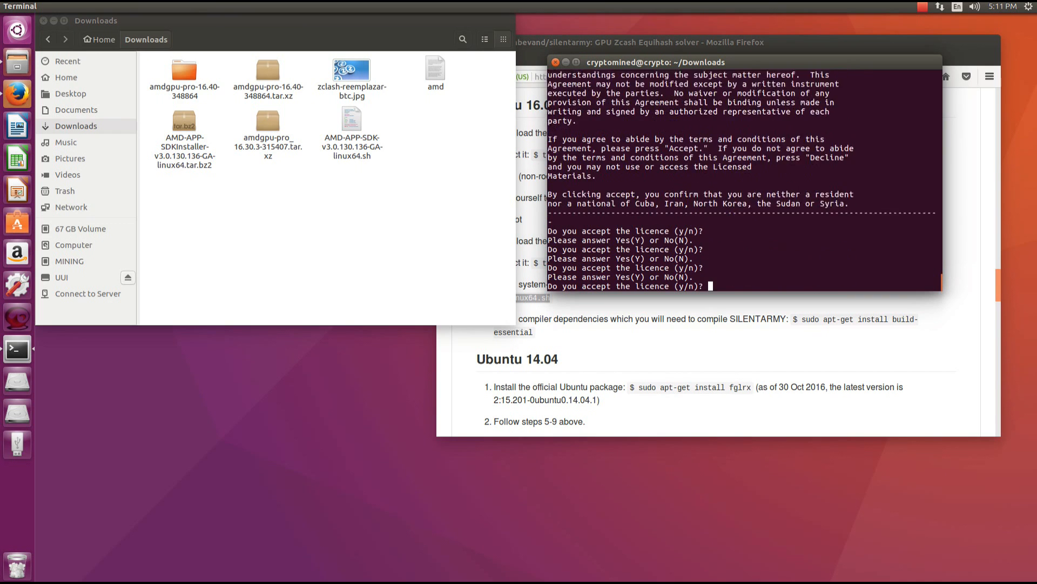
{"action": "type", "text": "y"}
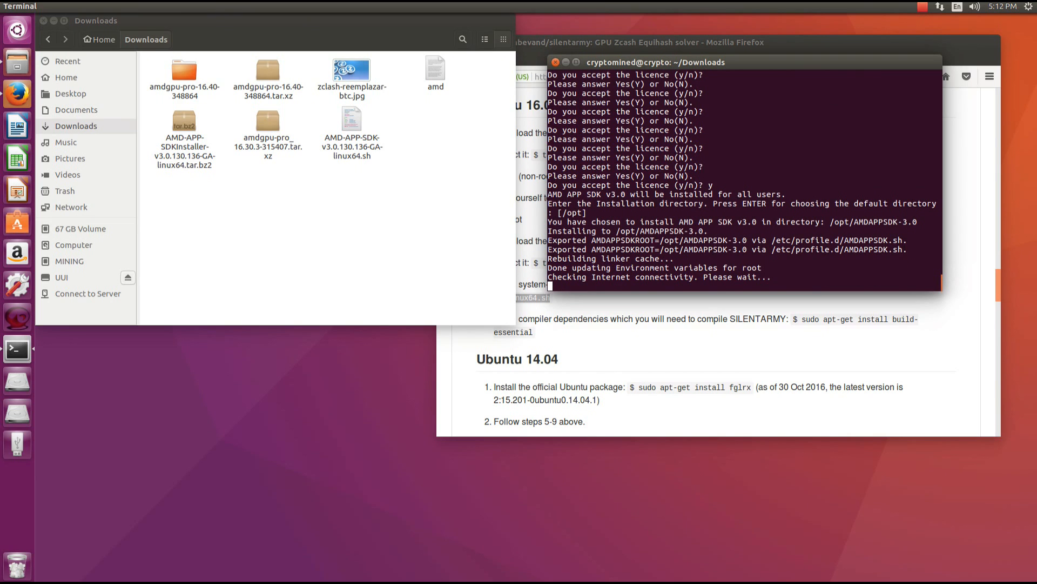
{"action": "mouse_move", "coordinate": [798, 313]}
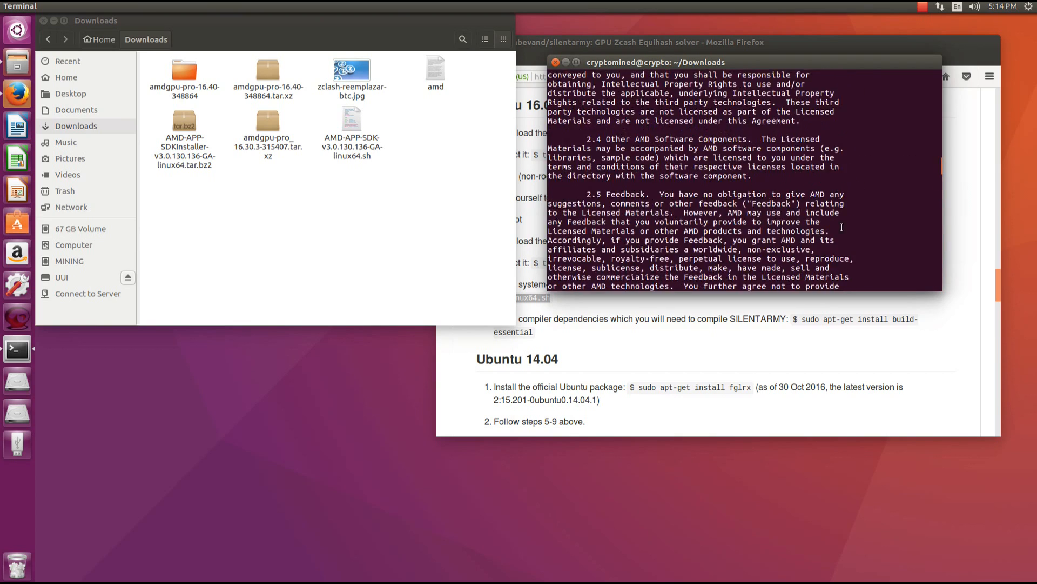
{"action": "type", "text": "you accept the licence (y/n)? y"}
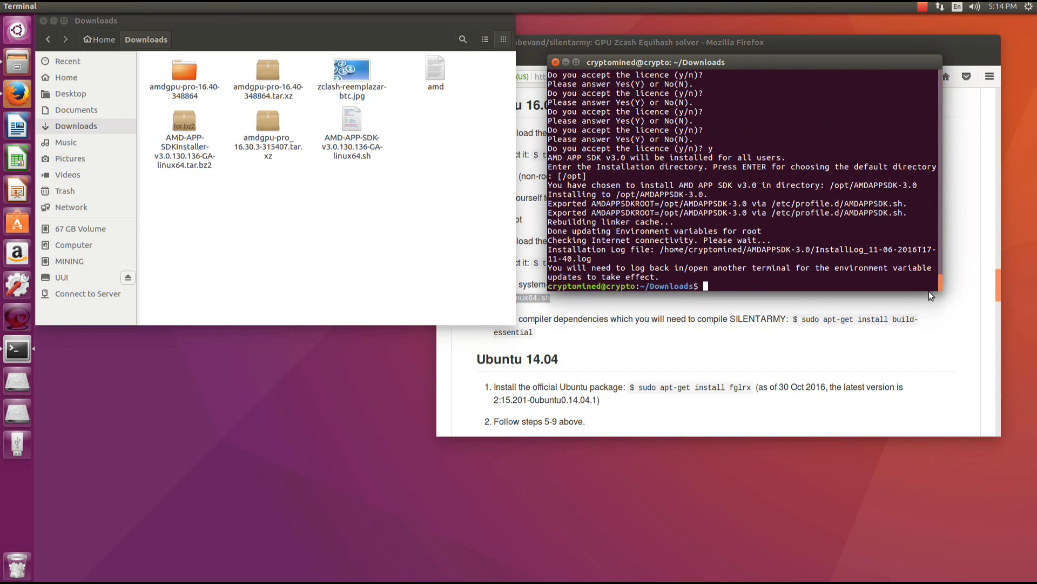